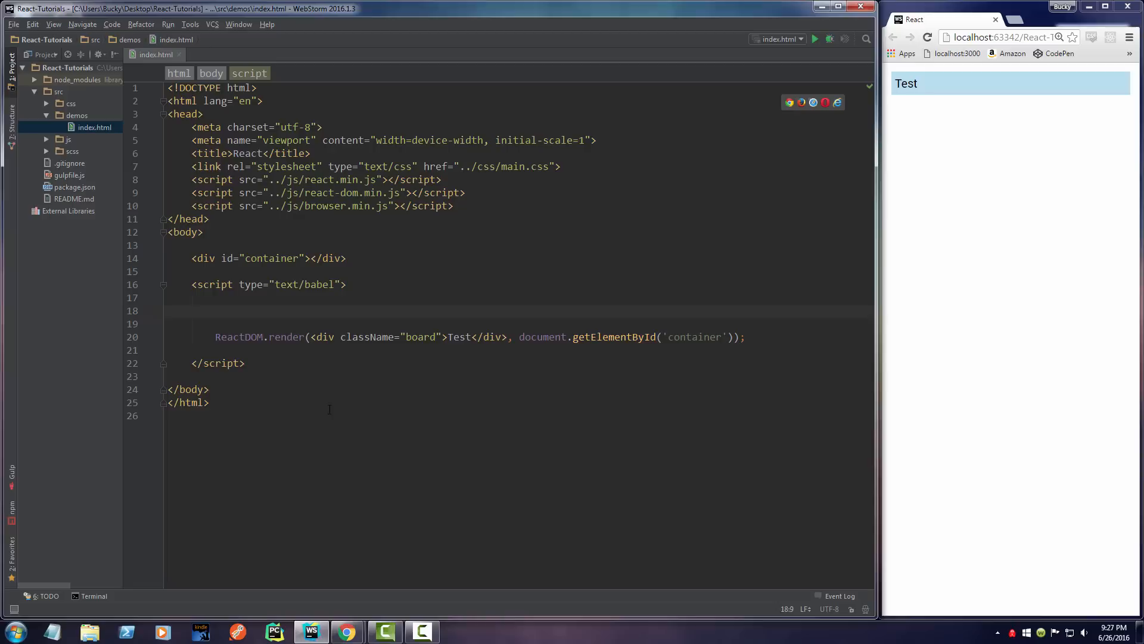
pyautogui.moveTo(346, 425)
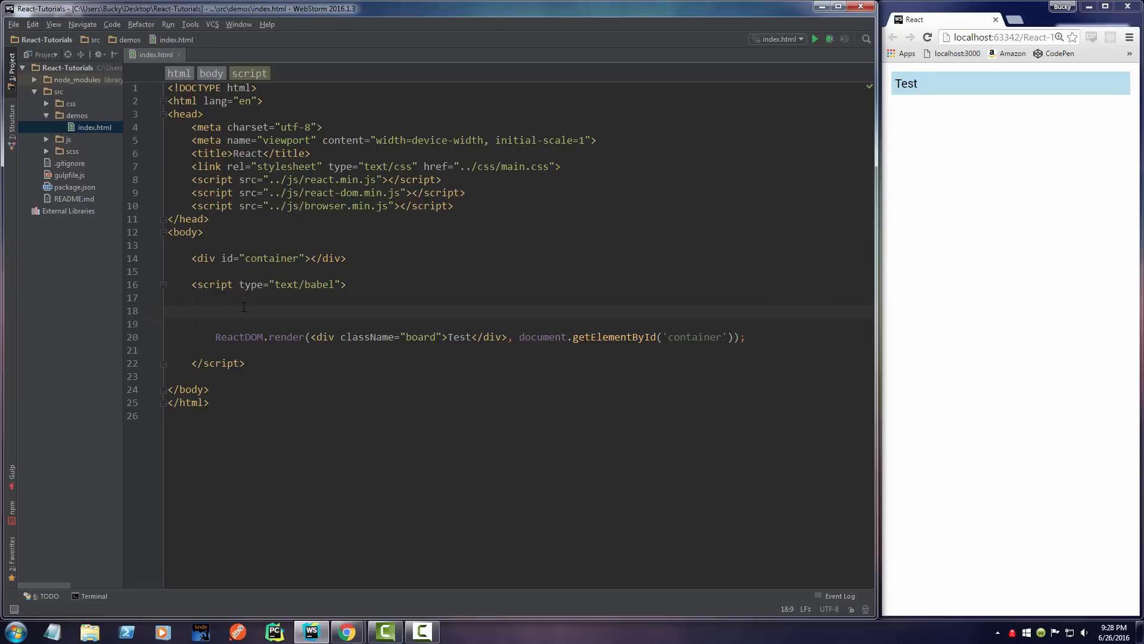
# Step: Declare var Comment = React.createClass({ }) on line 18
pyautogui.write('var Co')
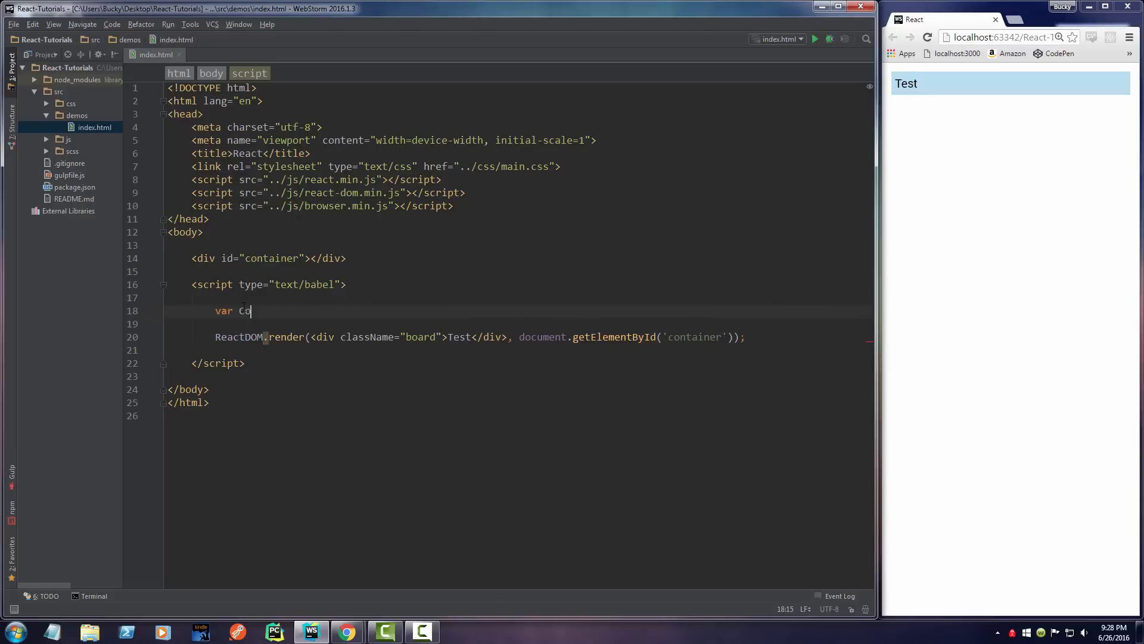
pyautogui.write('mment =')
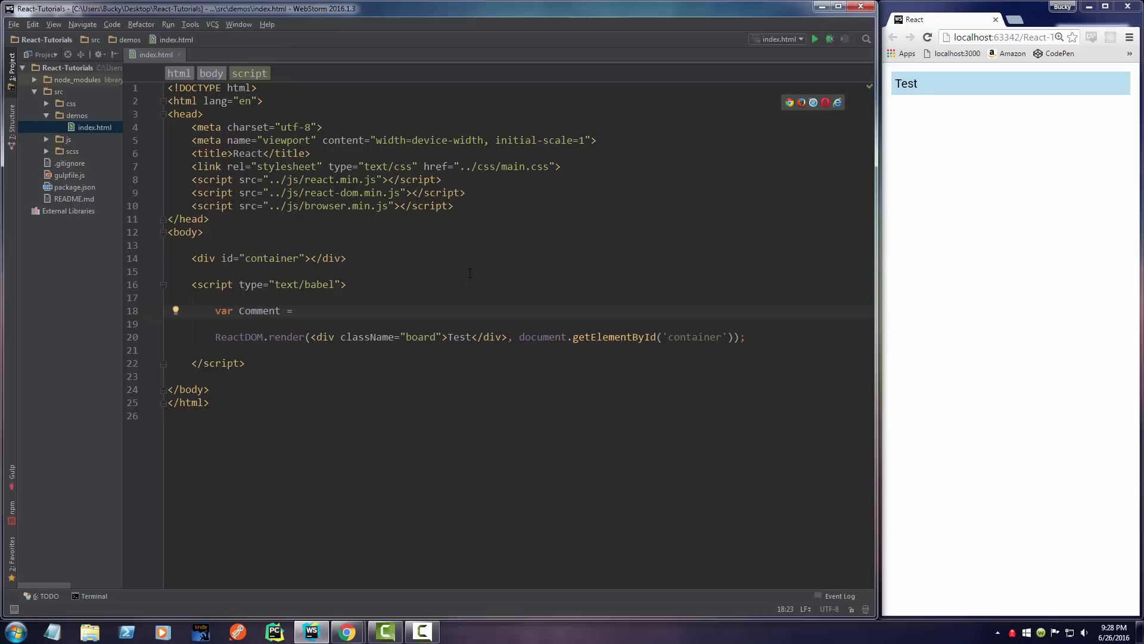
pyautogui.moveTo(400, 262)
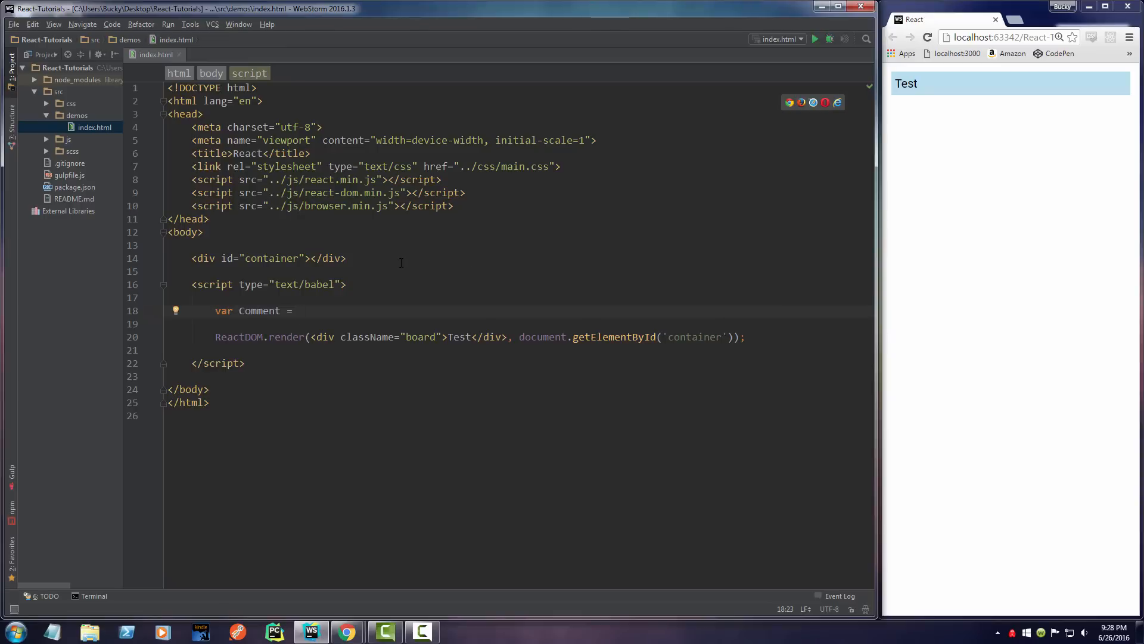
pyautogui.moveTo(404, 294)
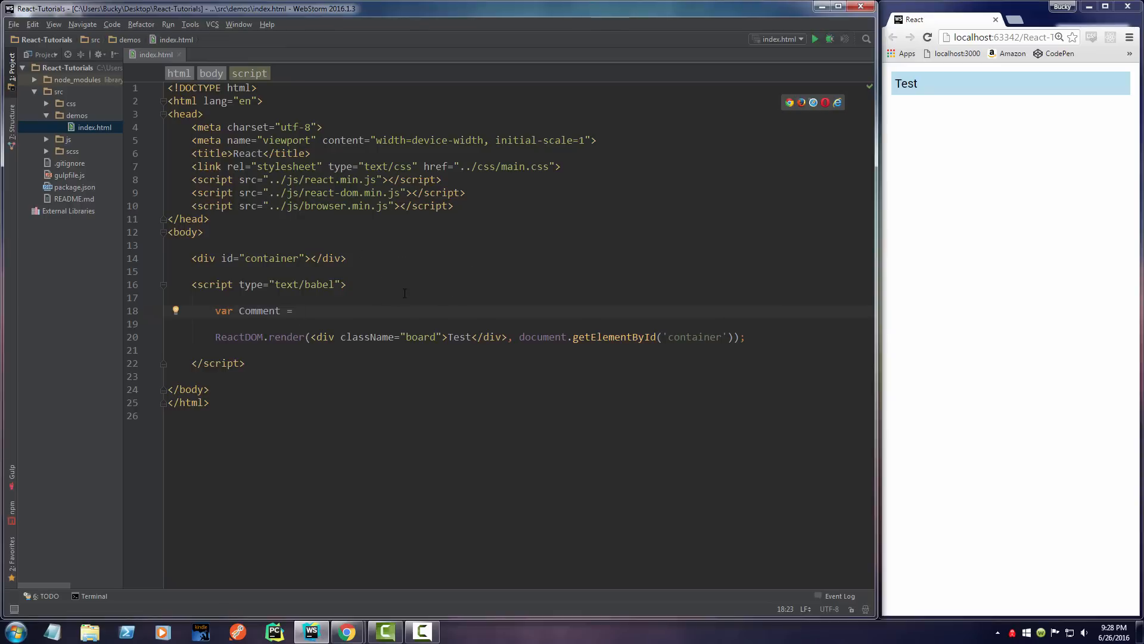
pyautogui.moveTo(571, 522)
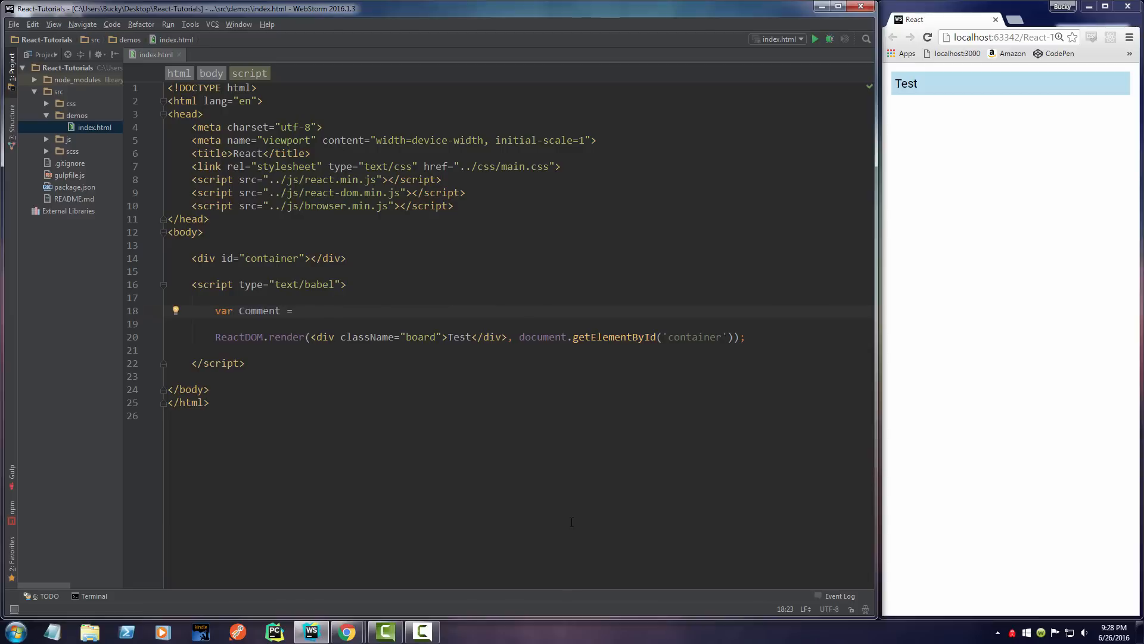
pyautogui.write('React.c')
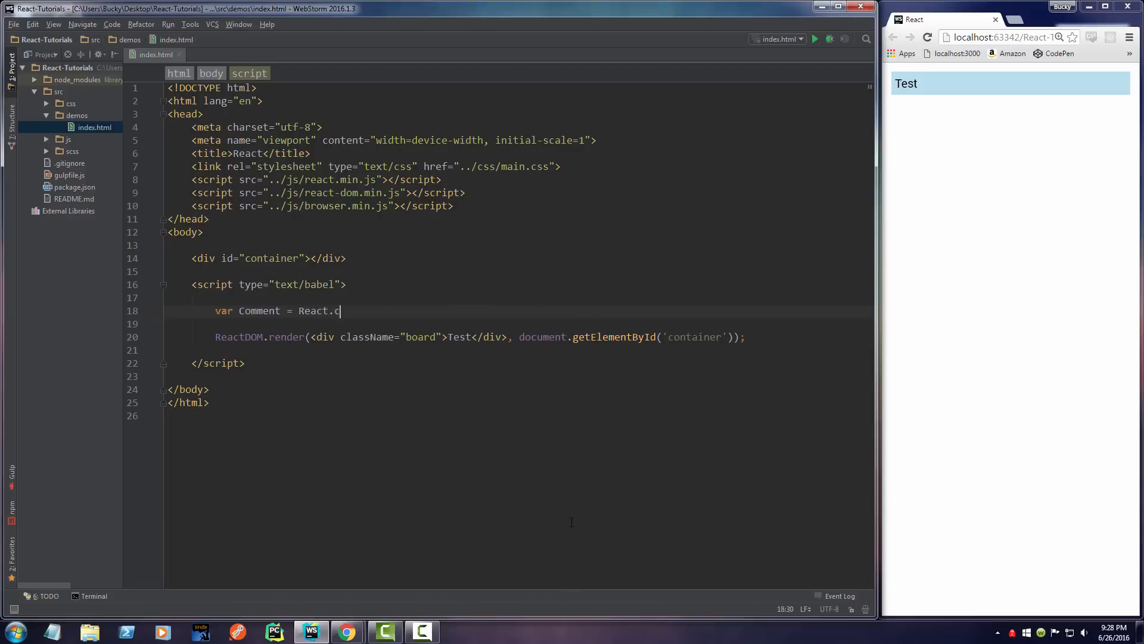
pyautogui.write('reateClass()')
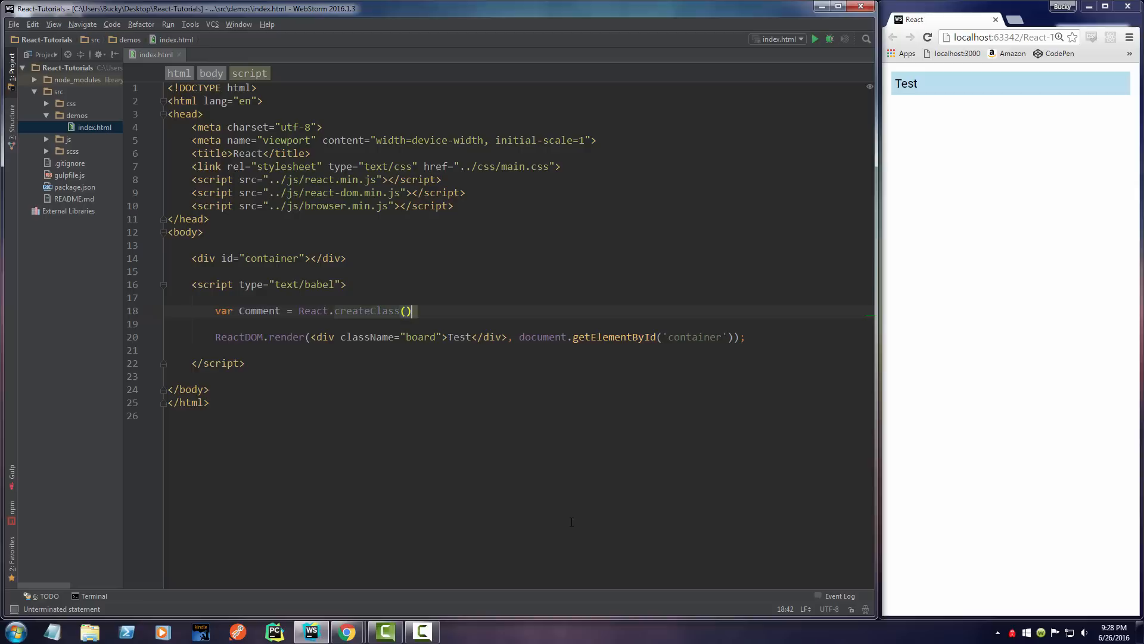
pyautogui.write('{}')
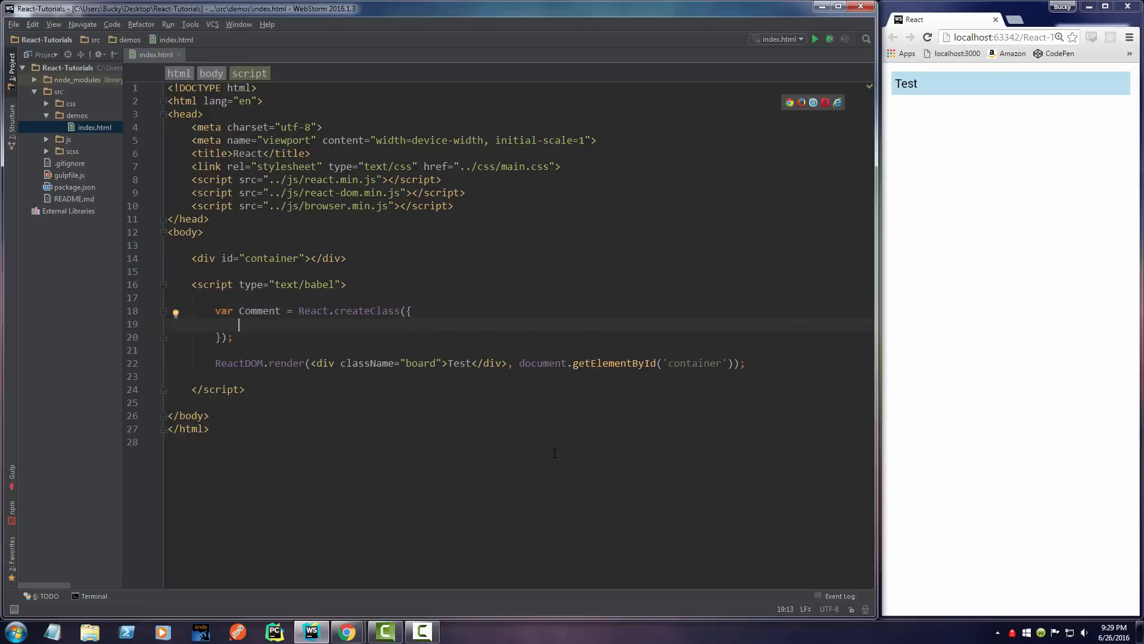
# Step: Add an empty render: property inside the createClass braces
pyautogui.write('render:')
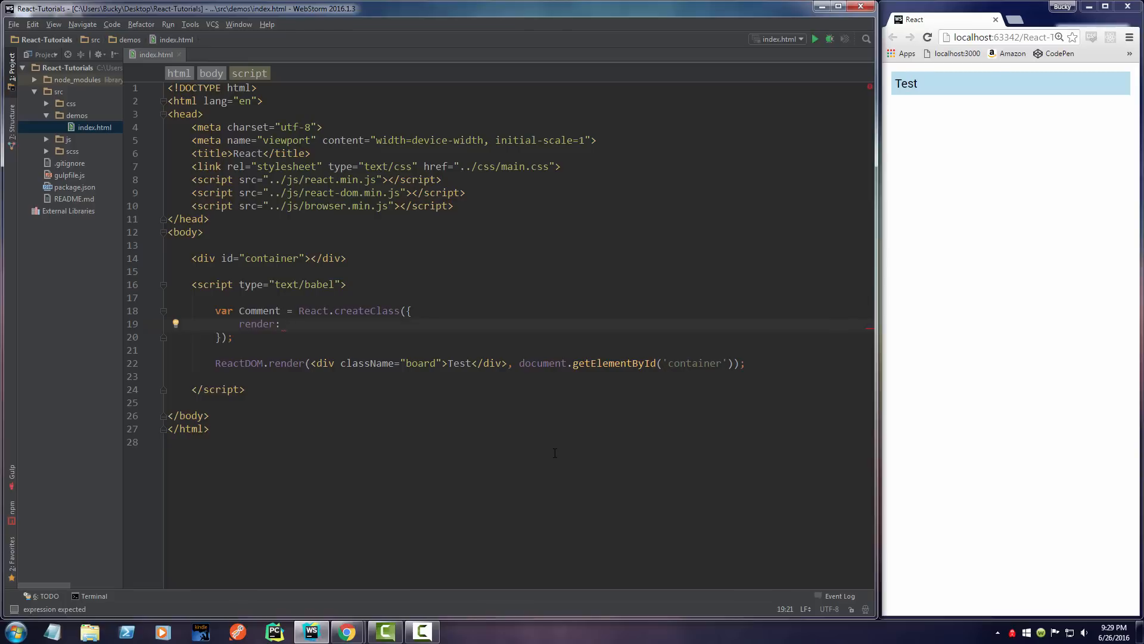
pyautogui.click(287, 323)
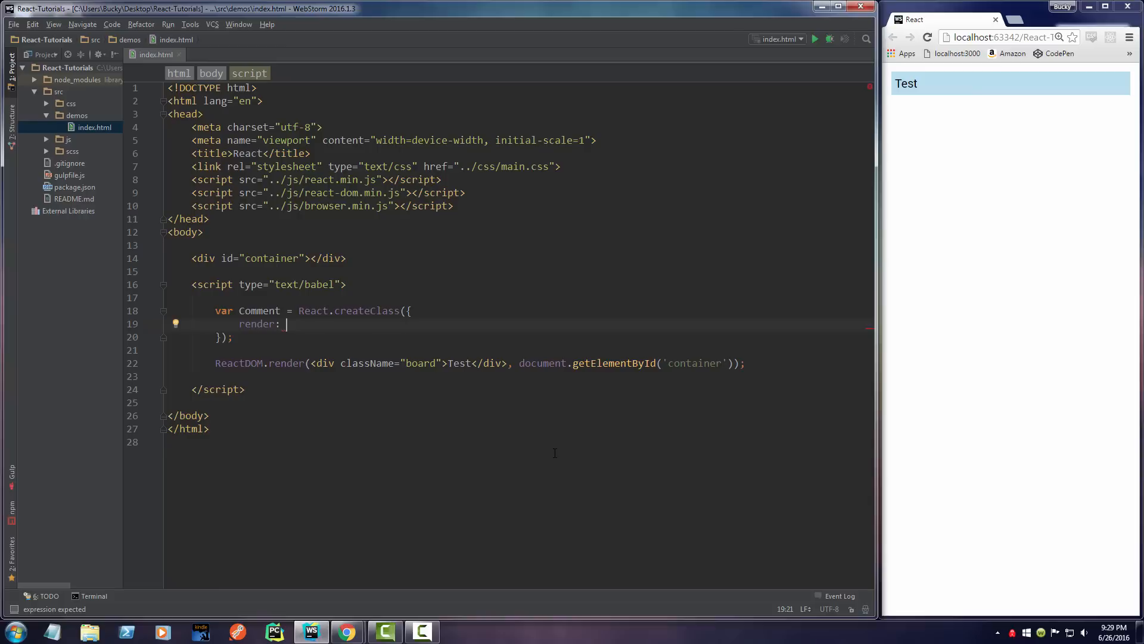
# Step: Make render a function with a multi-line return ( ) block ready for JSX
pyautogui.write('function () {')
pyautogui.write('return ();')
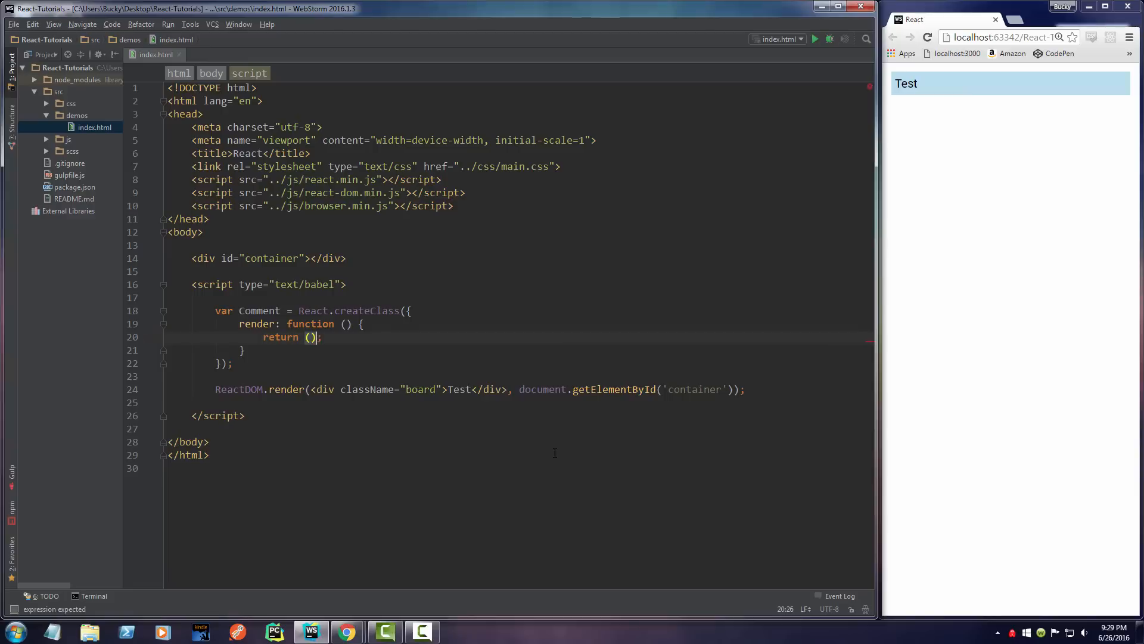
pyautogui.press('enter')
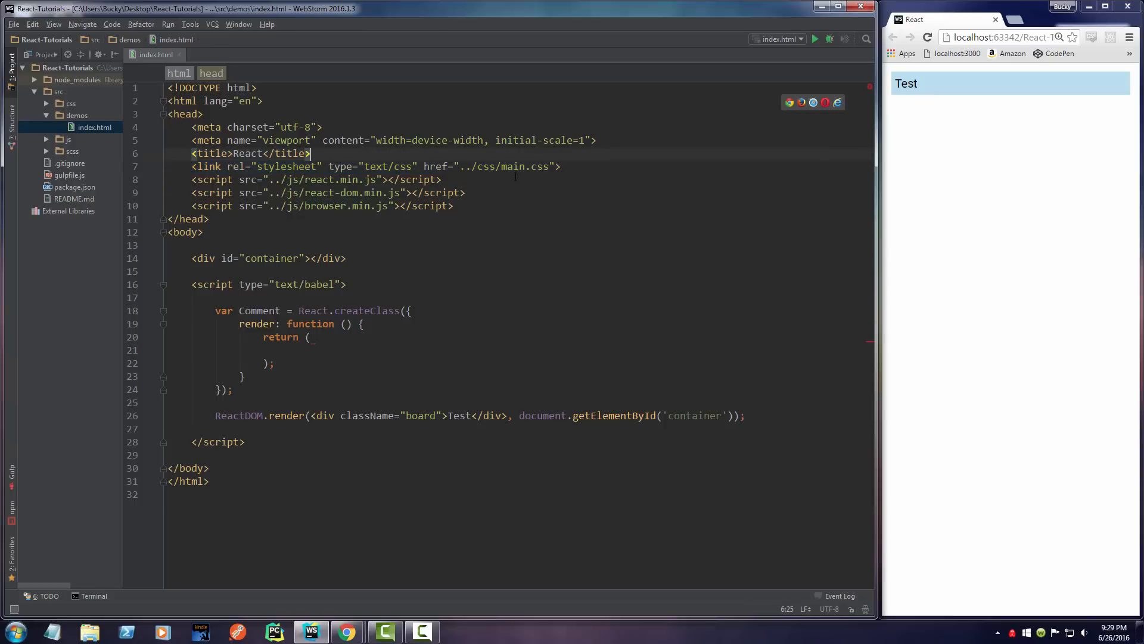
pyautogui.click(310, 349)
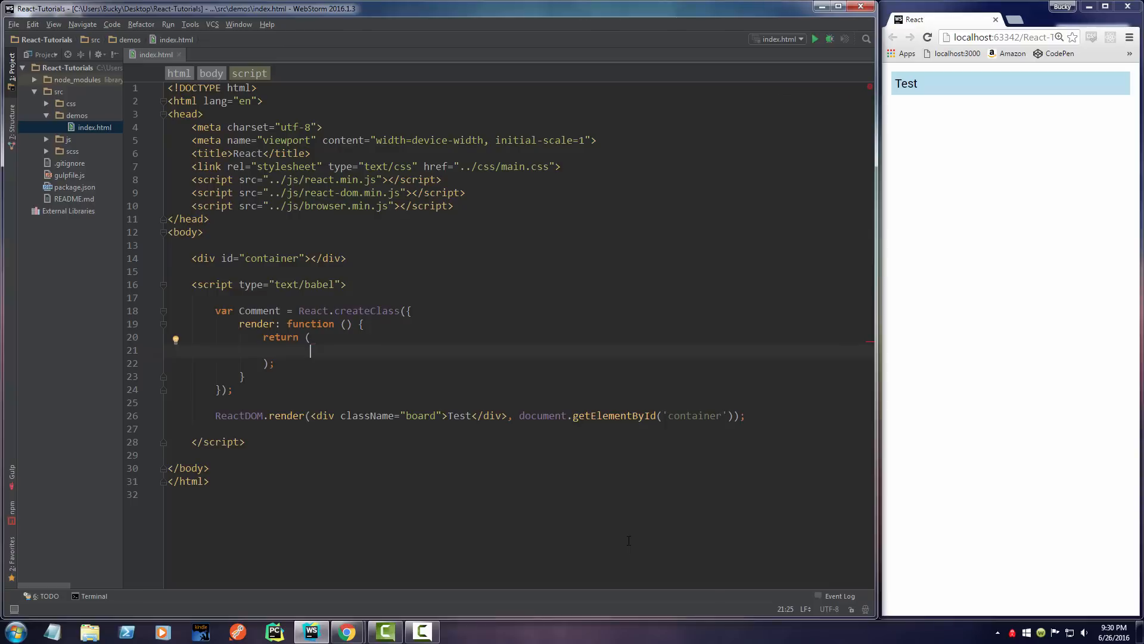
# Step: Return a div with className "commentContainer" from render
pyautogui.write('<div>')
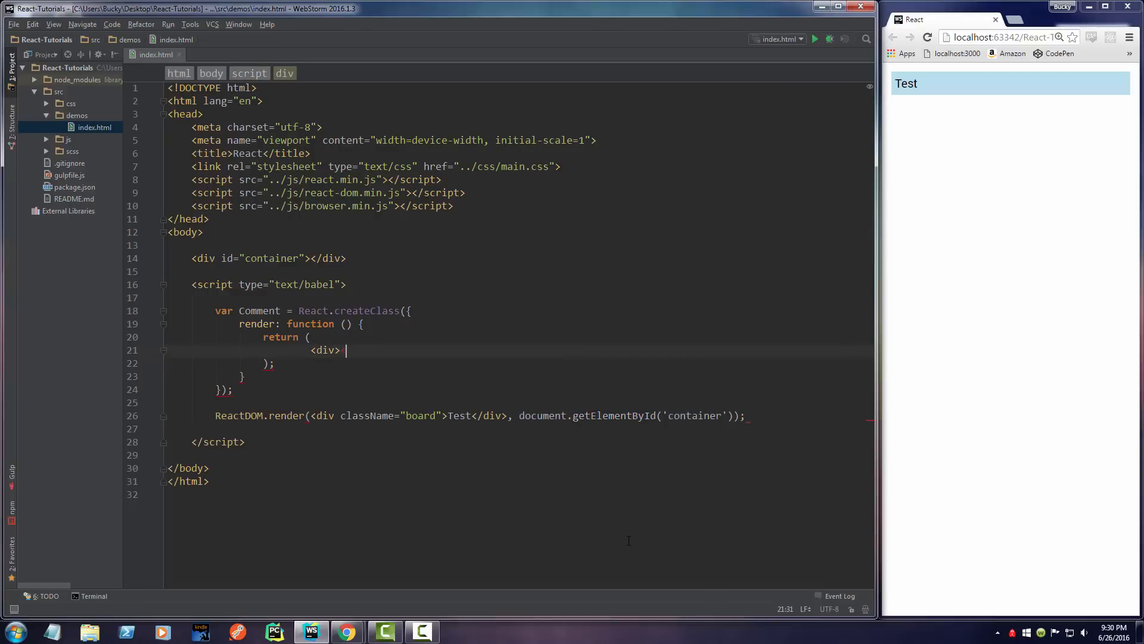
pyautogui.write('</div>')
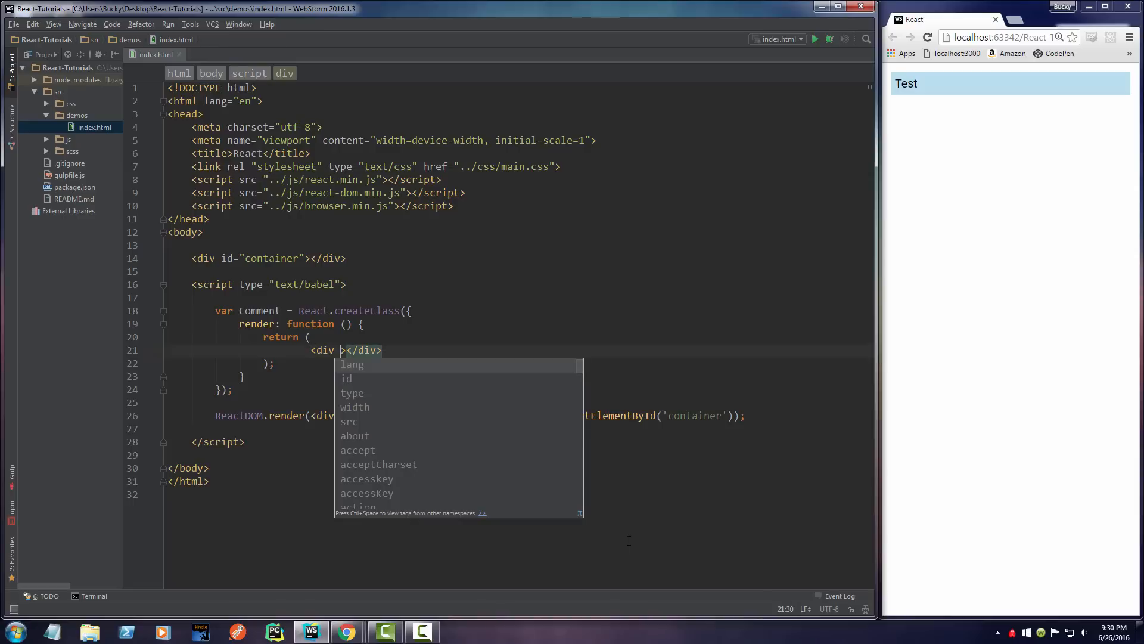
pyautogui.write('className')
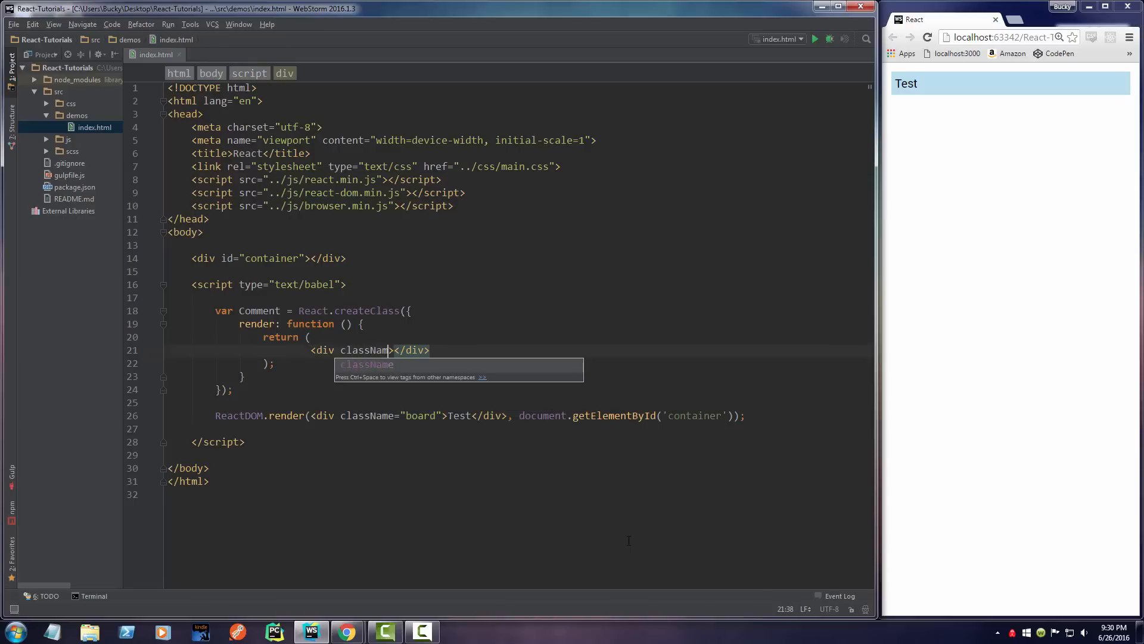
pyautogui.write('="c')
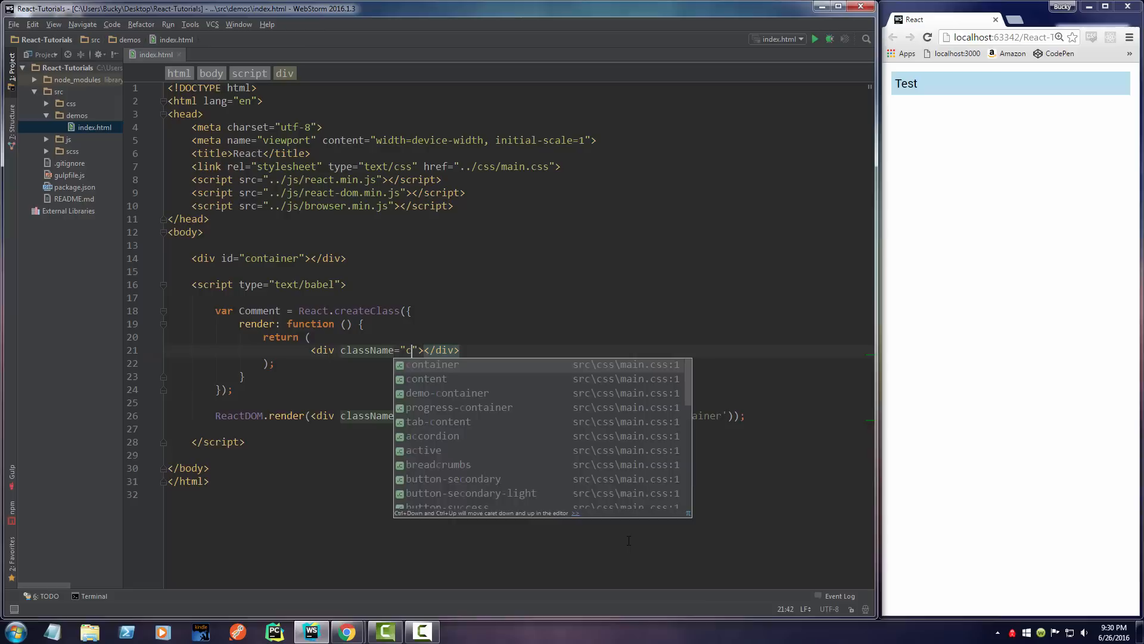
pyautogui.write('ommentContainer')
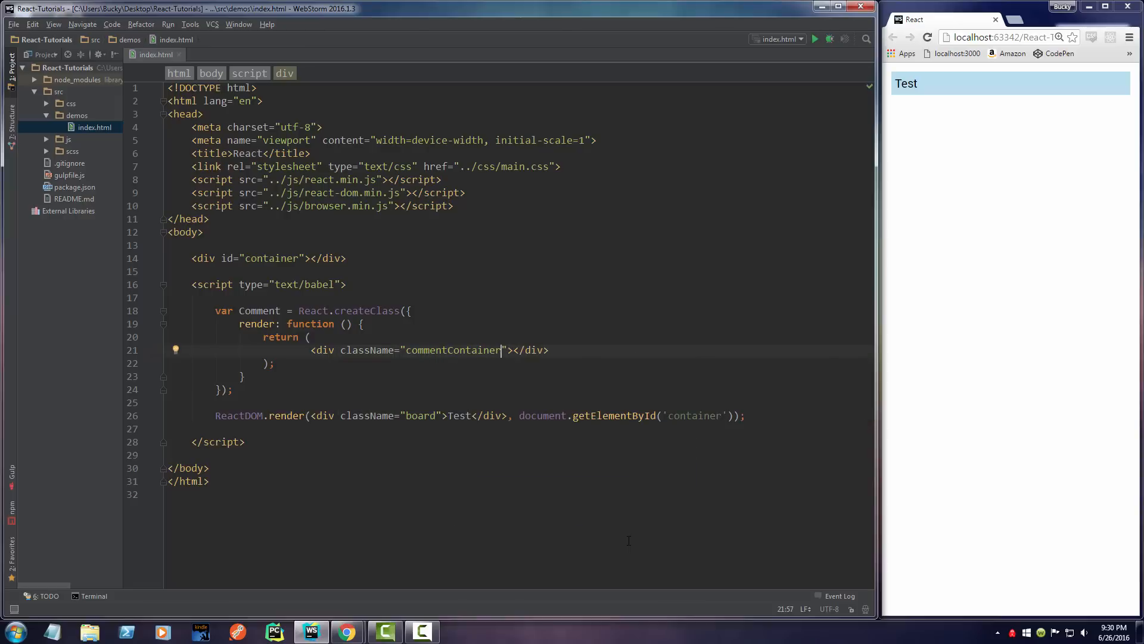
pyautogui.click(309, 336)
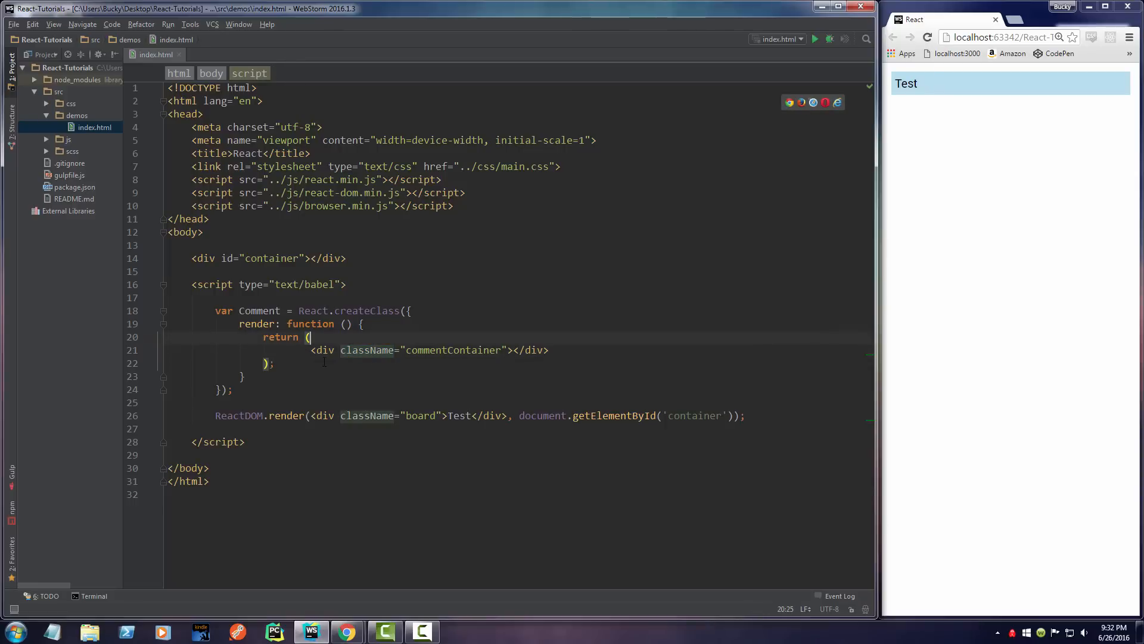
# Step: Copy the commentContainer class name and move between the div's tags
pyautogui.write('ds')
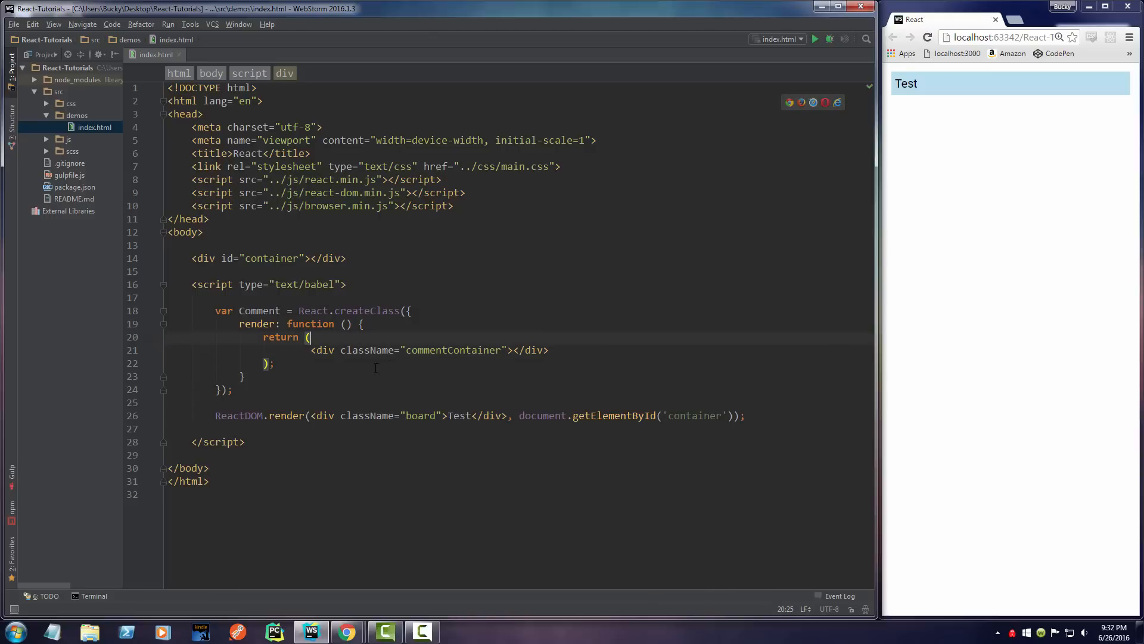
pyautogui.doubleClick(368, 349)
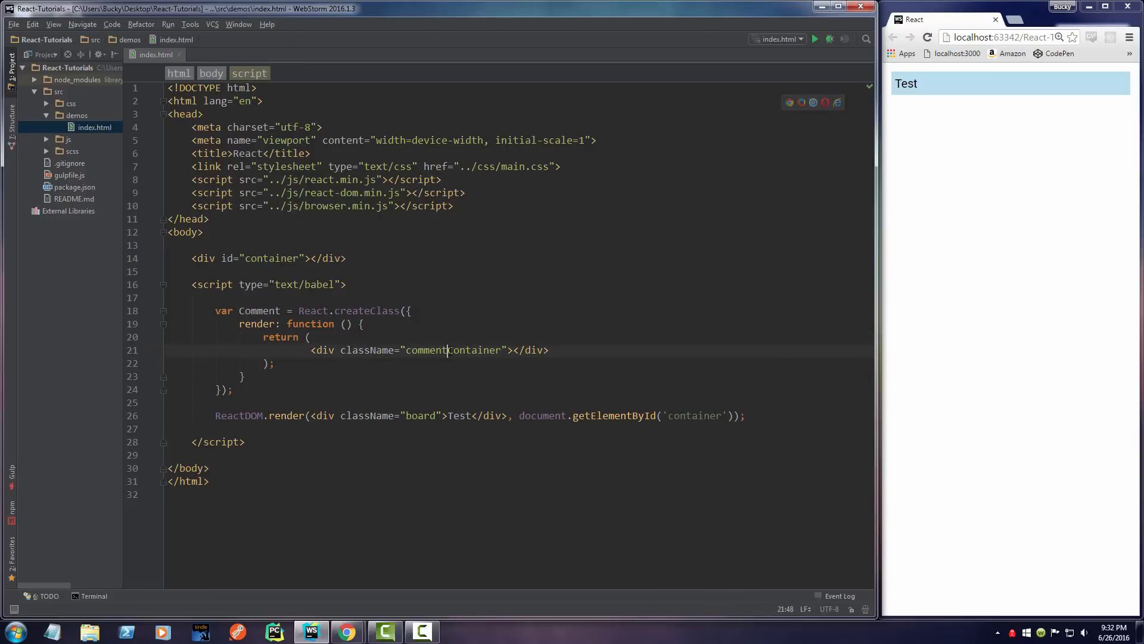
pyautogui.doubleClick(428, 349)
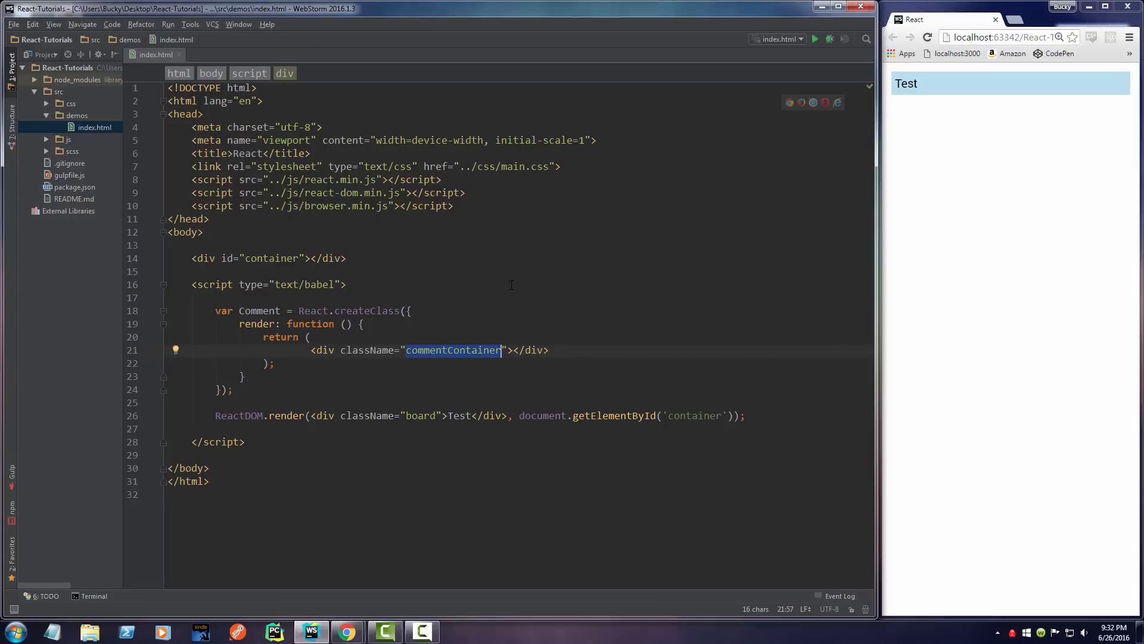
pyautogui.click(513, 349)
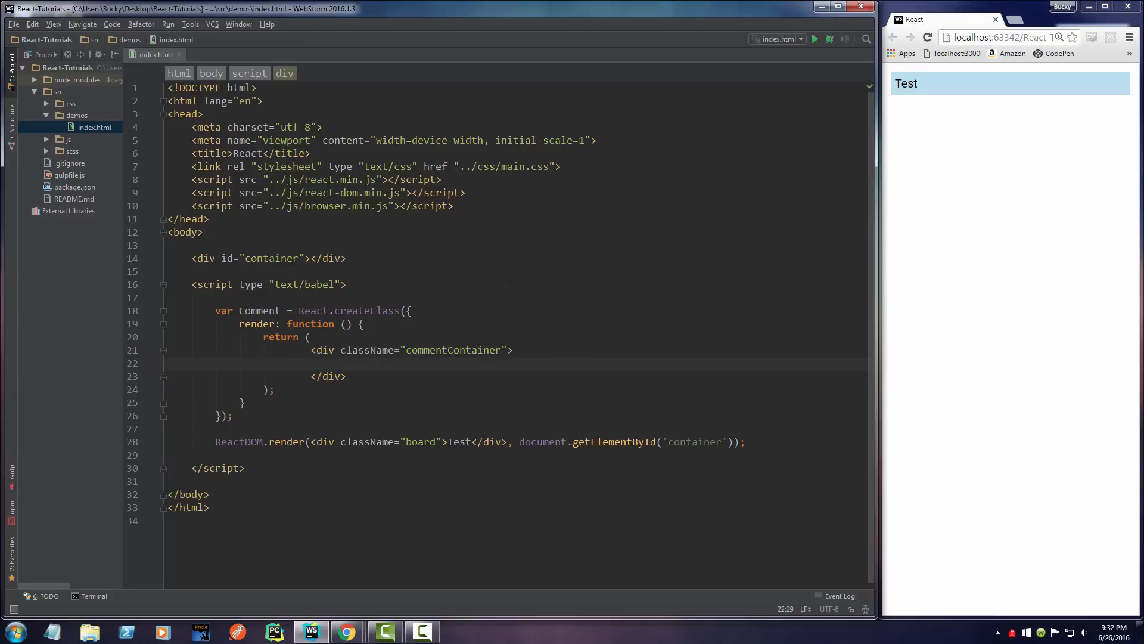
# Step: Add an inner div reading "Text of whatever" inside commentContainer
pyautogui.write('<div></div>')
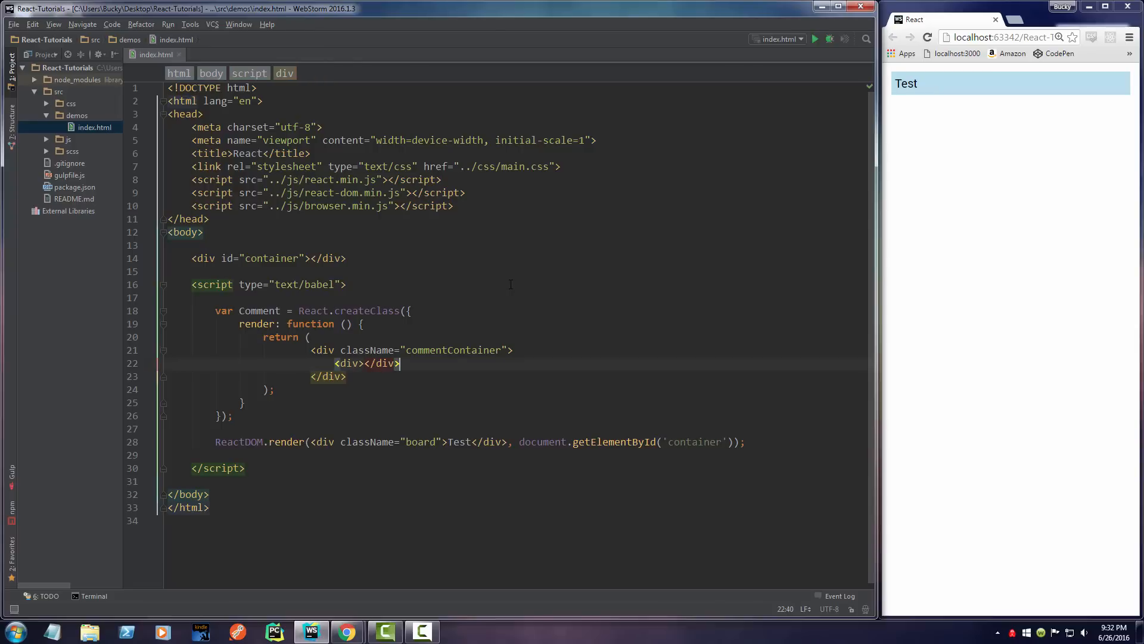
pyautogui.write('Text opf whatever')
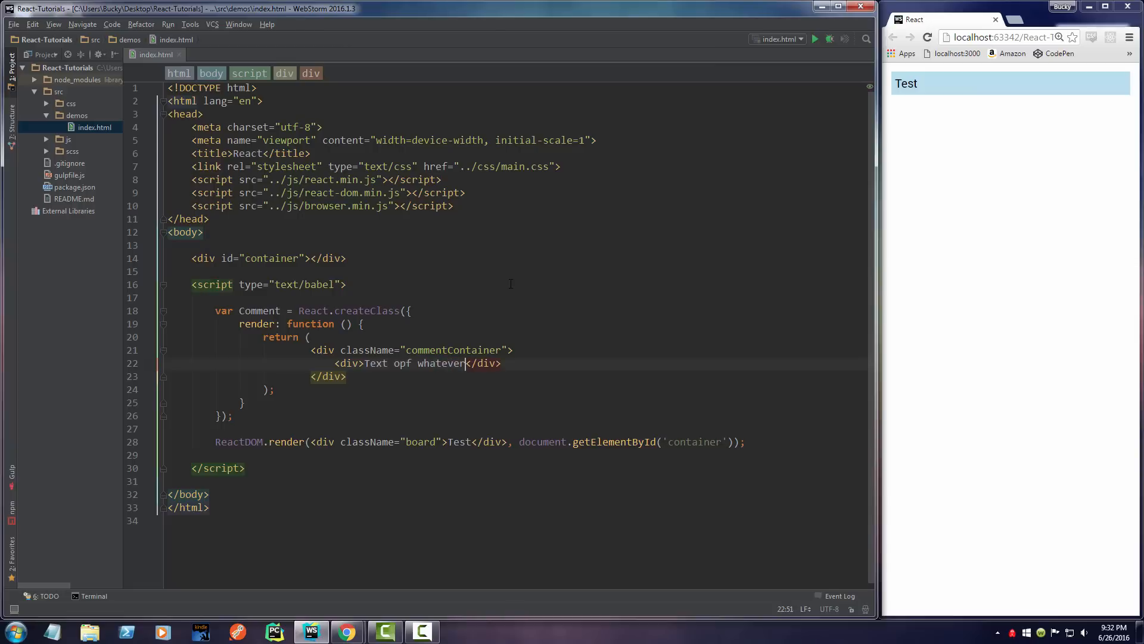
pyautogui.press('Backspace')
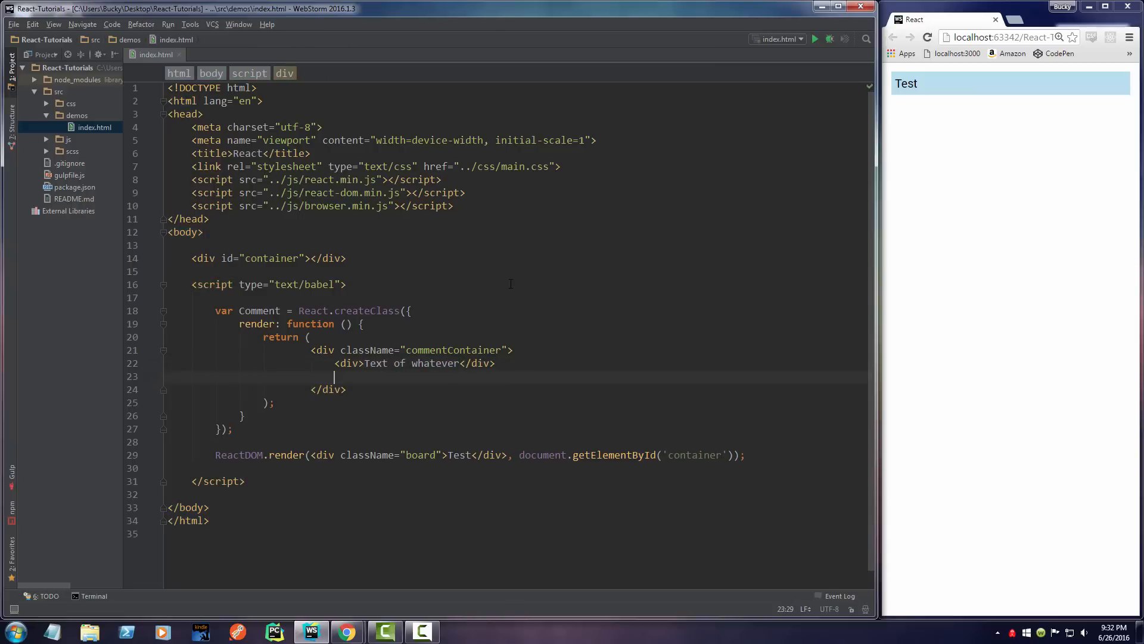
# Step: Add Edit and Remove buttons below the comment text
pyautogui.write('<button></button>')
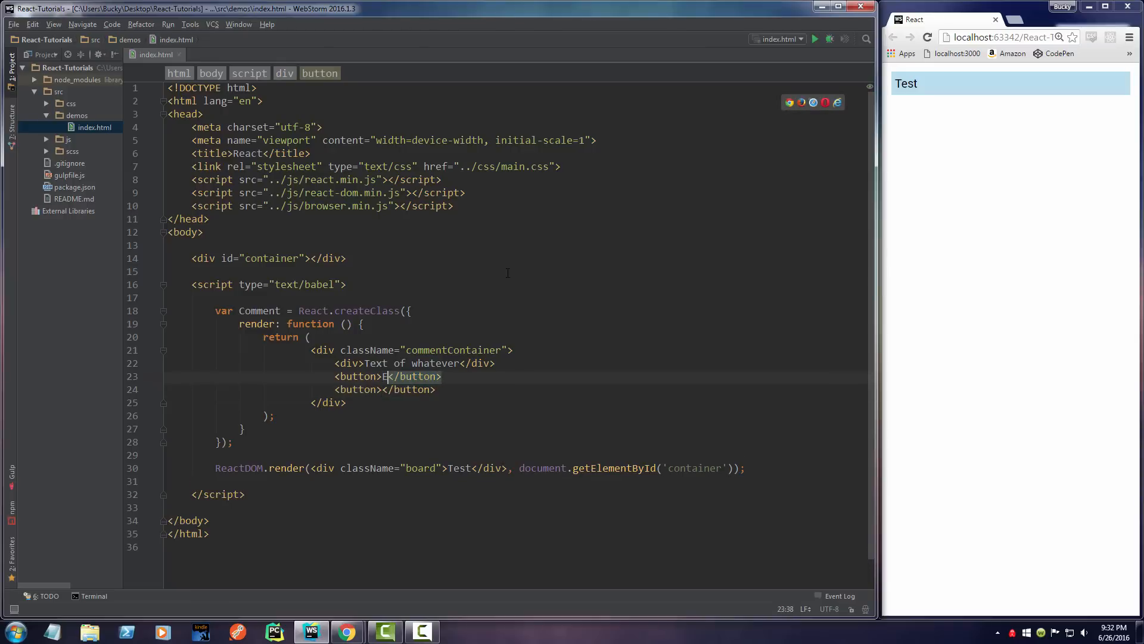
pyautogui.write('dit')
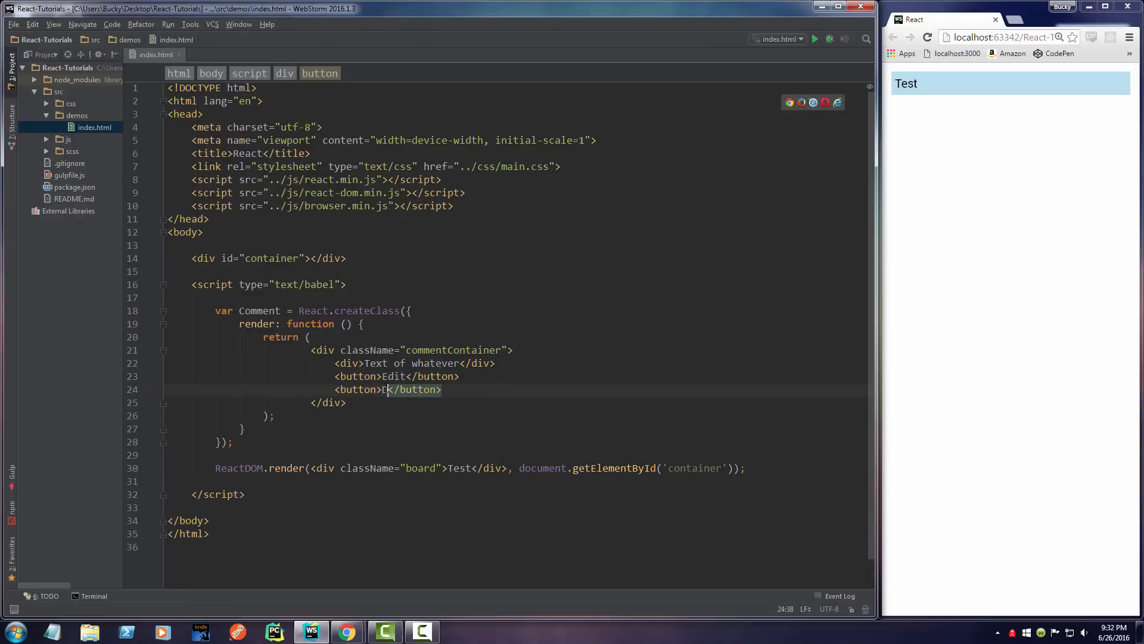
pyautogui.write('Delete')
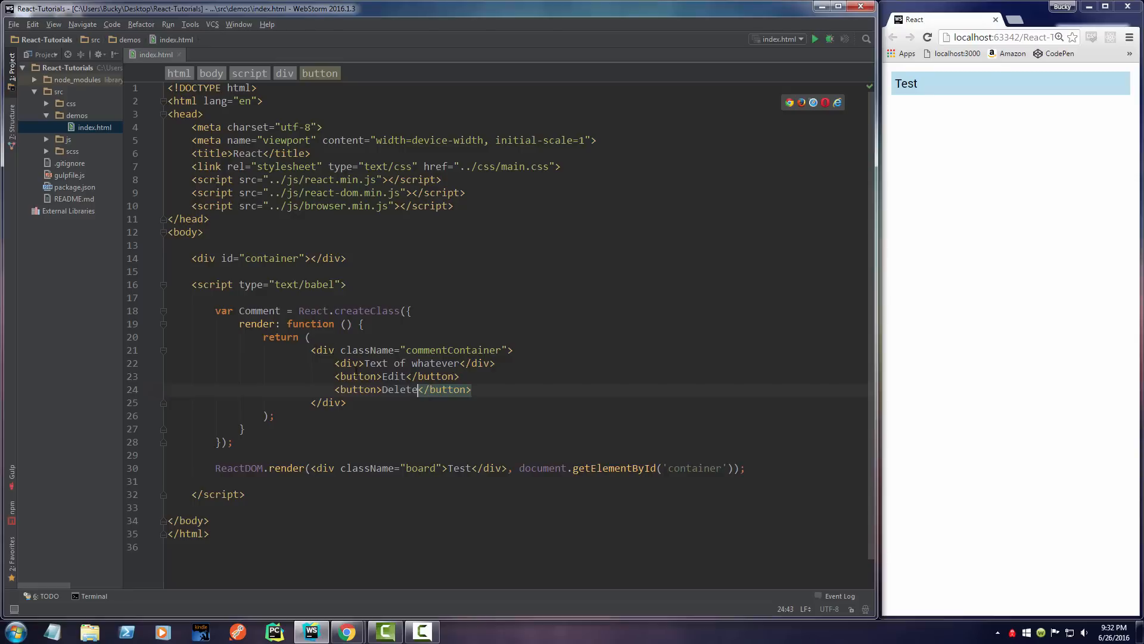
pyautogui.doubleClick(392, 389)
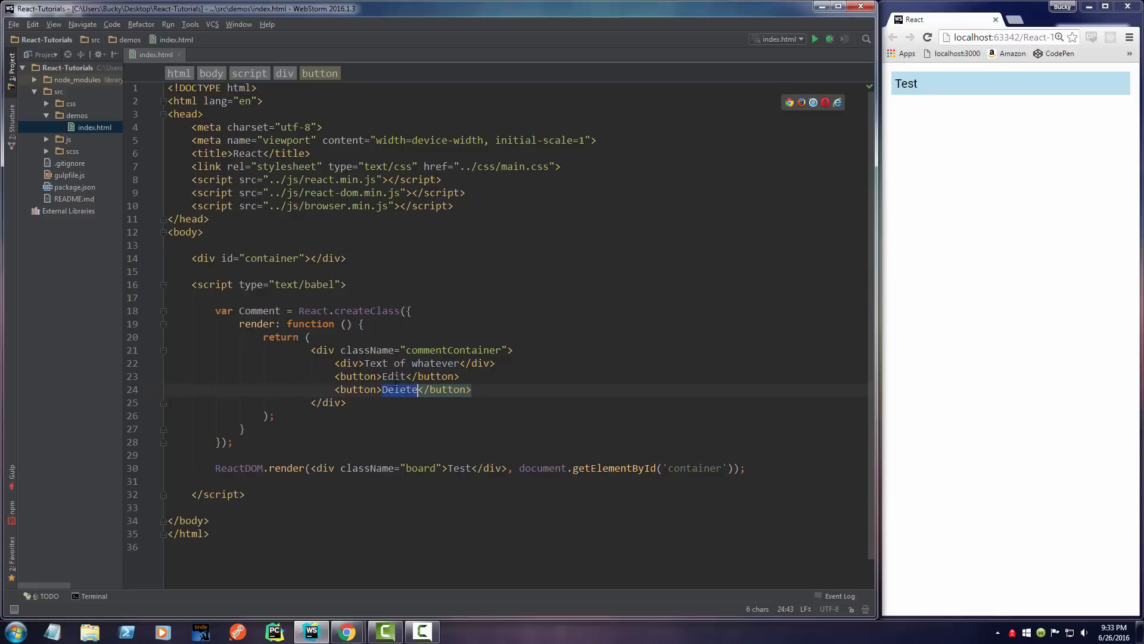
pyautogui.write('Remove')
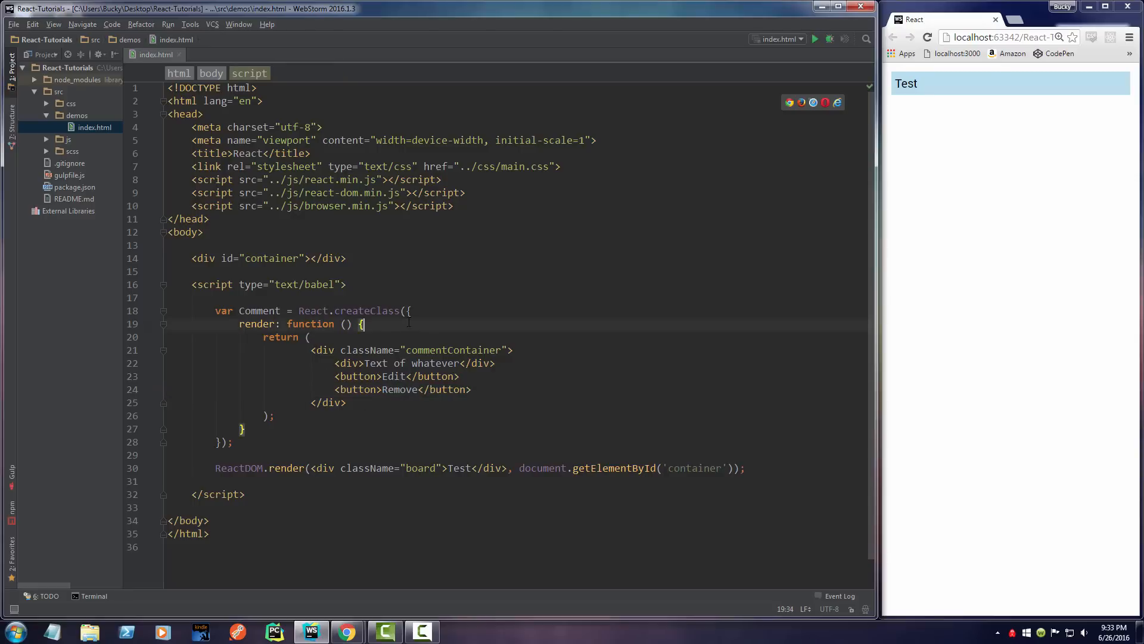
# Step: Give the text div the className "commentText"
pyautogui.click(361, 362)
pyautogui.write(' className="commentContainer"')
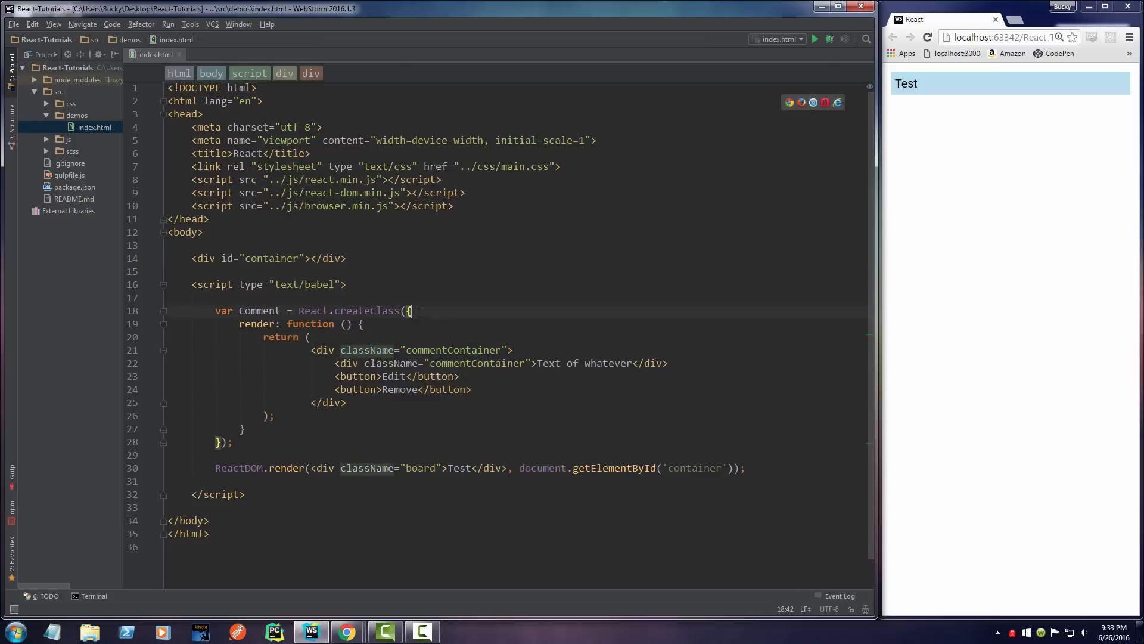
pyautogui.doubleClick(497, 362)
pyautogui.write('Tex')
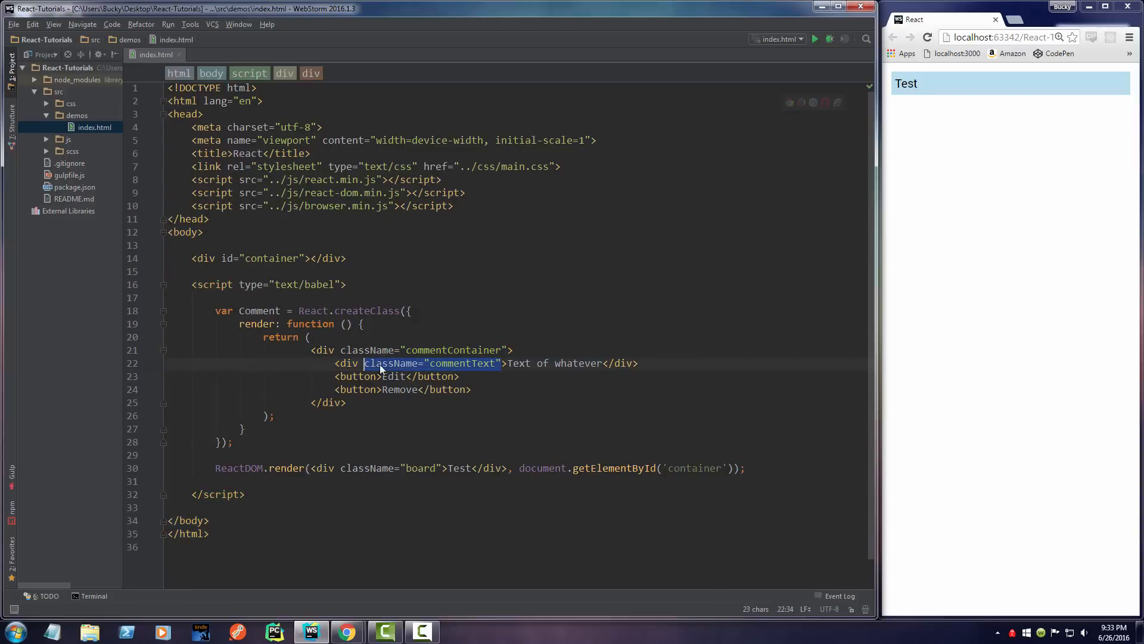
pyautogui.click(306, 336)
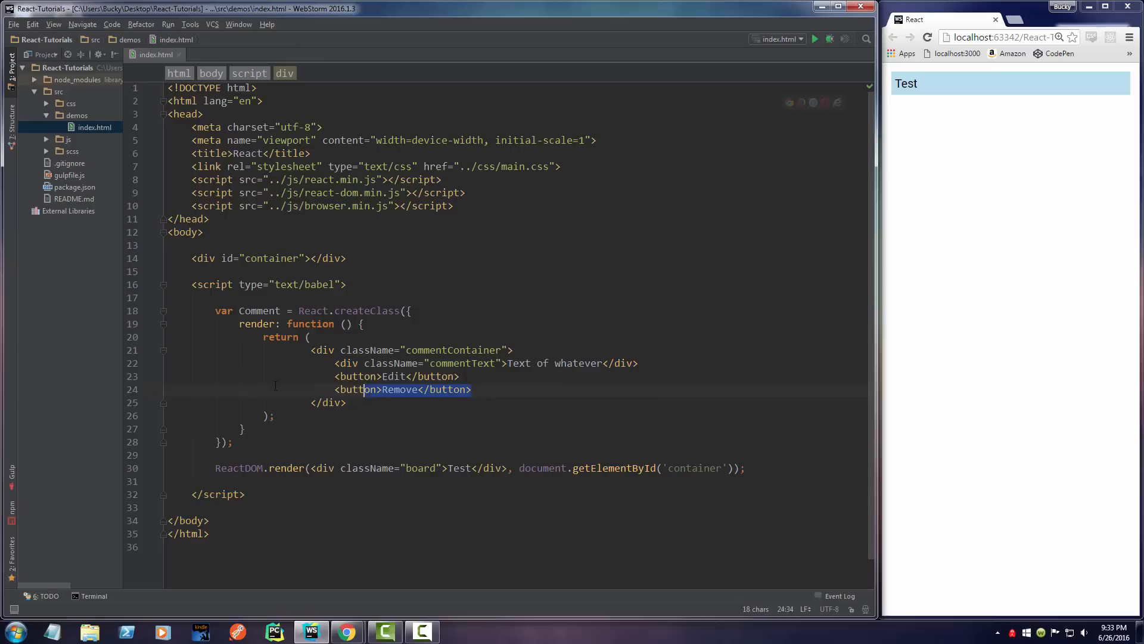
# Step: Give Edit className "button-primary" and Remove className "button-danger"
pyautogui.click(376, 376)
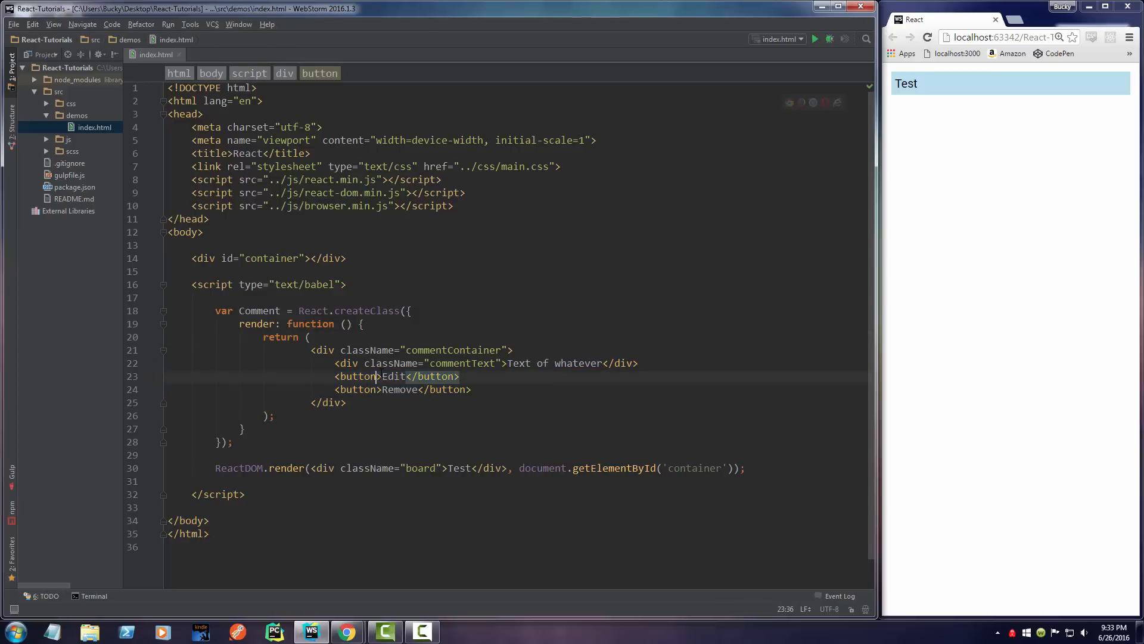
pyautogui.write('className="button-primary')
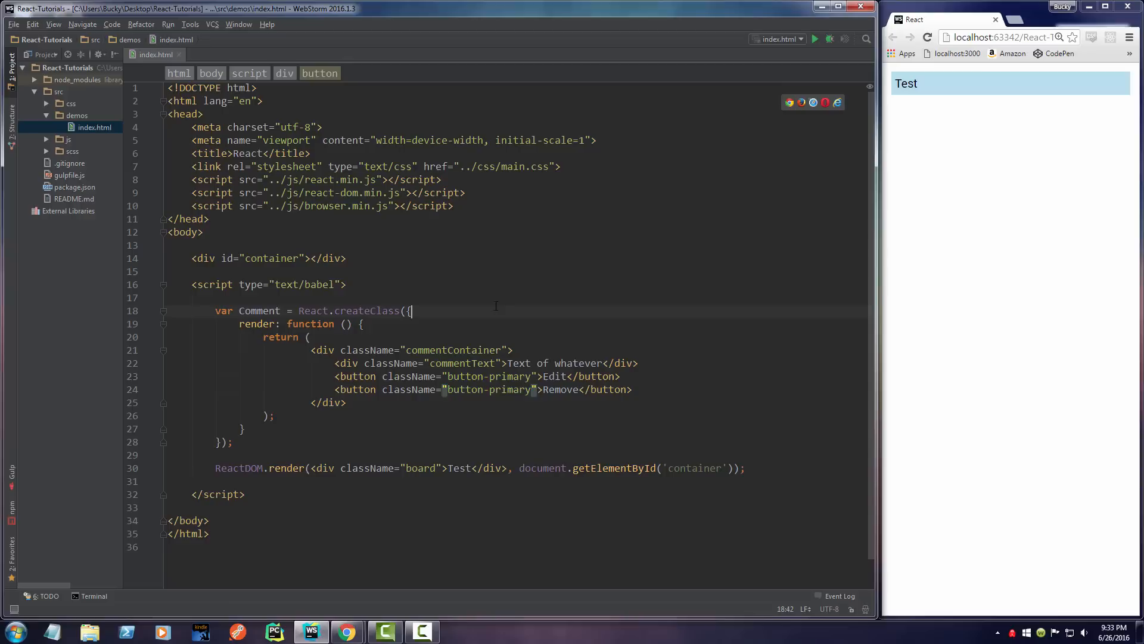
pyautogui.doubleClick(511, 388)
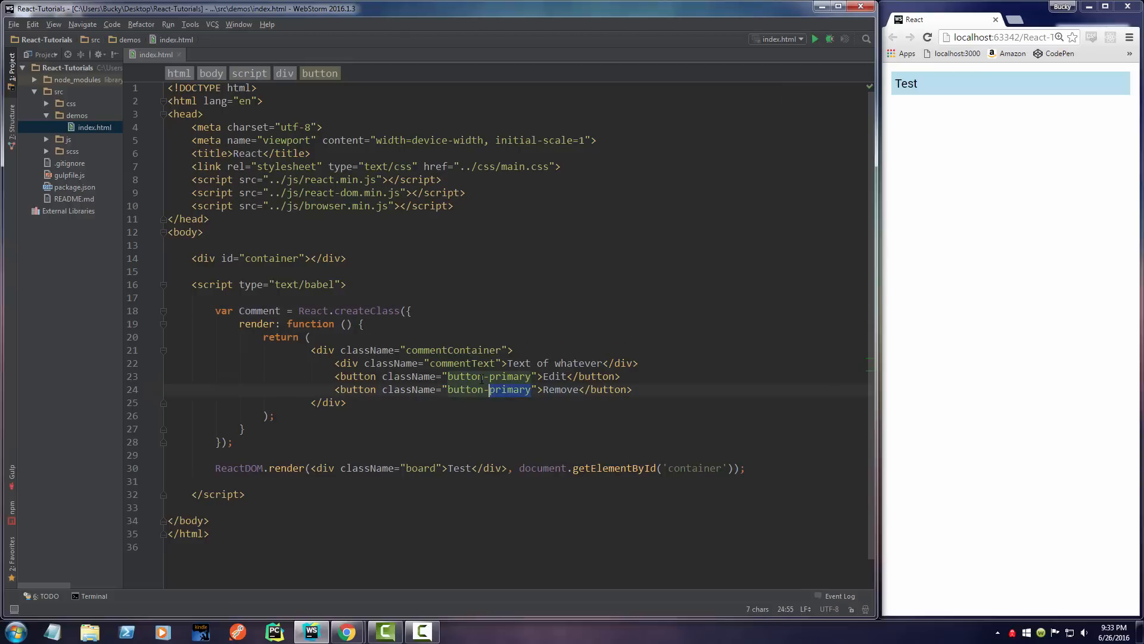
pyautogui.write('dan')
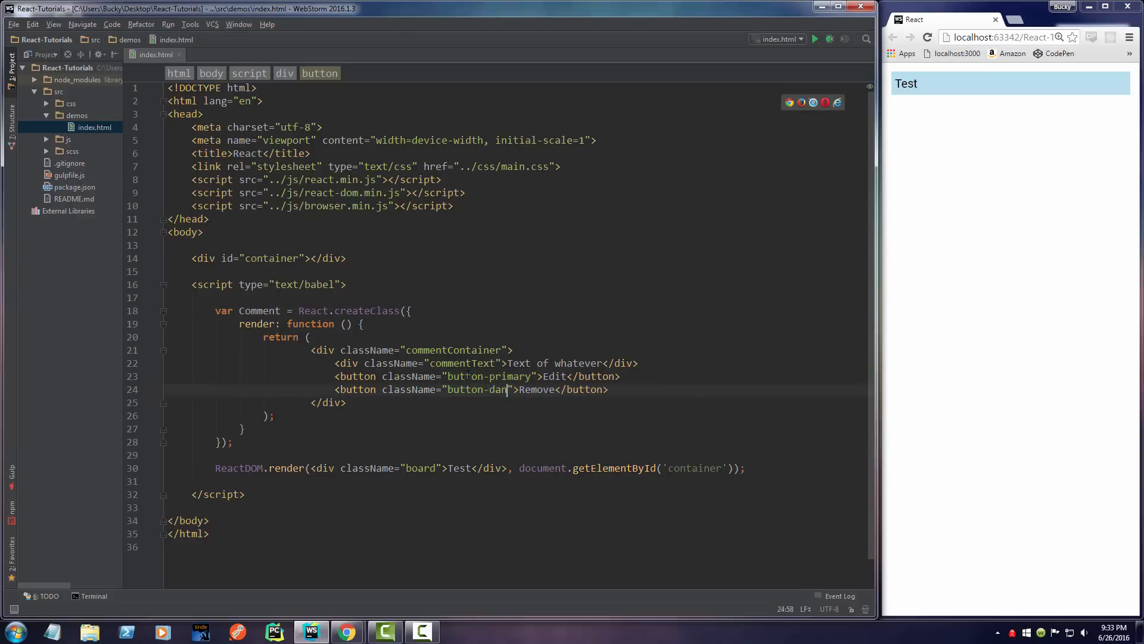
pyautogui.write('er')
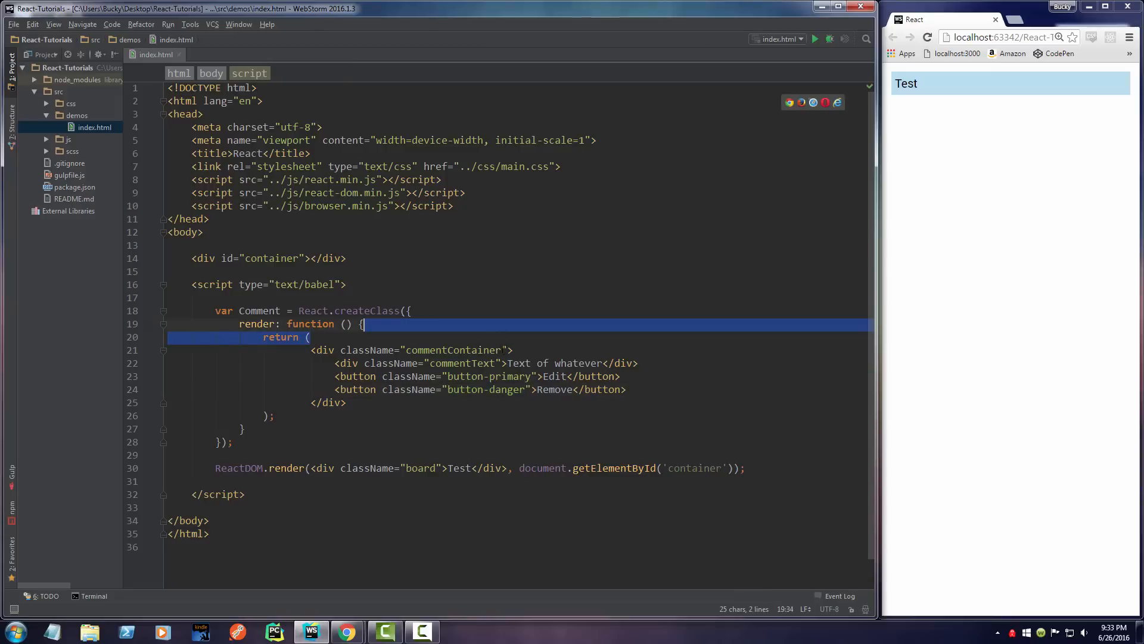
# Step: Insert a blank line after createClass for new methods
pyautogui.click(533, 296)
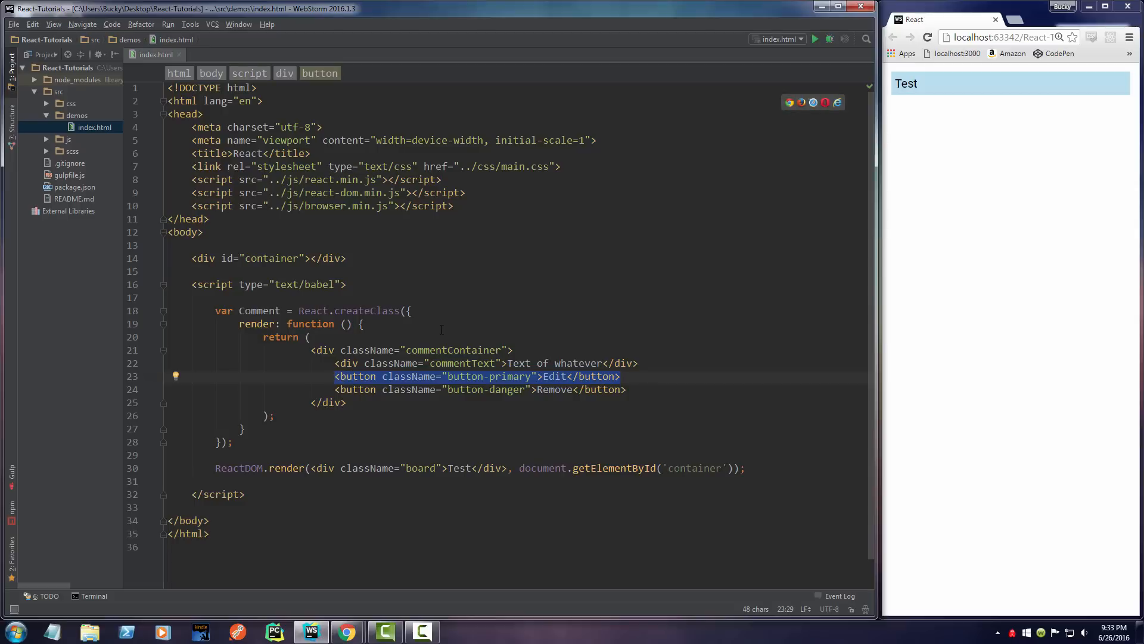
pyautogui.click(310, 336)
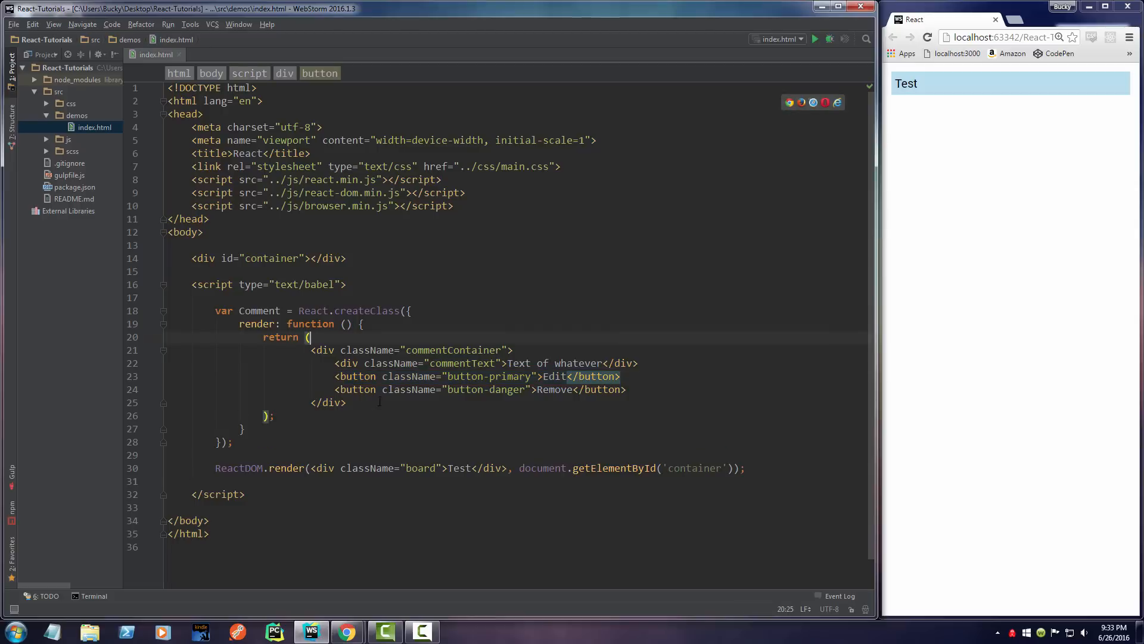
pyautogui.click(372, 324)
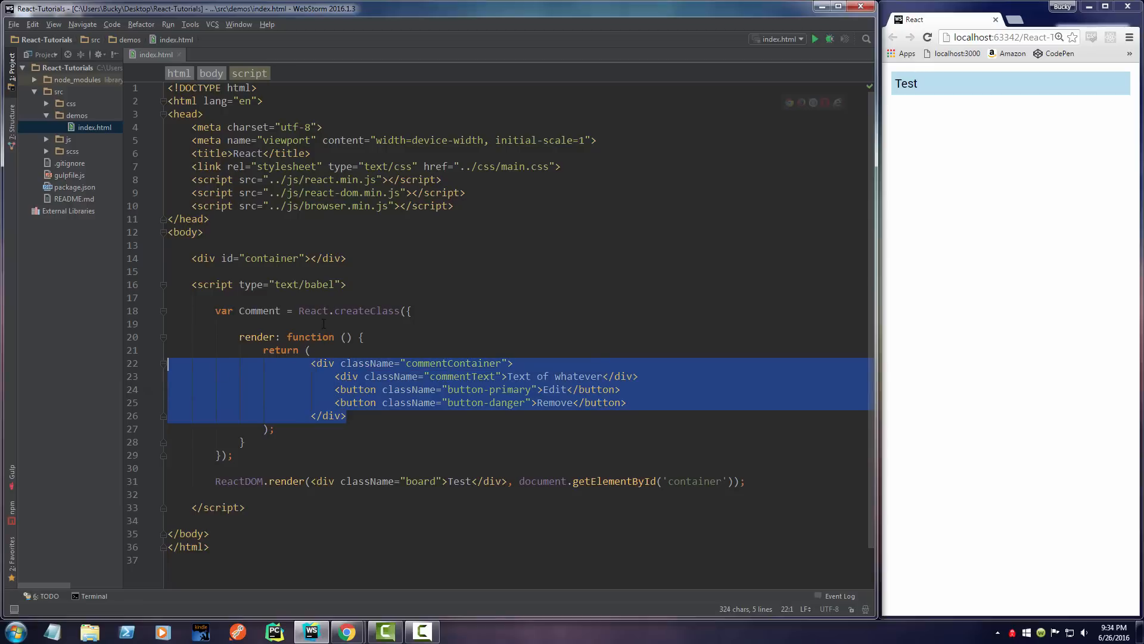
# Step: Add an edit method above render calling alert('Editing comment')
pyautogui.click(298, 323)
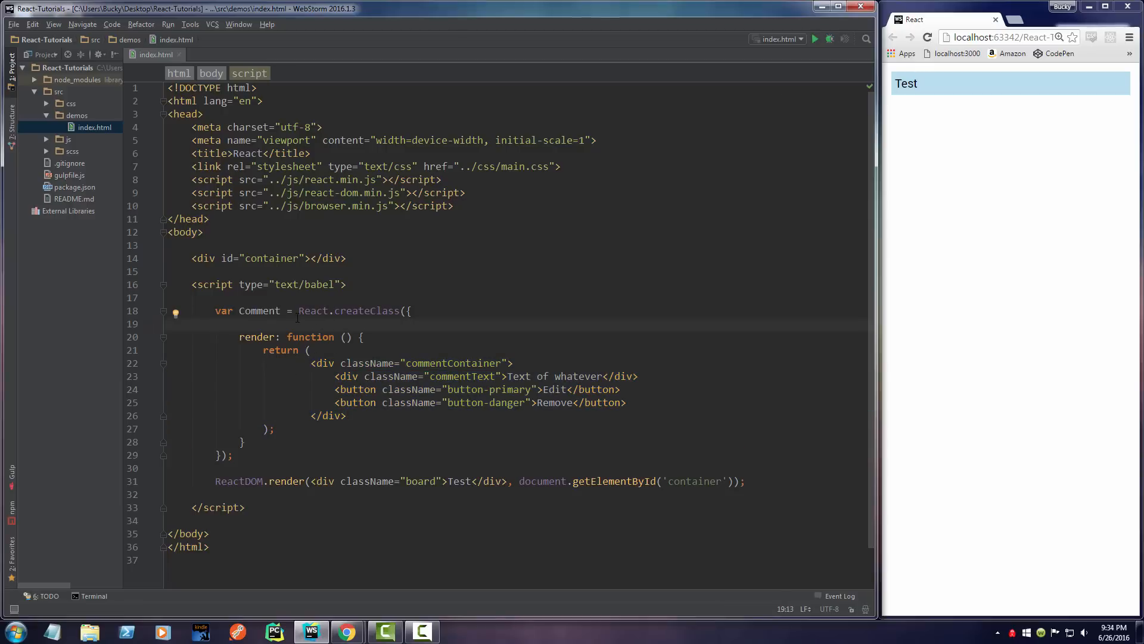
pyautogui.write('edit: function () {')
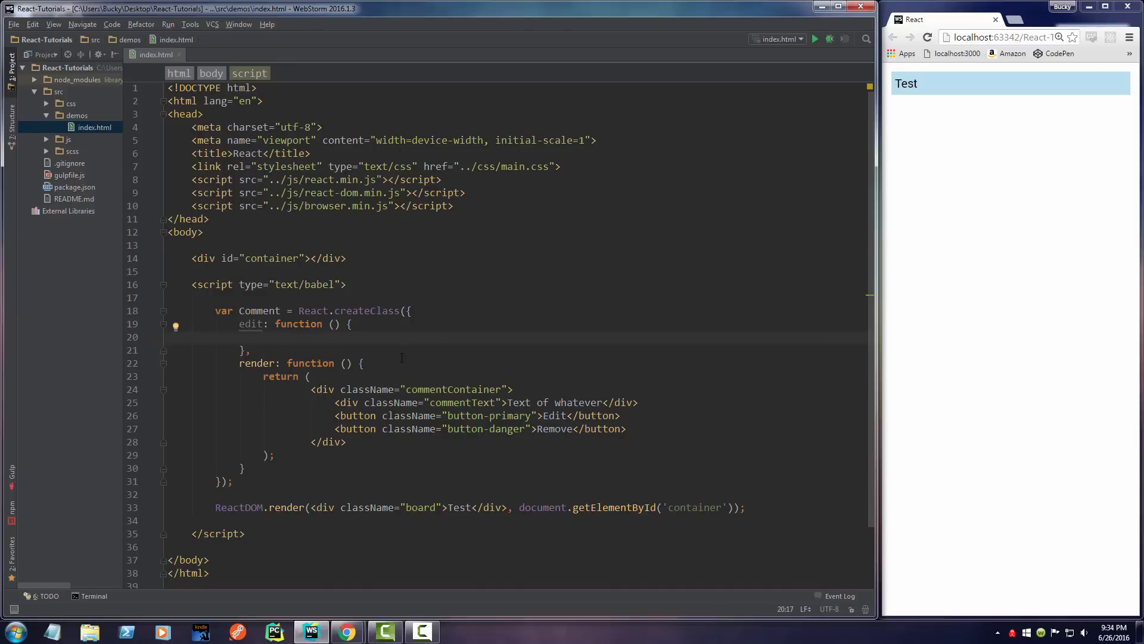
pyautogui.write('alert()')
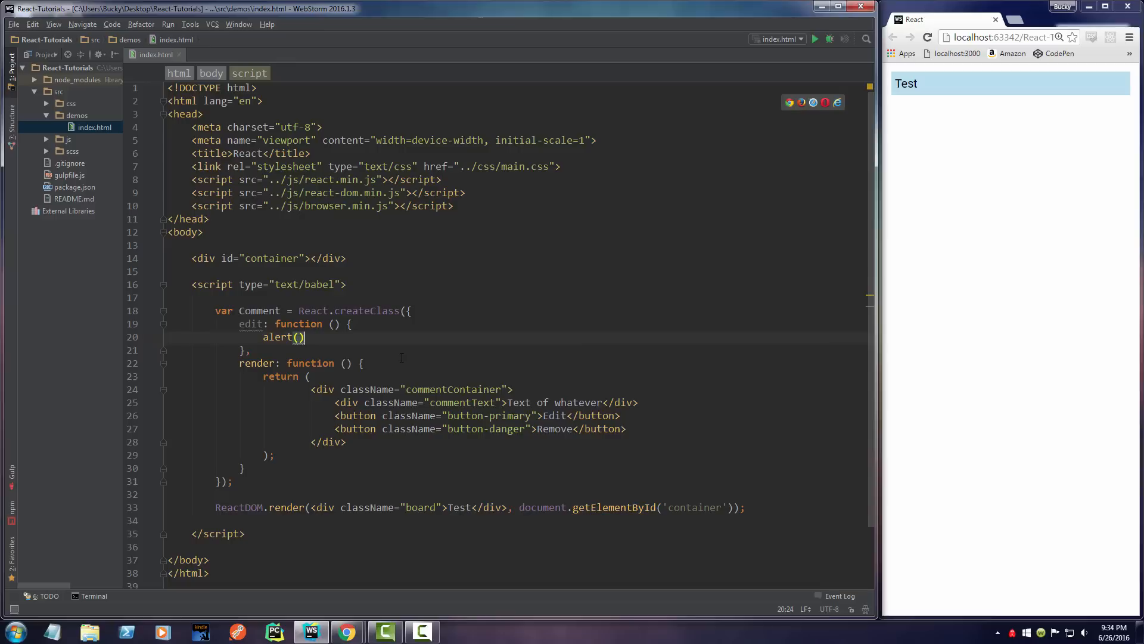
pyautogui.write("''")
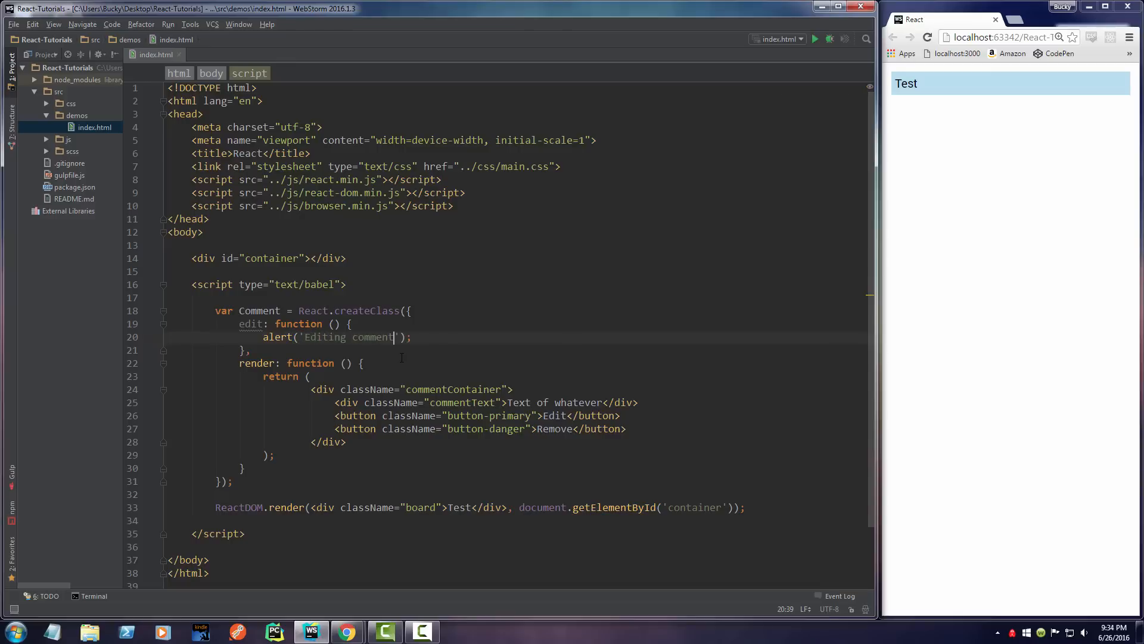
# Step: Duplicate it as a remove method alerting 'Removing comment'
pyautogui.click(111, 350)
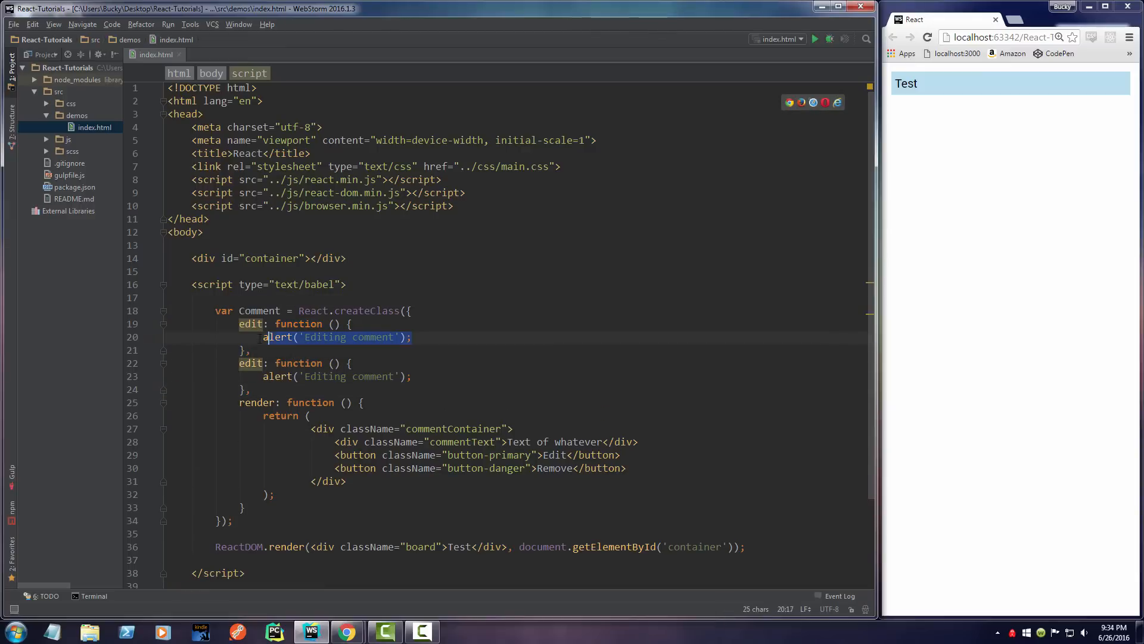
pyautogui.click(168, 297)
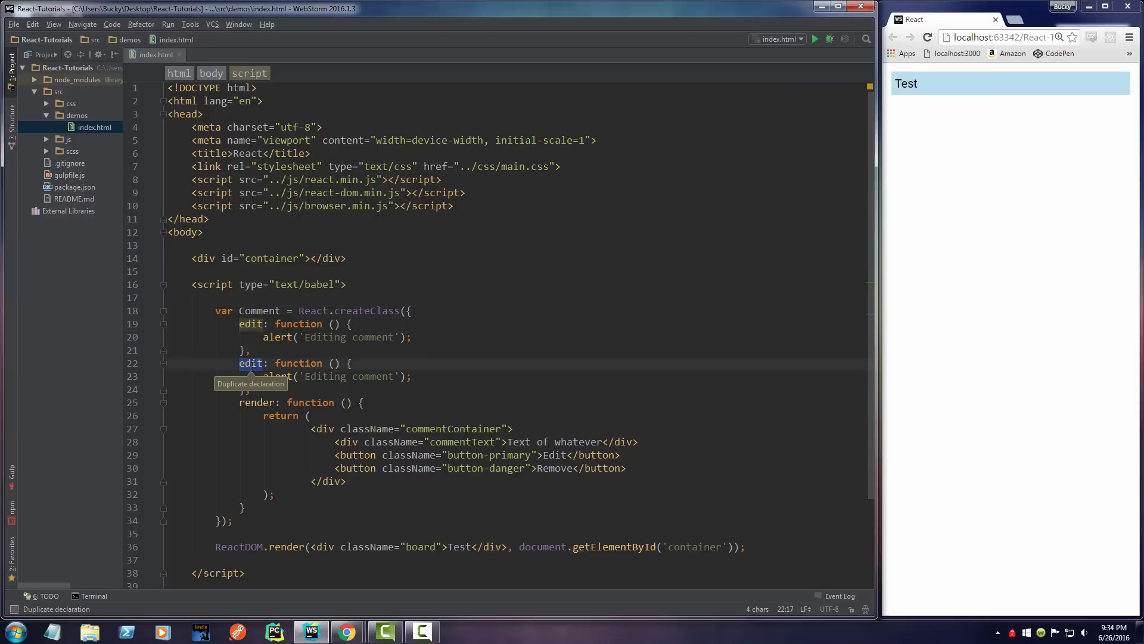
pyautogui.write('remove')
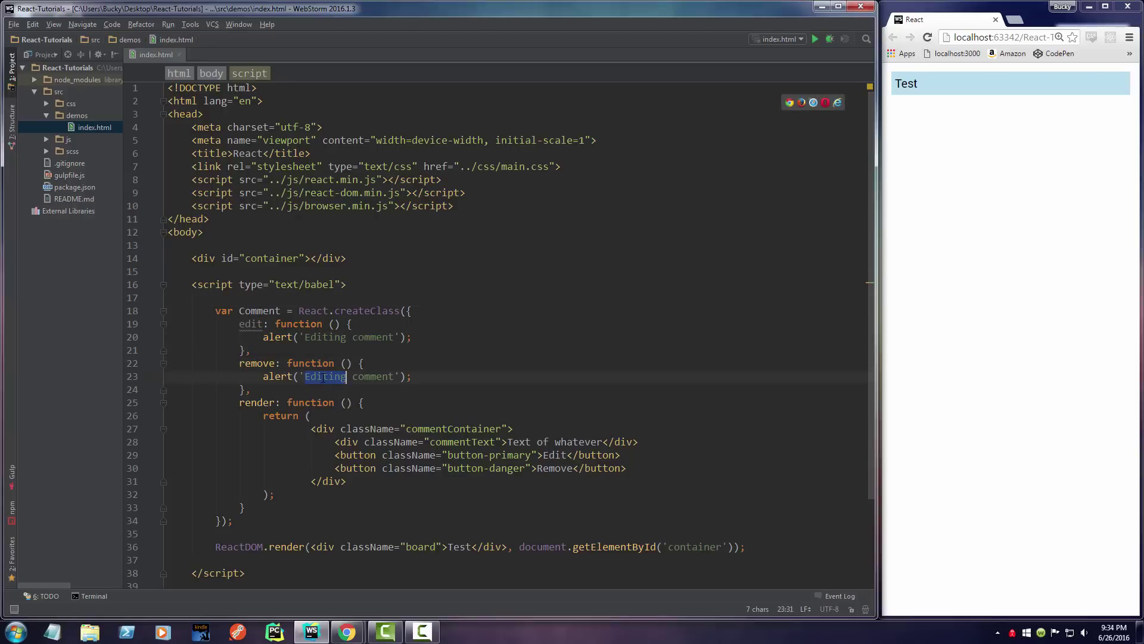
pyautogui.write('Removing')
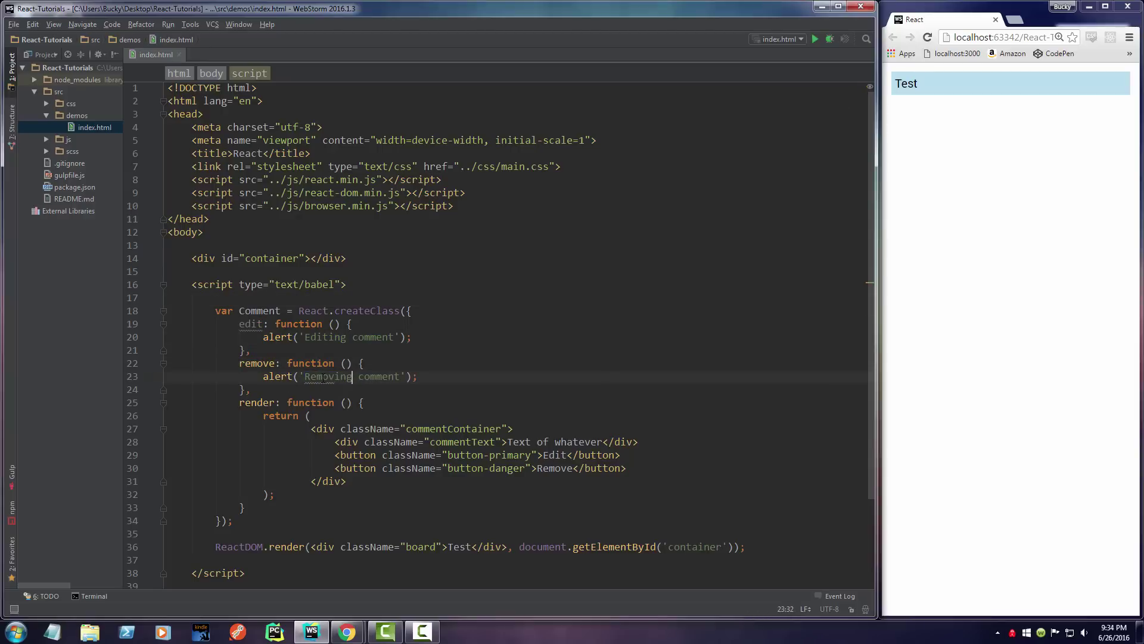
pyautogui.scroll(-3)
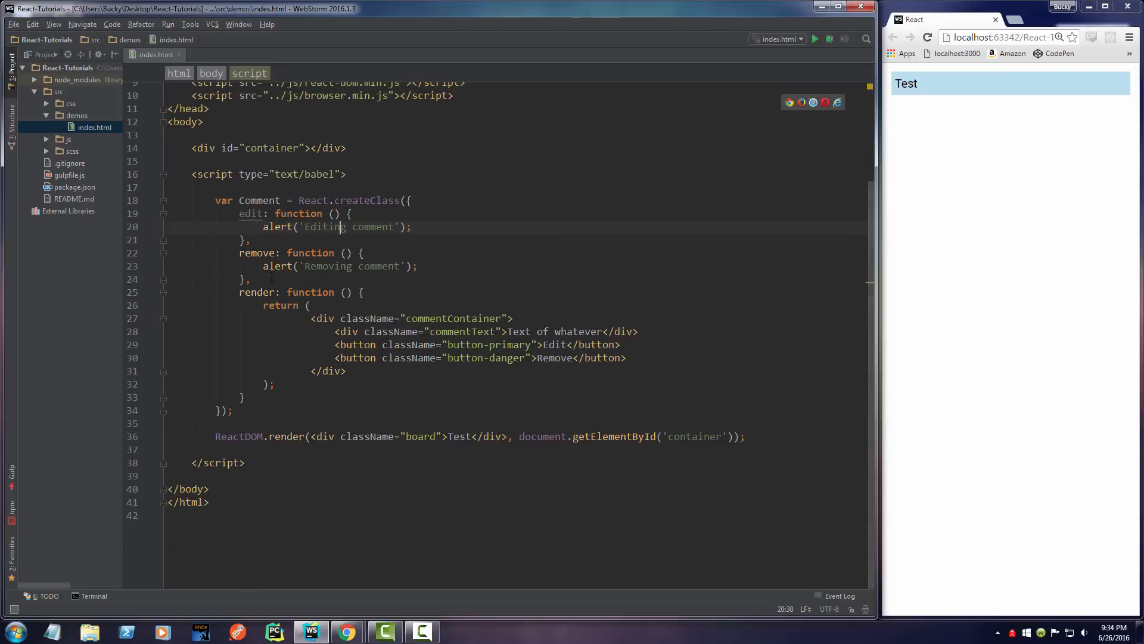
pyautogui.click(252, 278)
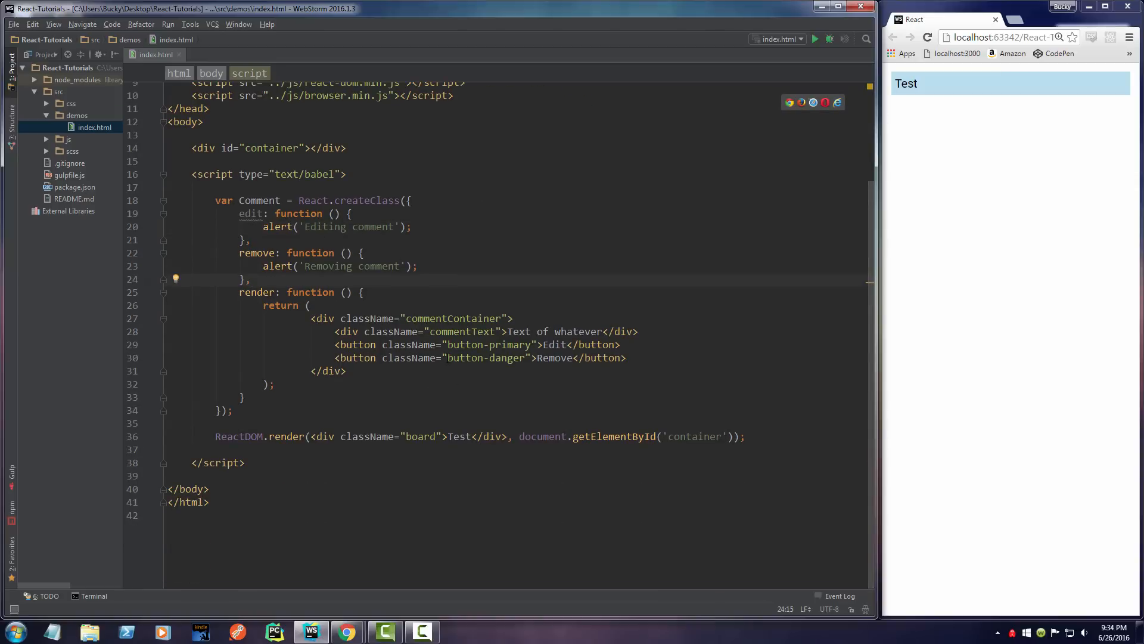
pyautogui.moveTo(135, 227); pyautogui.dragTo(135, 240)
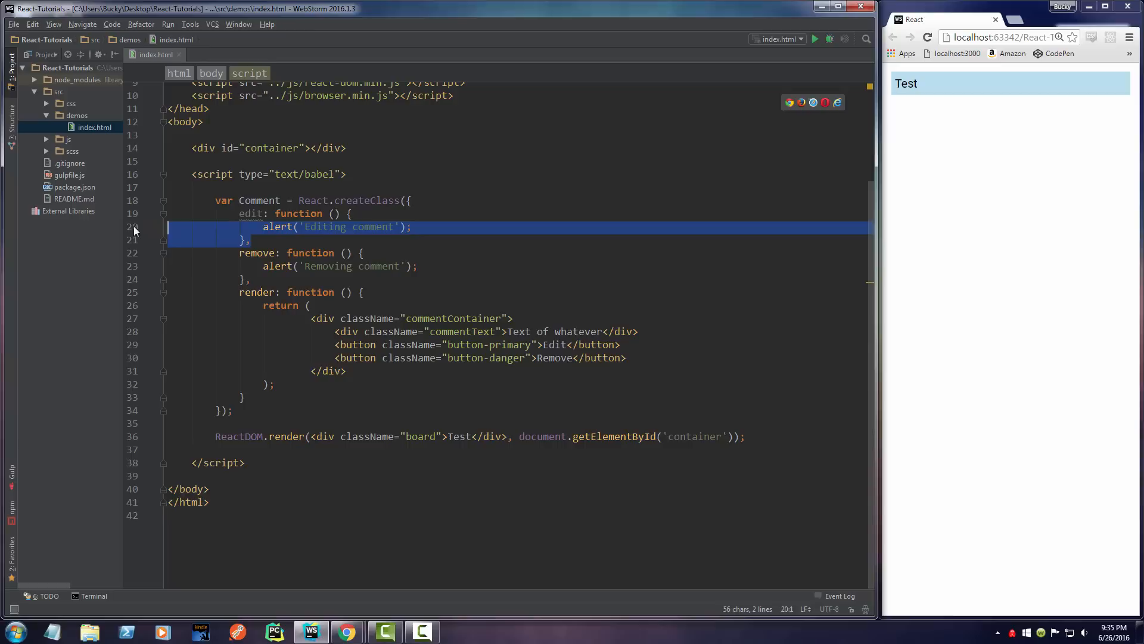
pyautogui.click(251, 279)
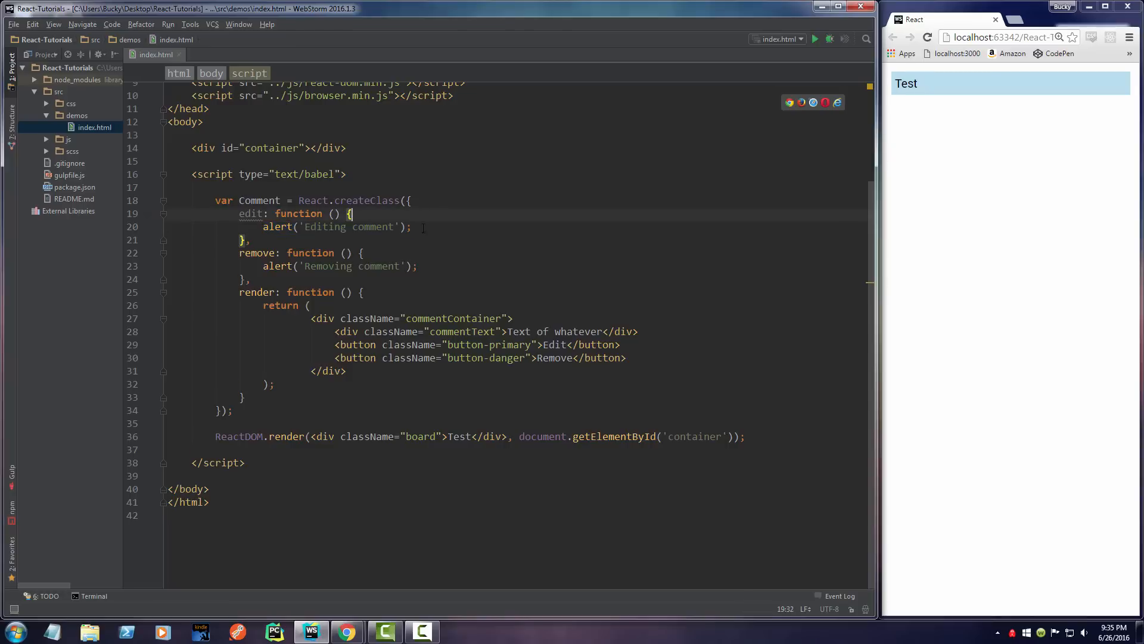
pyautogui.click(252, 240)
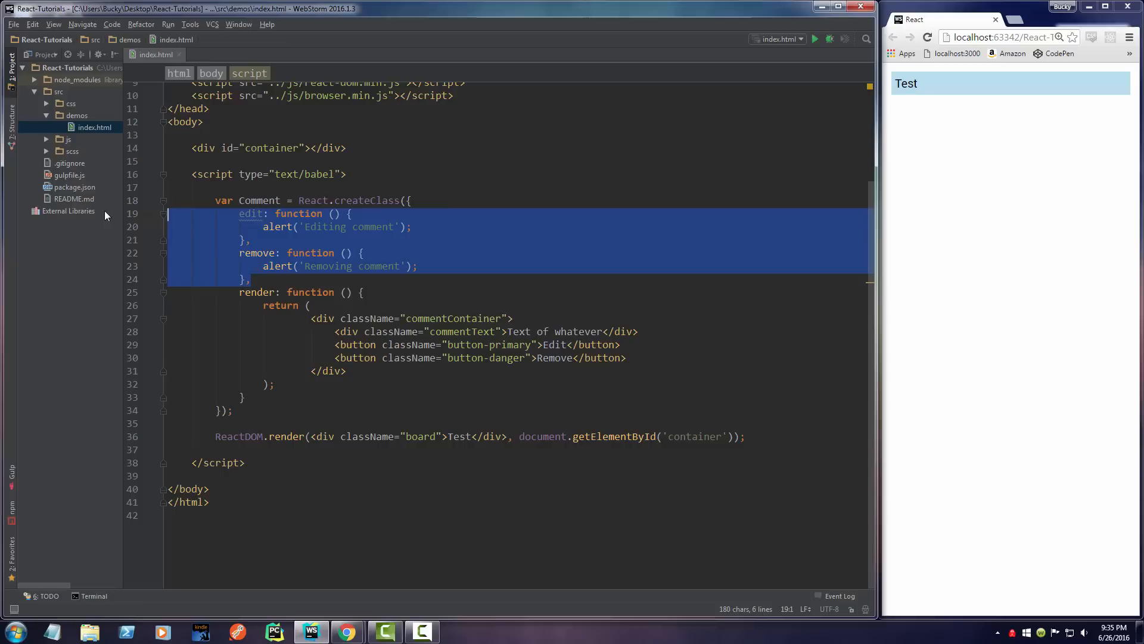
pyautogui.click(168, 188)
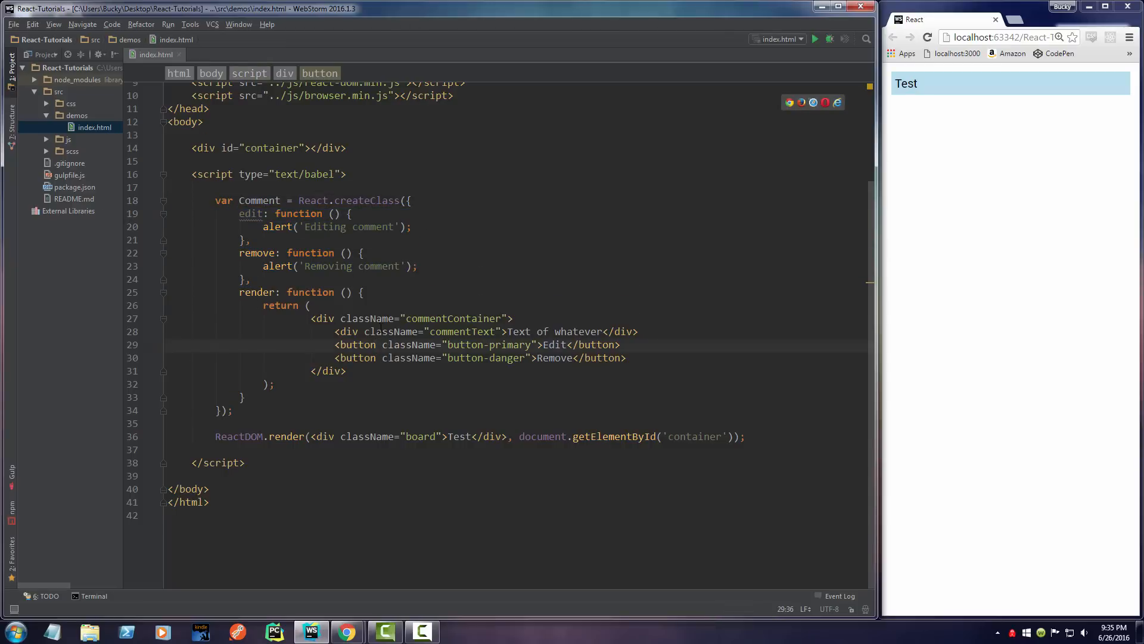
# Step: Give the Edit button onClick={this.edit}
pyautogui.write('onClick=')
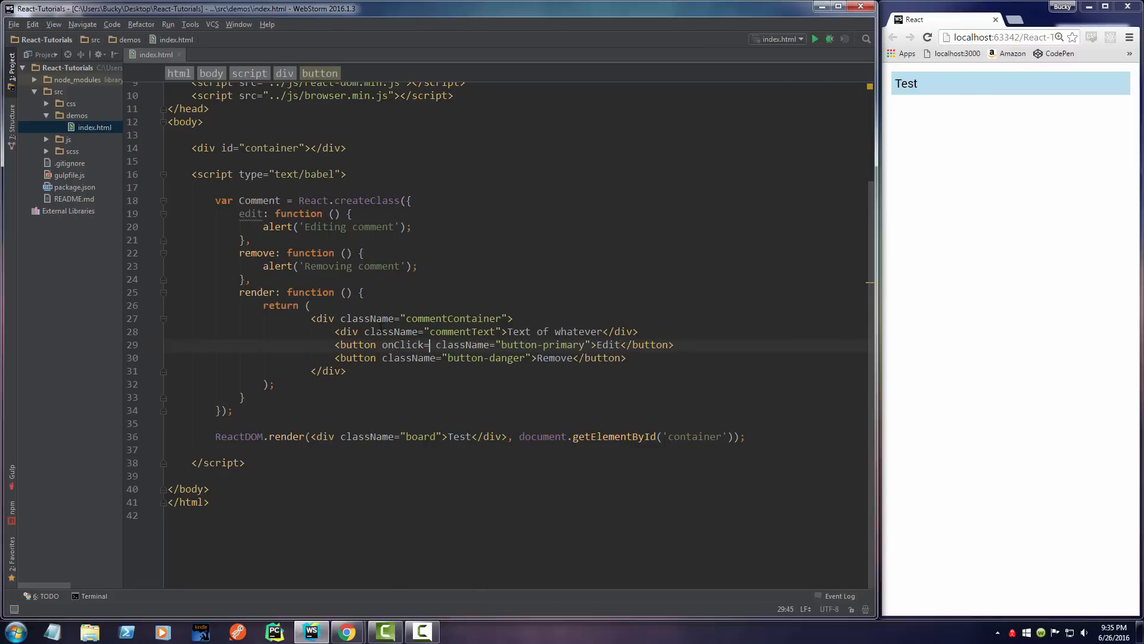
pyautogui.write('{')
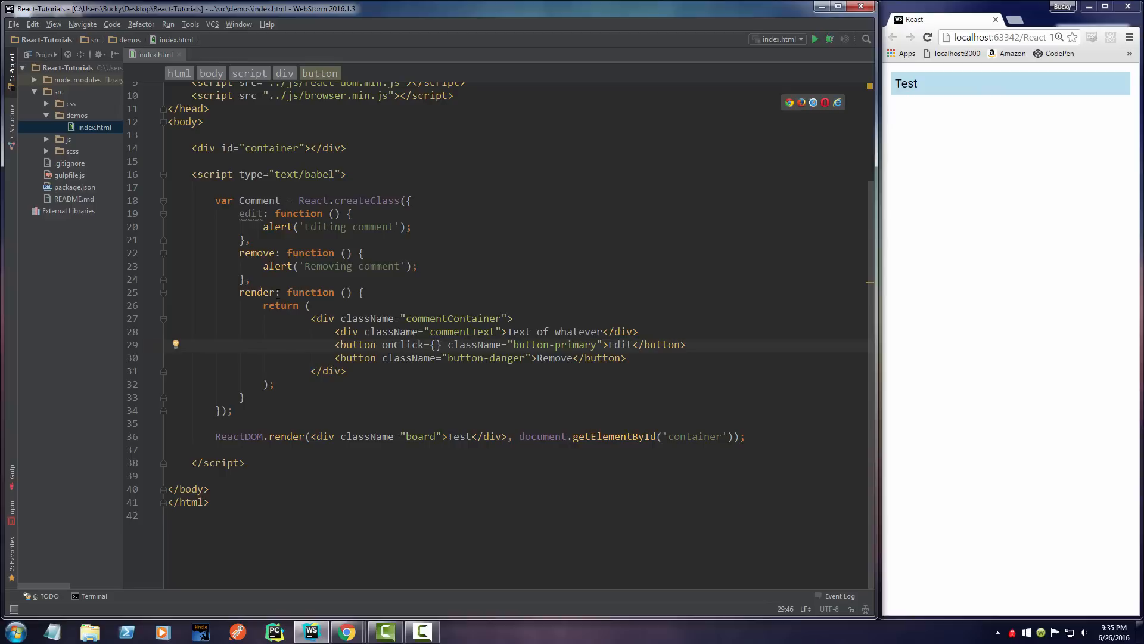
pyautogui.moveTo(247, 213); pyautogui.dragTo(248, 240)
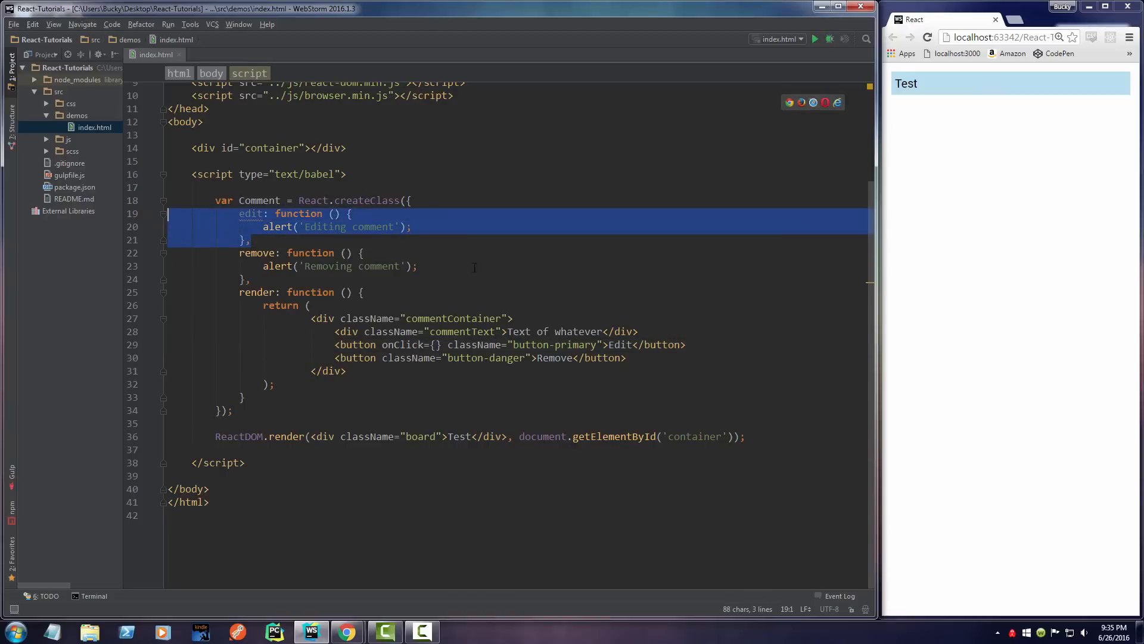
pyautogui.click(619, 345)
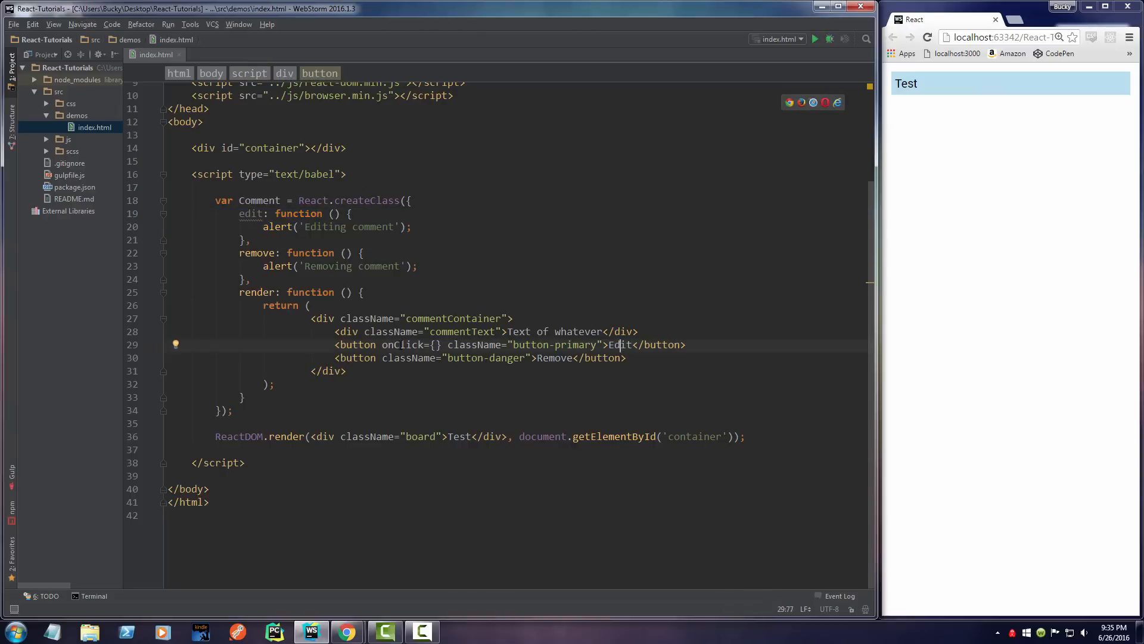
pyautogui.moveTo(256, 213); pyautogui.dragTo(248, 239)
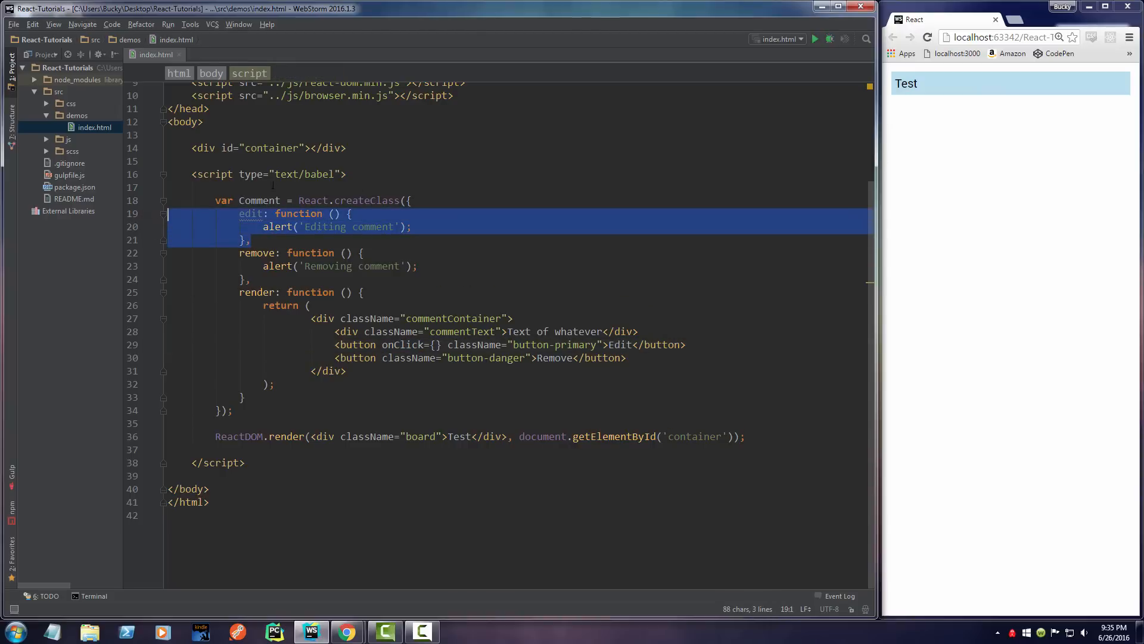
pyautogui.click(436, 344)
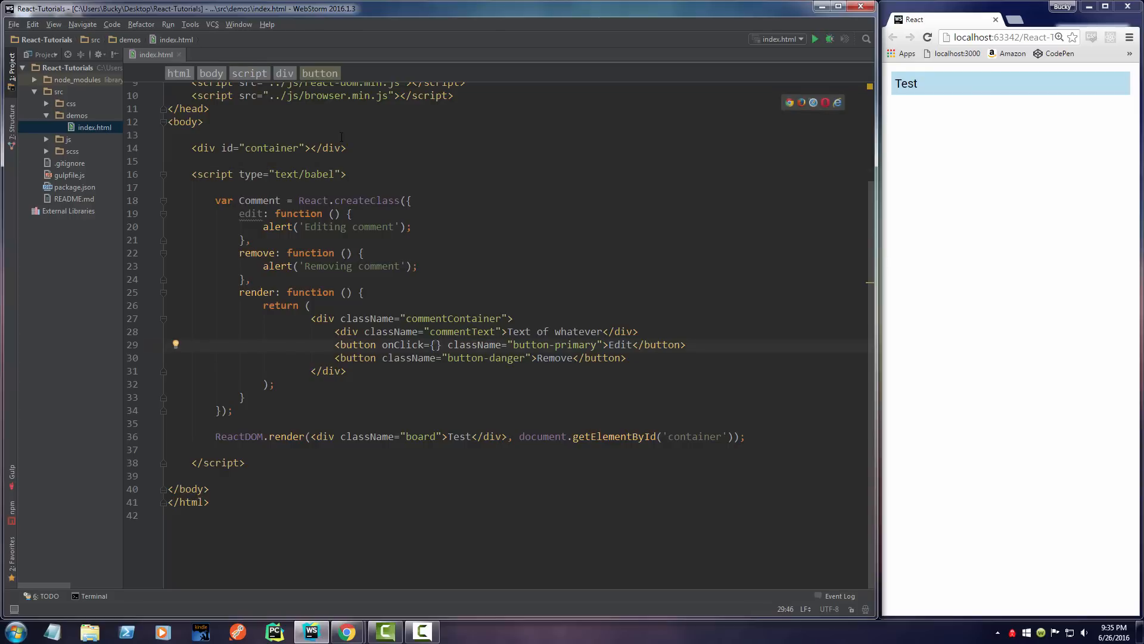
pyautogui.write('this')
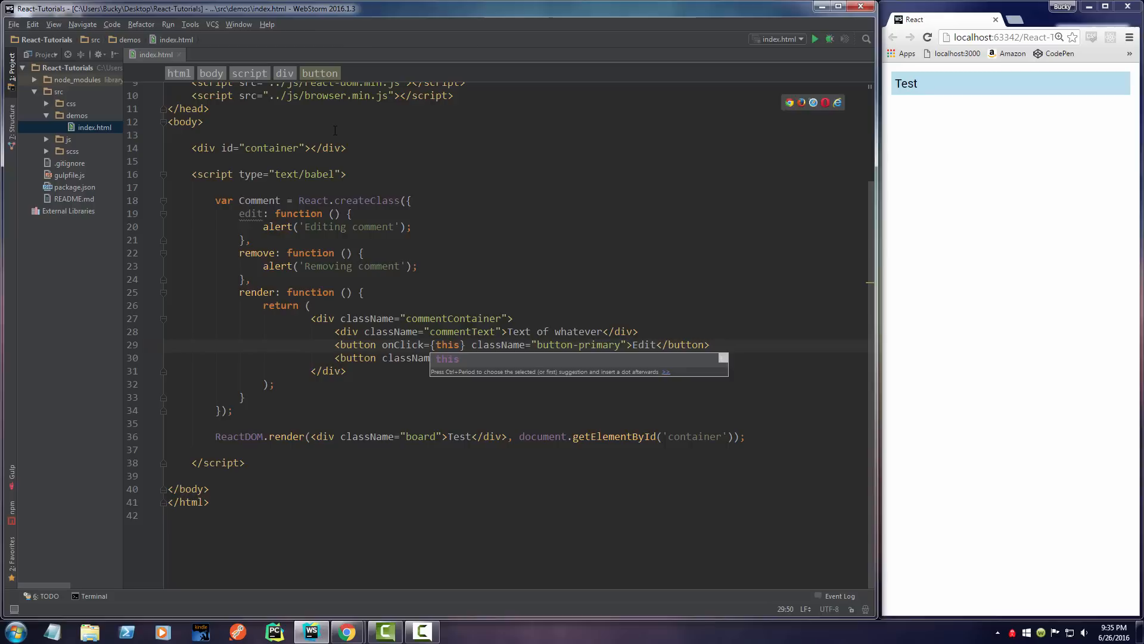
pyautogui.write('.edit')
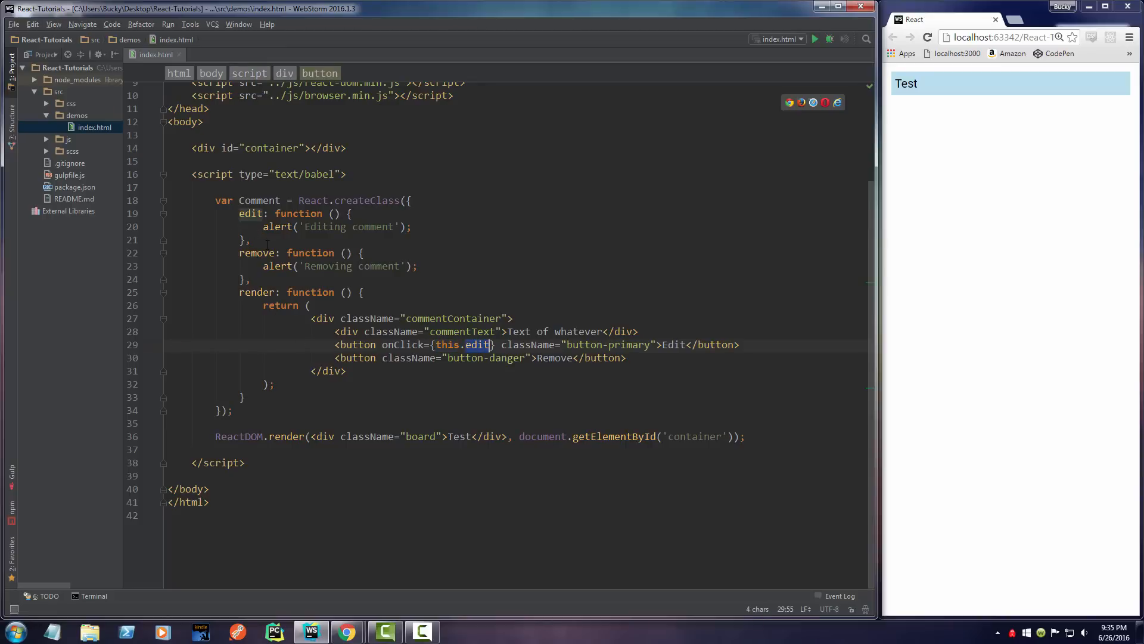
# Step: Give the Remove button onClick={this.remove}
pyautogui.click(168, 187)
pyautogui.write(' onClick="')
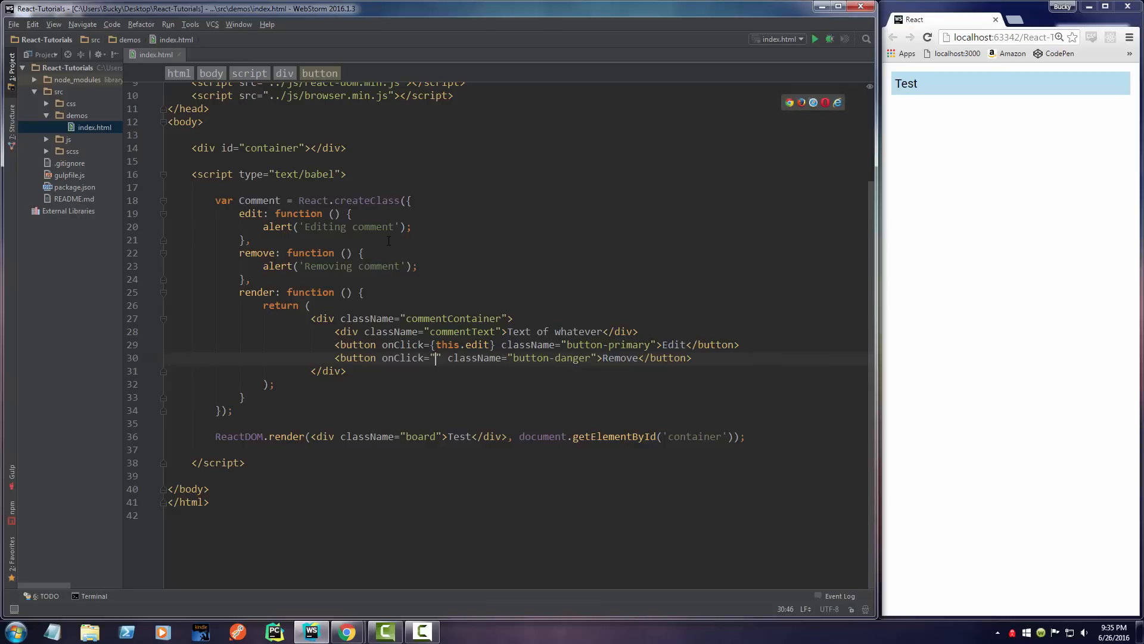
pyautogui.write('{')
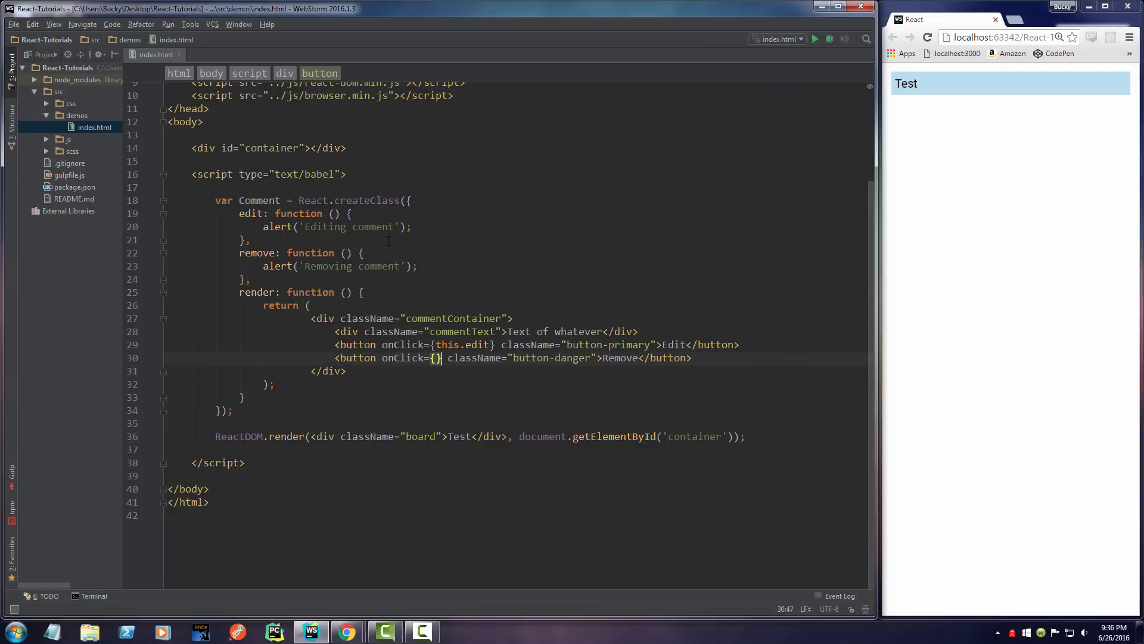
pyautogui.write('this.remove')
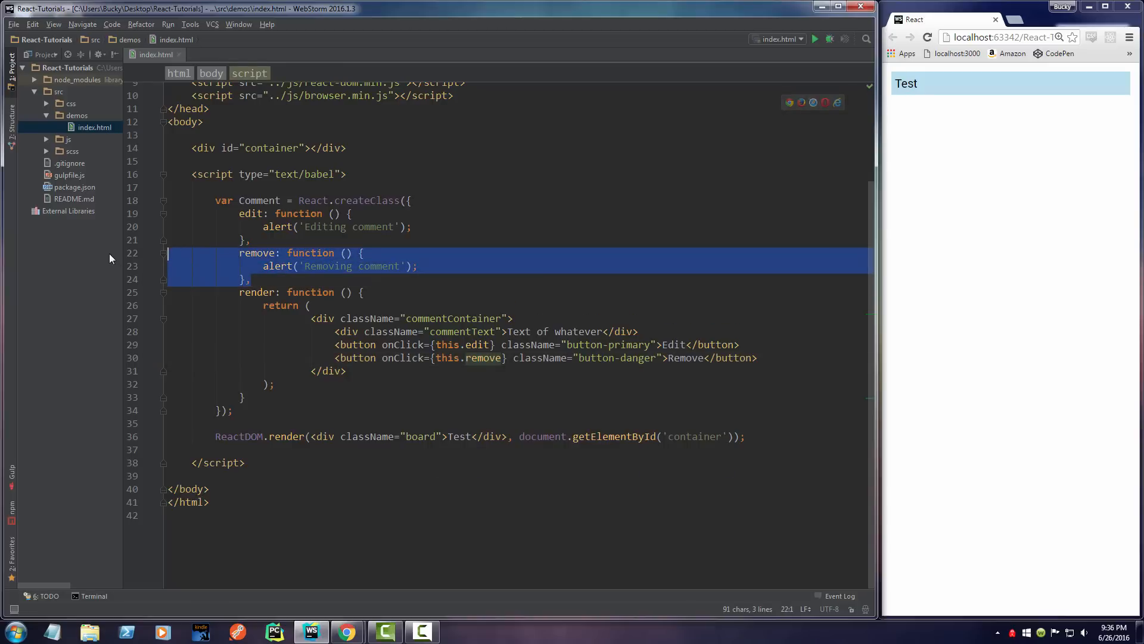
pyautogui.click(438, 288)
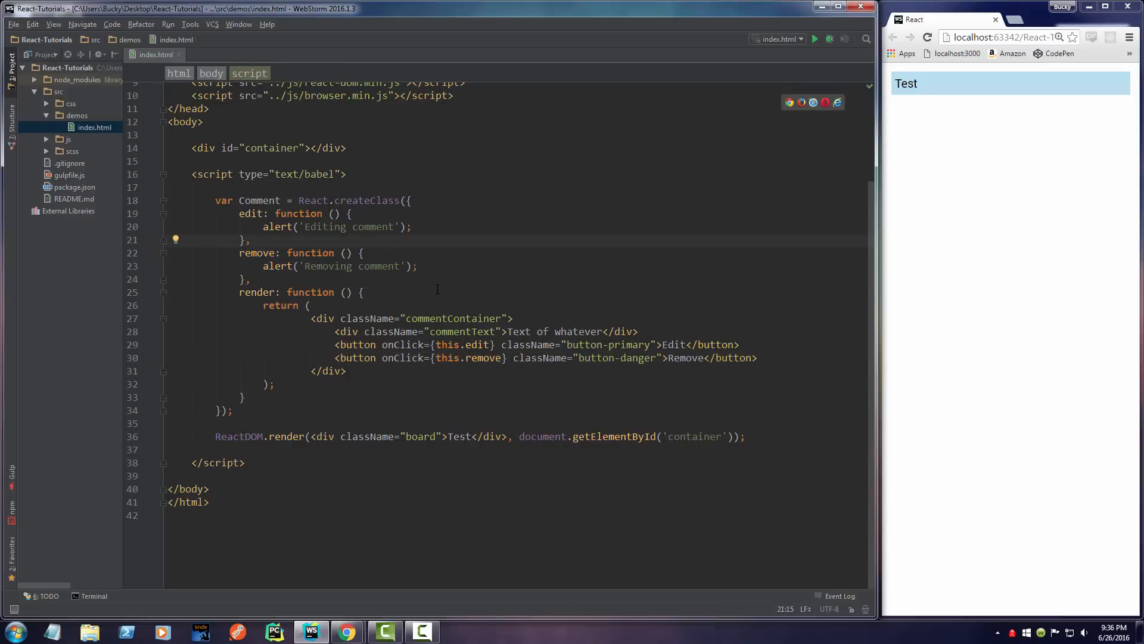
# Step: Break the board div's Test content onto separate lines
pyautogui.click(353, 213)
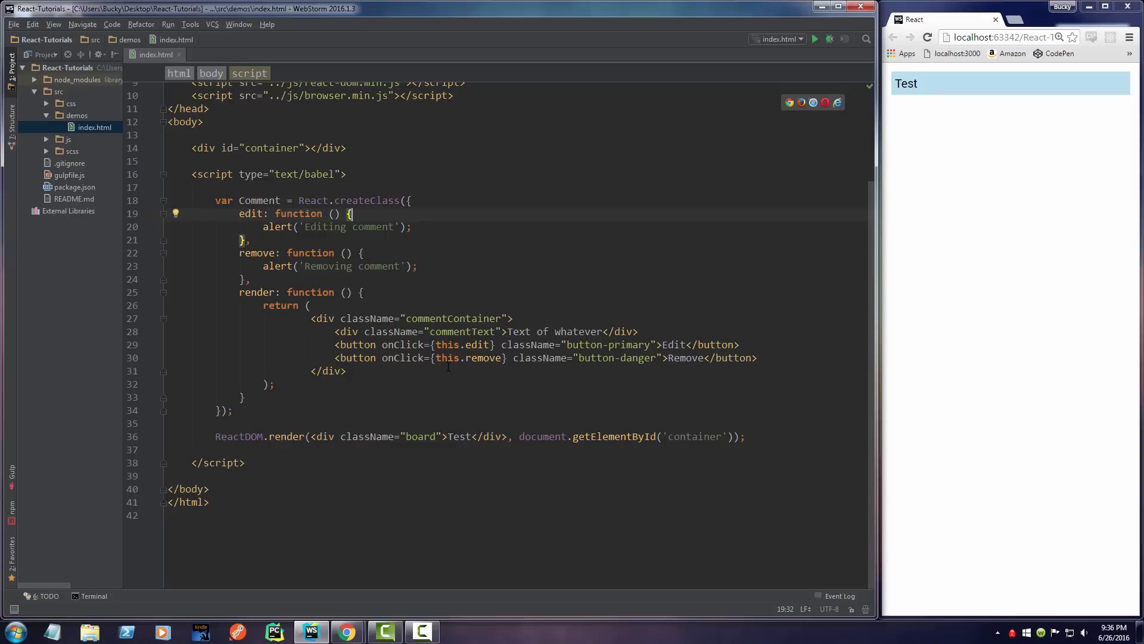
pyautogui.click(417, 266)
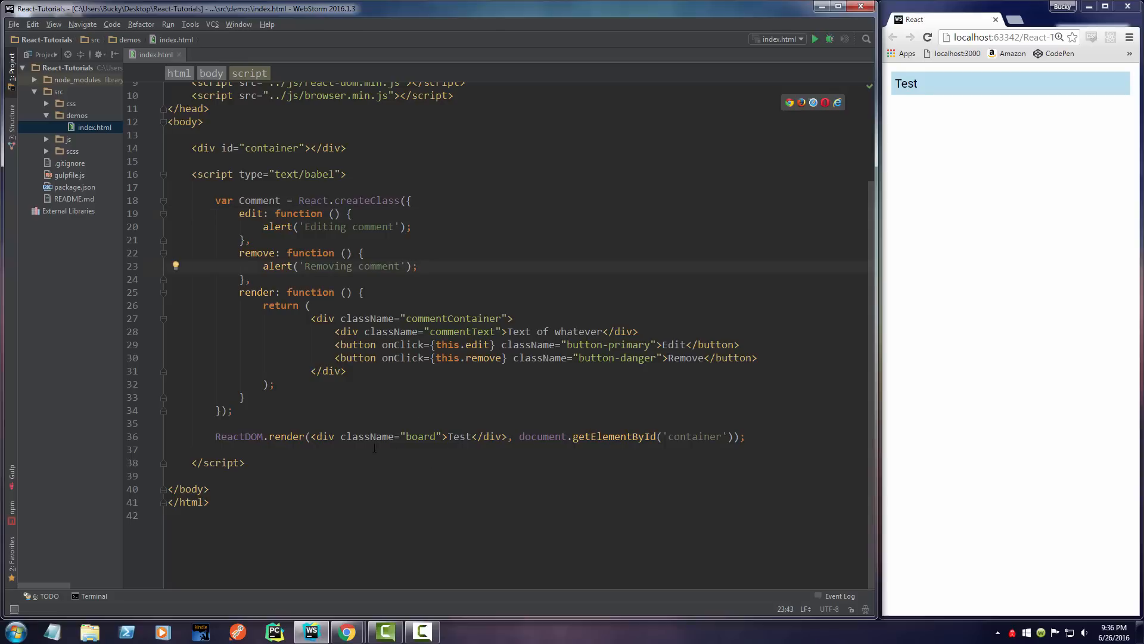
pyautogui.click(457, 437)
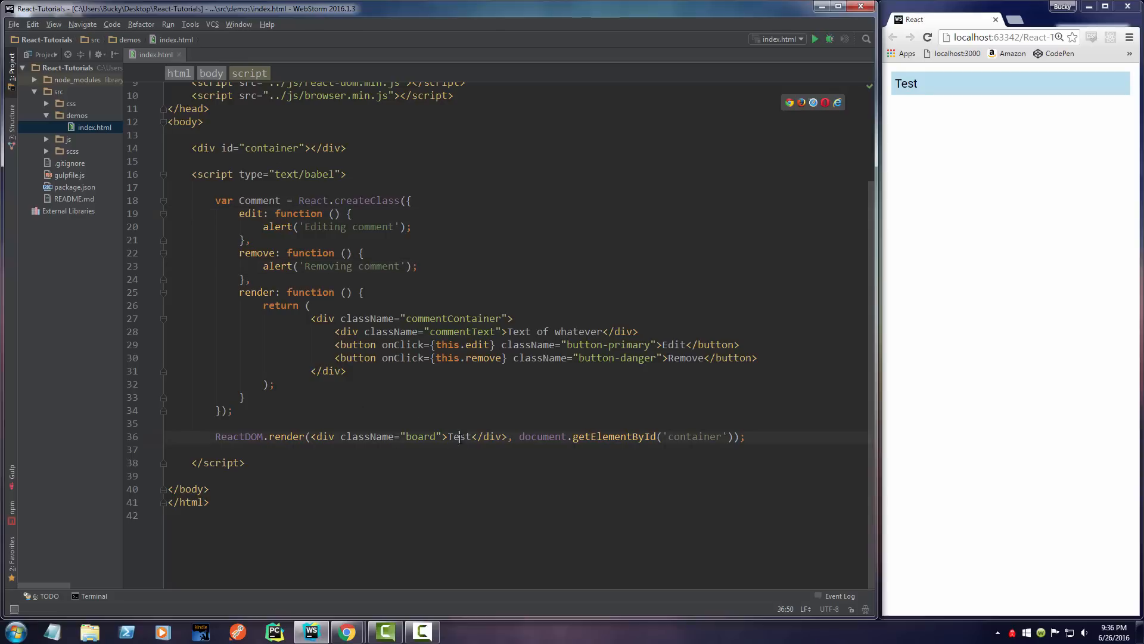
pyautogui.press('Enter')
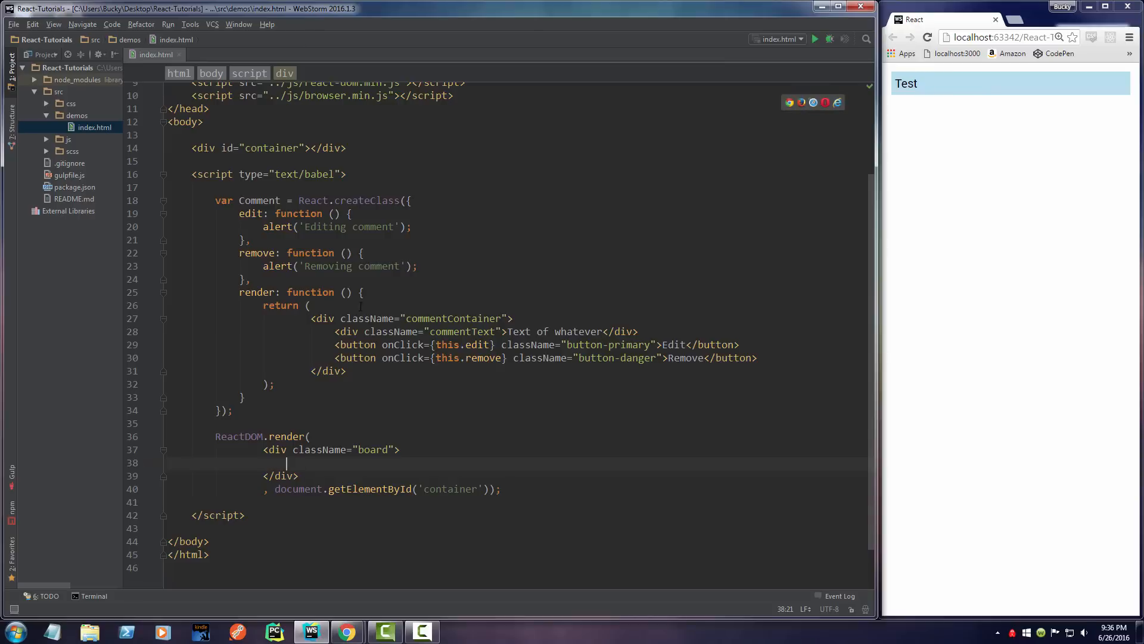
# Step: Render <Comment>Hey now</Comment> inside the board div and check the preview
pyautogui.write('c')
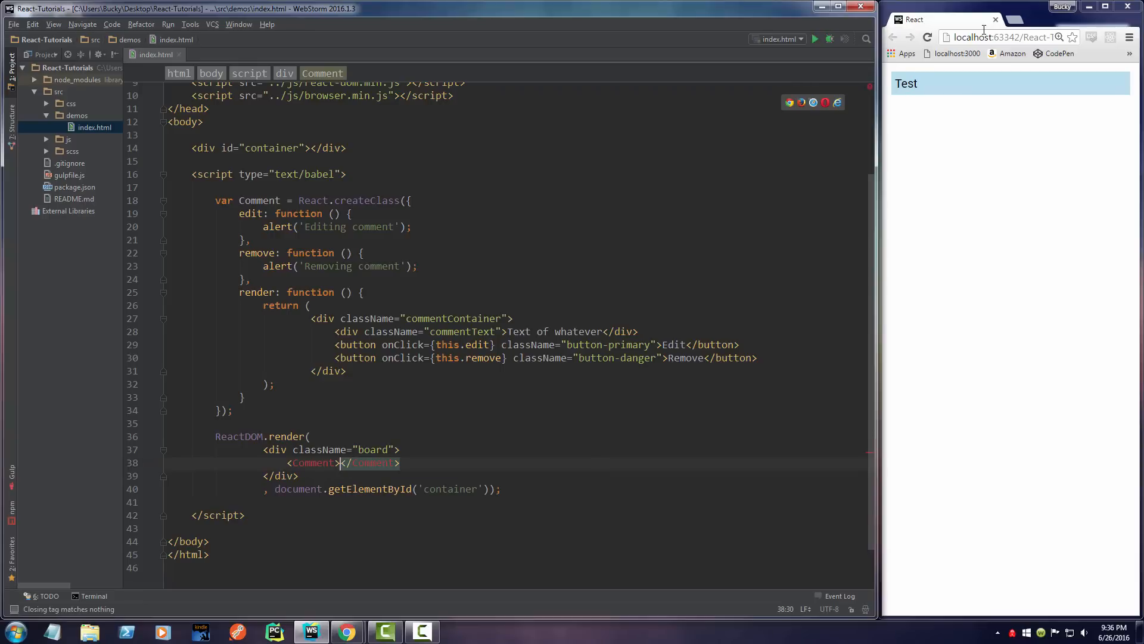
pyautogui.write('Hey now')
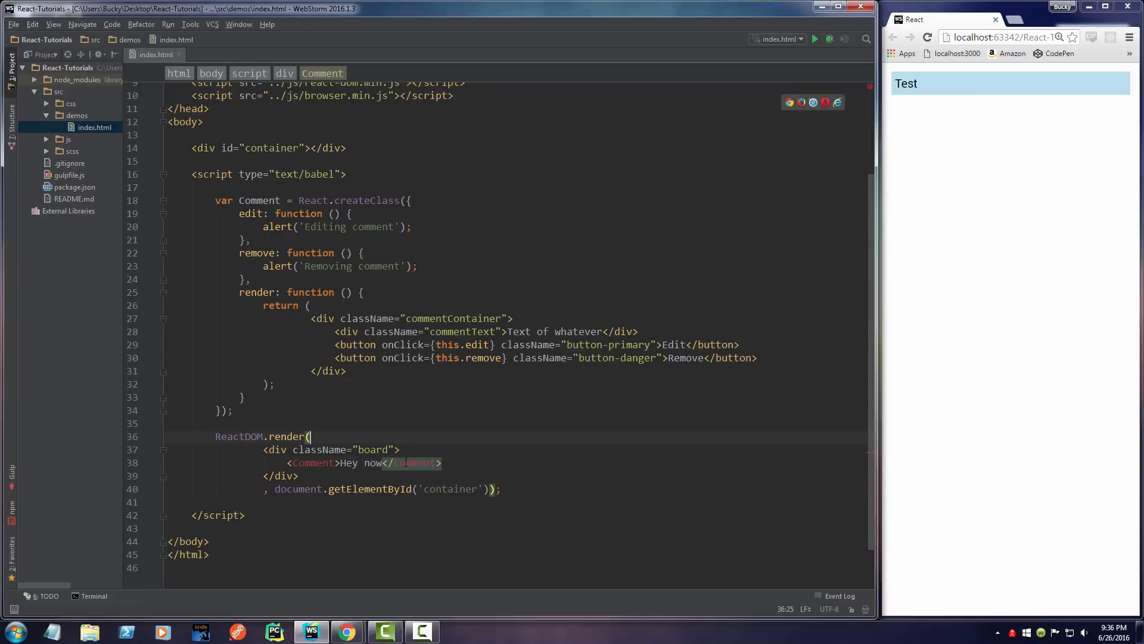
pyautogui.click(928, 37)
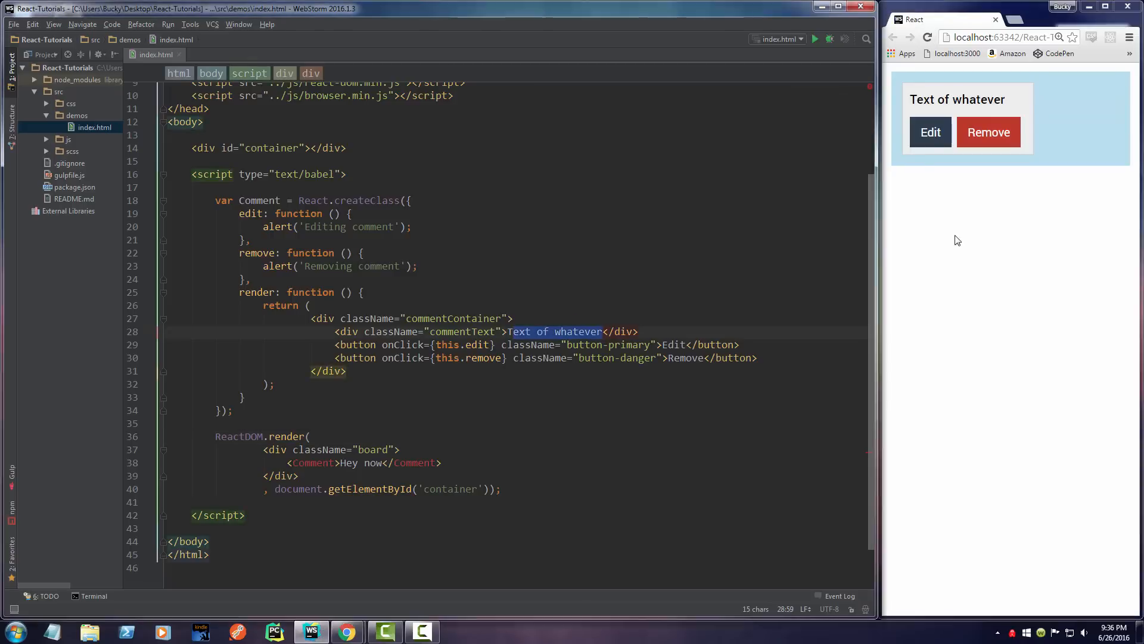
pyautogui.click(930, 132)
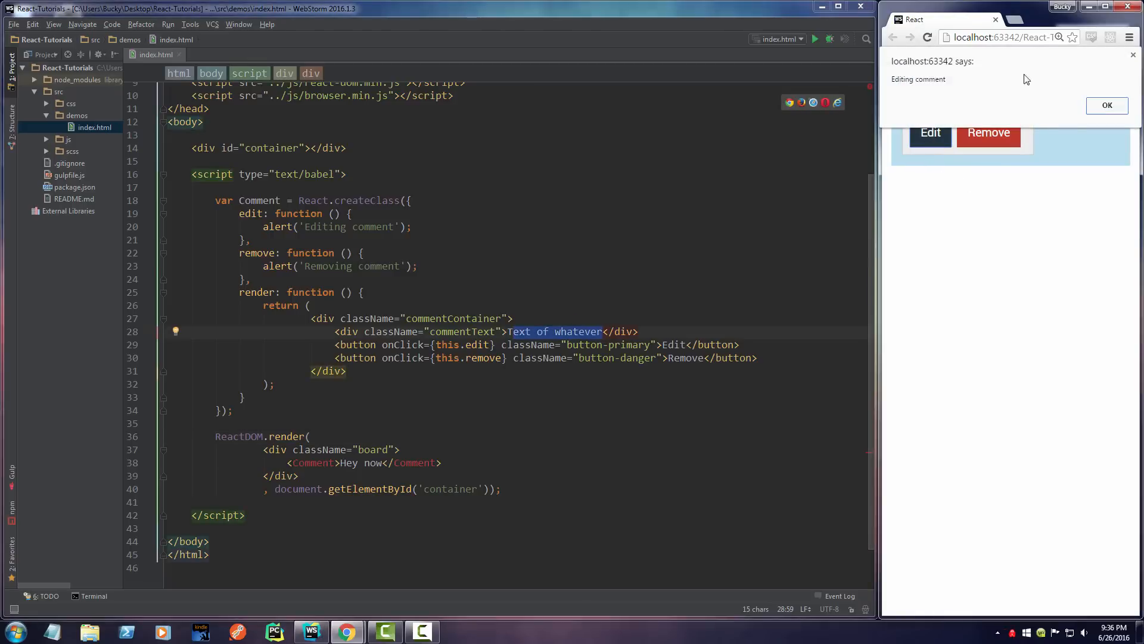
pyautogui.click(1106, 105)
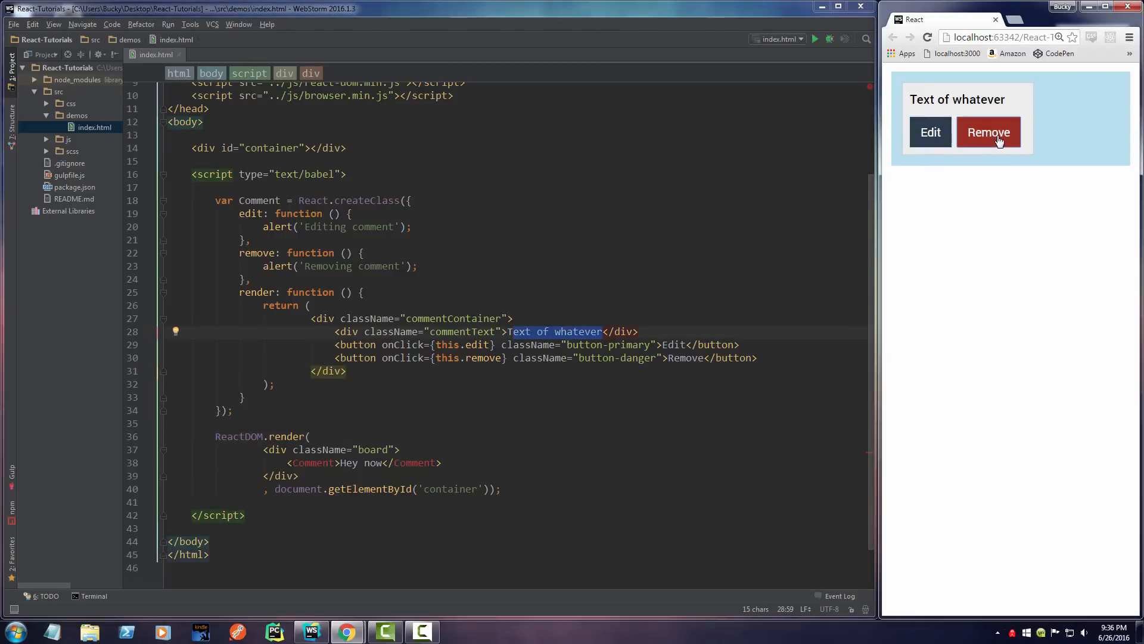
pyautogui.moveTo(988, 274)
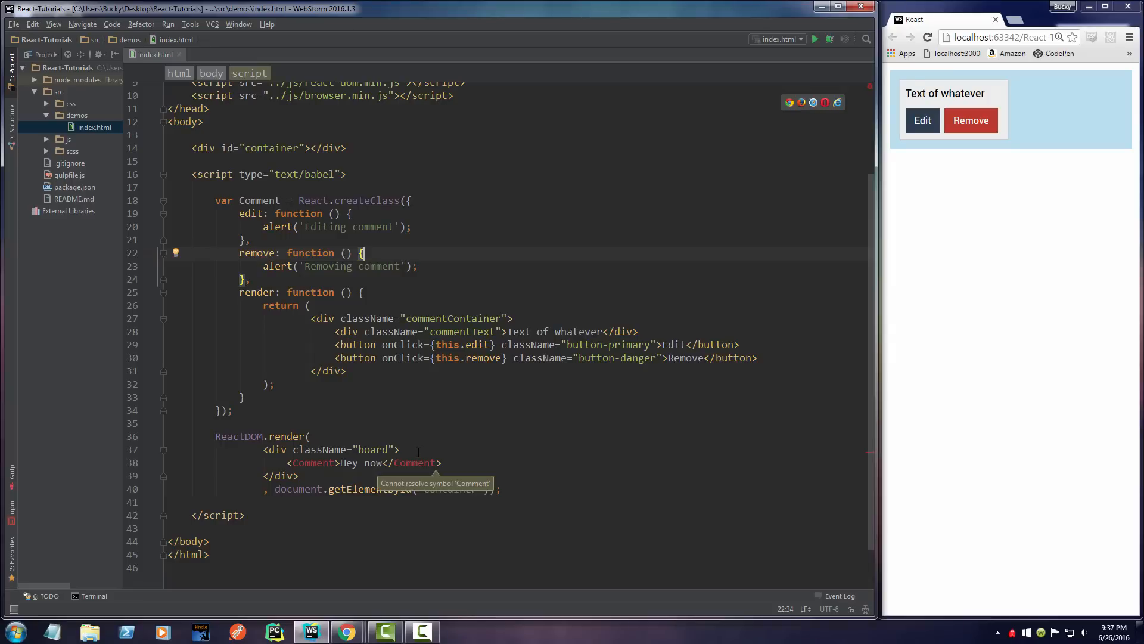
# Step: Make three Comments reading "Hey my name is Bucky", "Beans" and "Tuna"
pyautogui.click(399, 449)
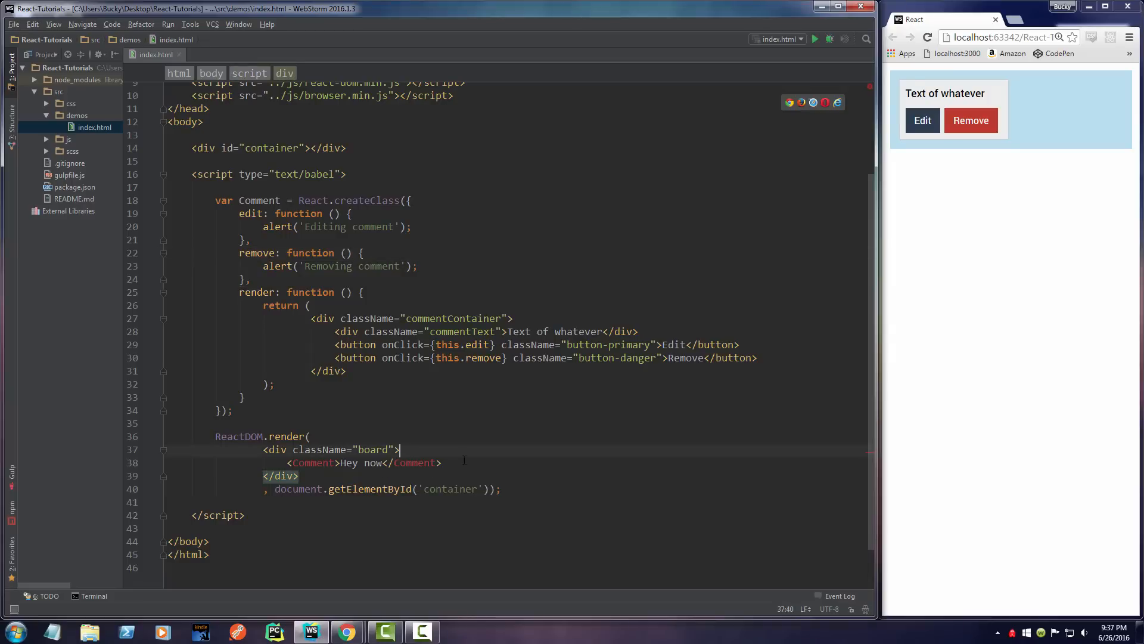
pyautogui.doubleClick(554, 331)
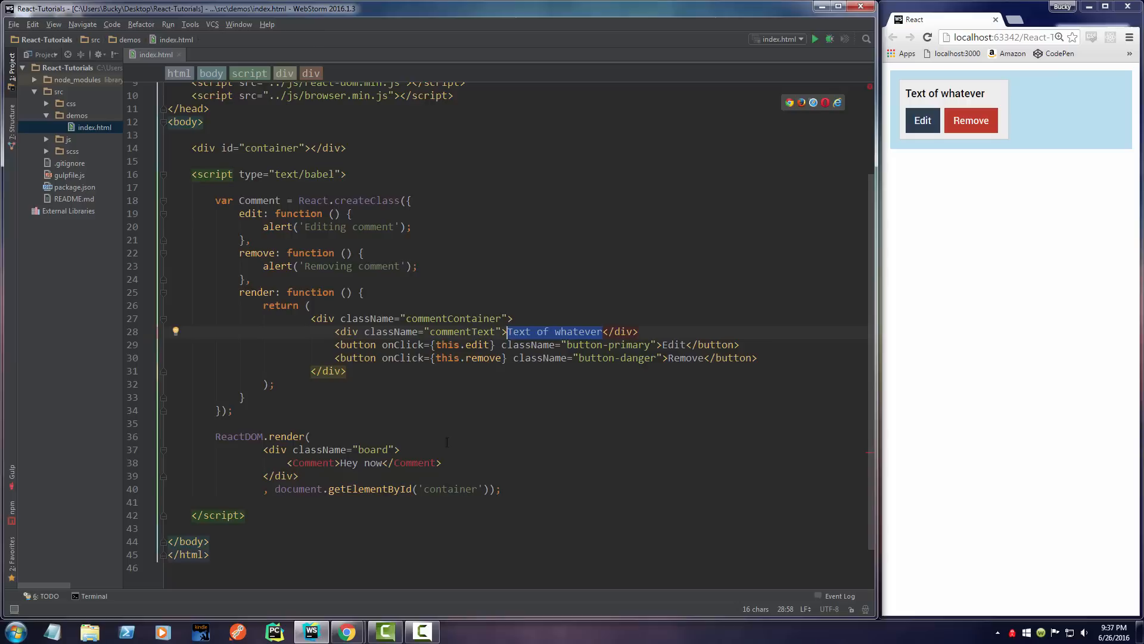
pyautogui.doubleClick(373, 463)
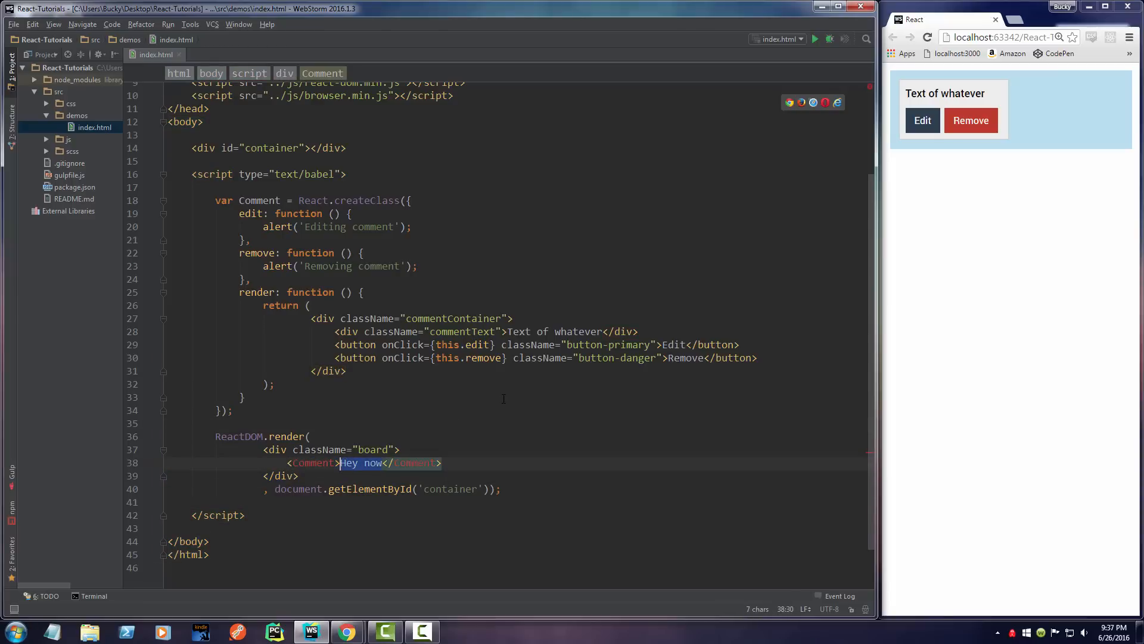
pyautogui.write('sample')
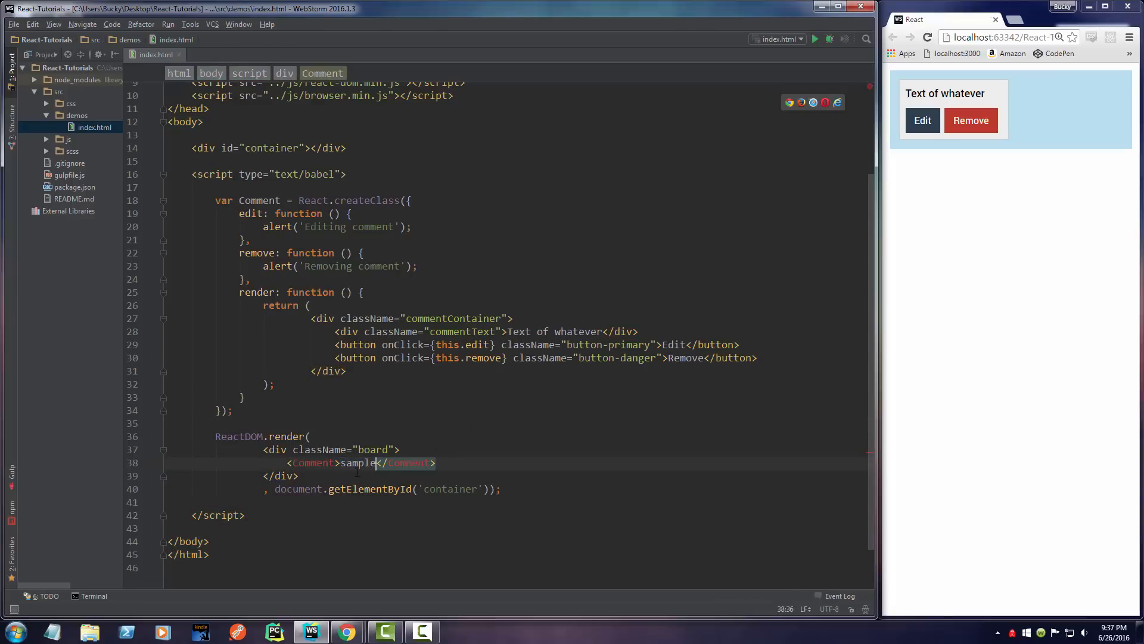
pyautogui.write('Hey my')
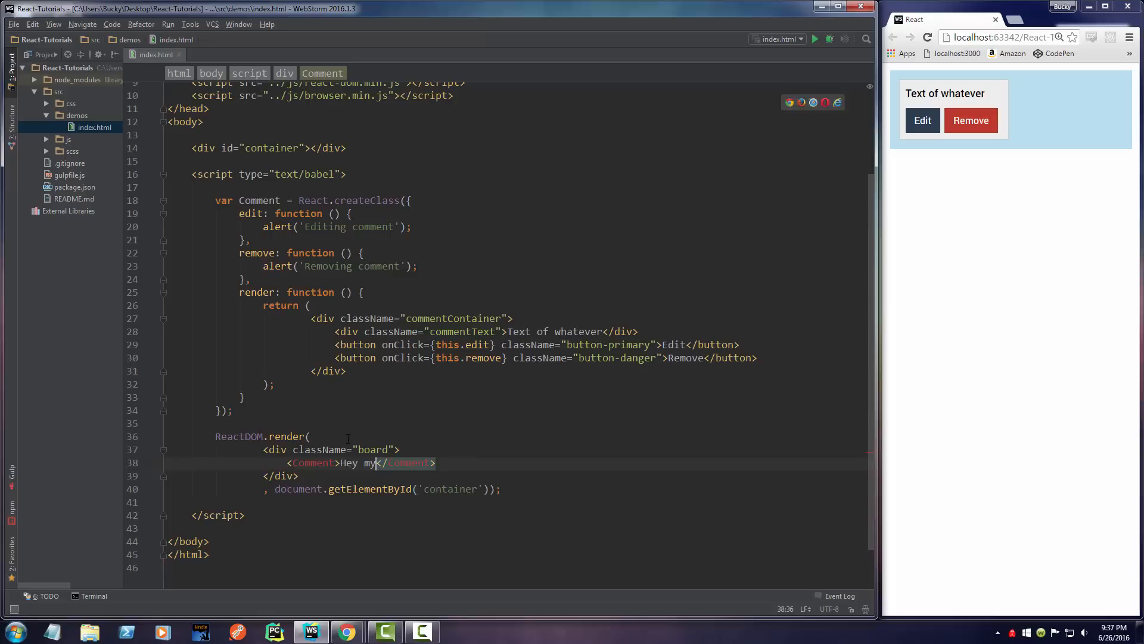
pyautogui.write('name is Bucky')
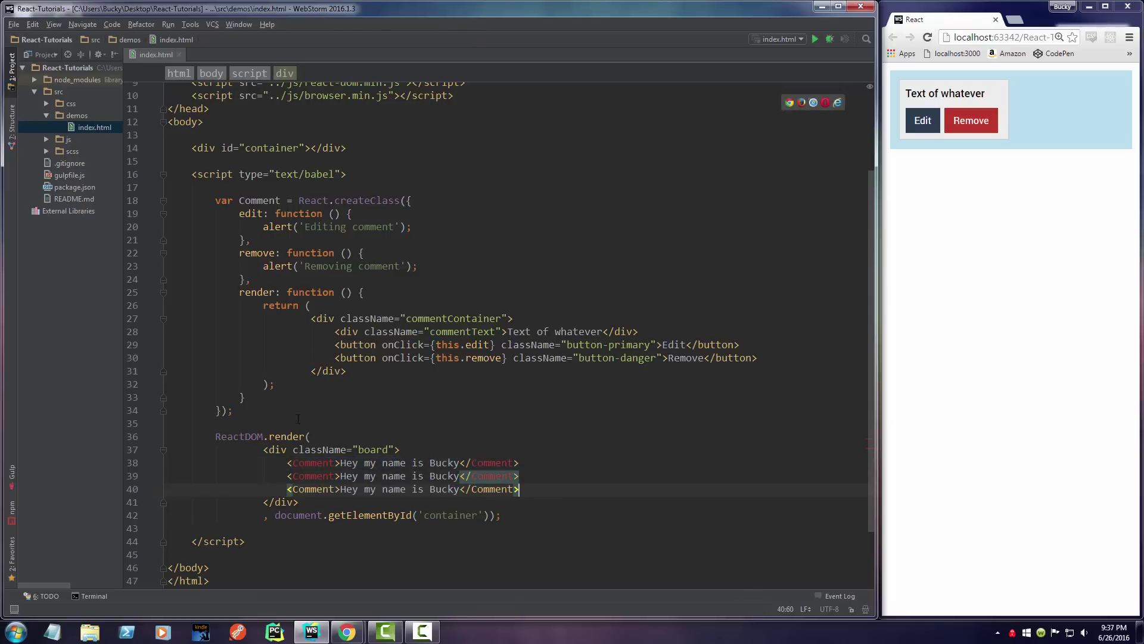
pyautogui.doubleClick(398, 475)
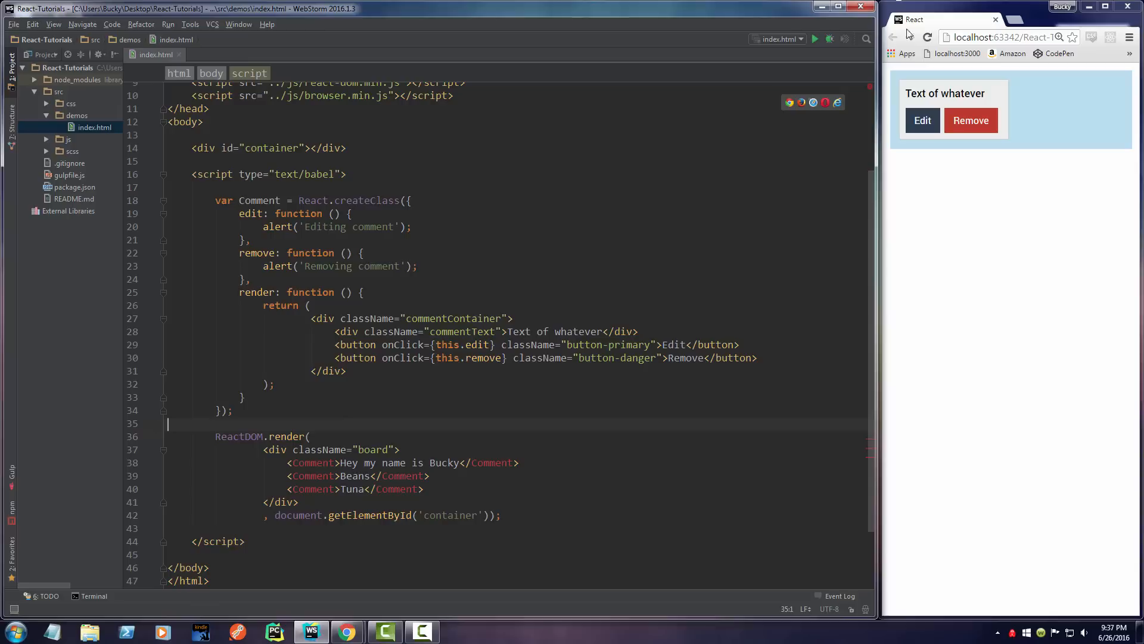
# Step: Reload the Chrome preview to show three comment boxes, then return to the code
pyautogui.click(929, 37)
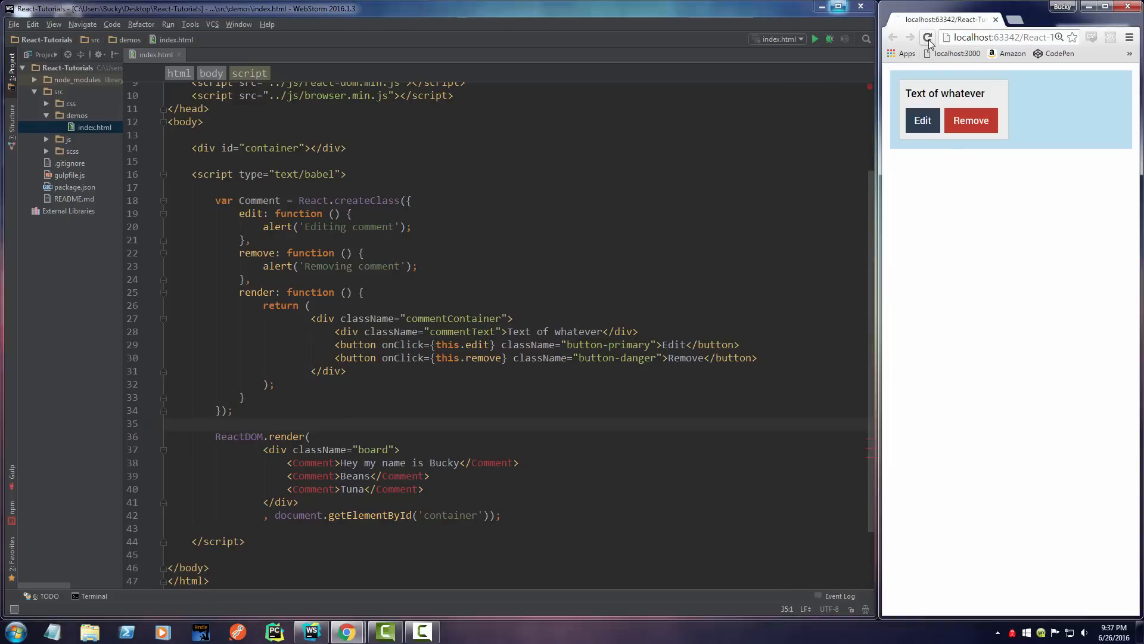
pyautogui.click(927, 37)
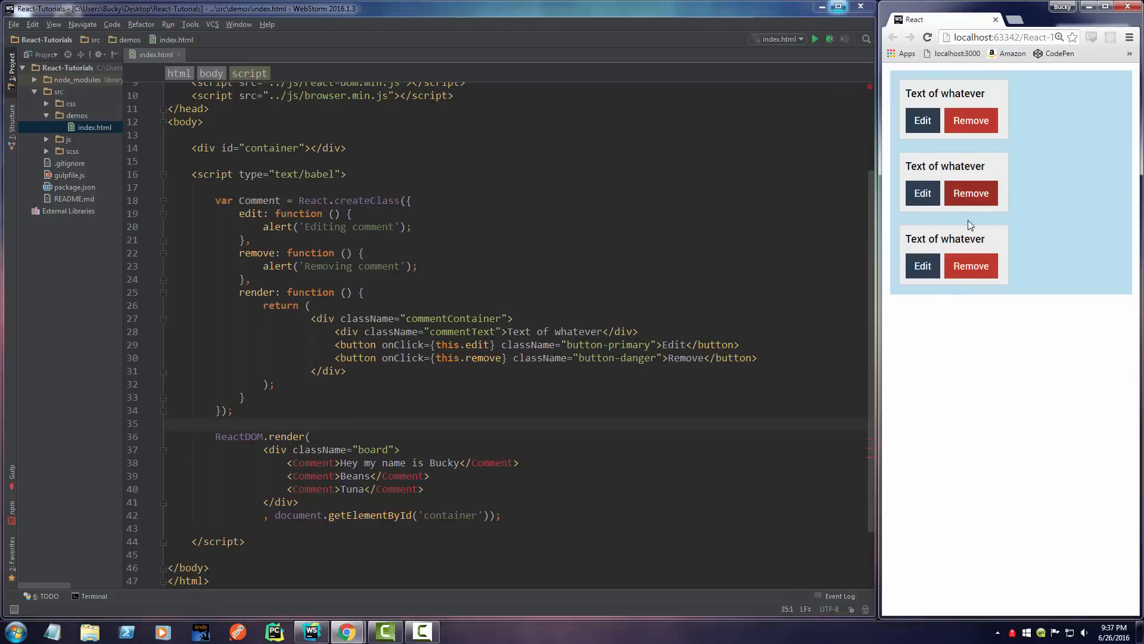
pyautogui.click(362, 293)
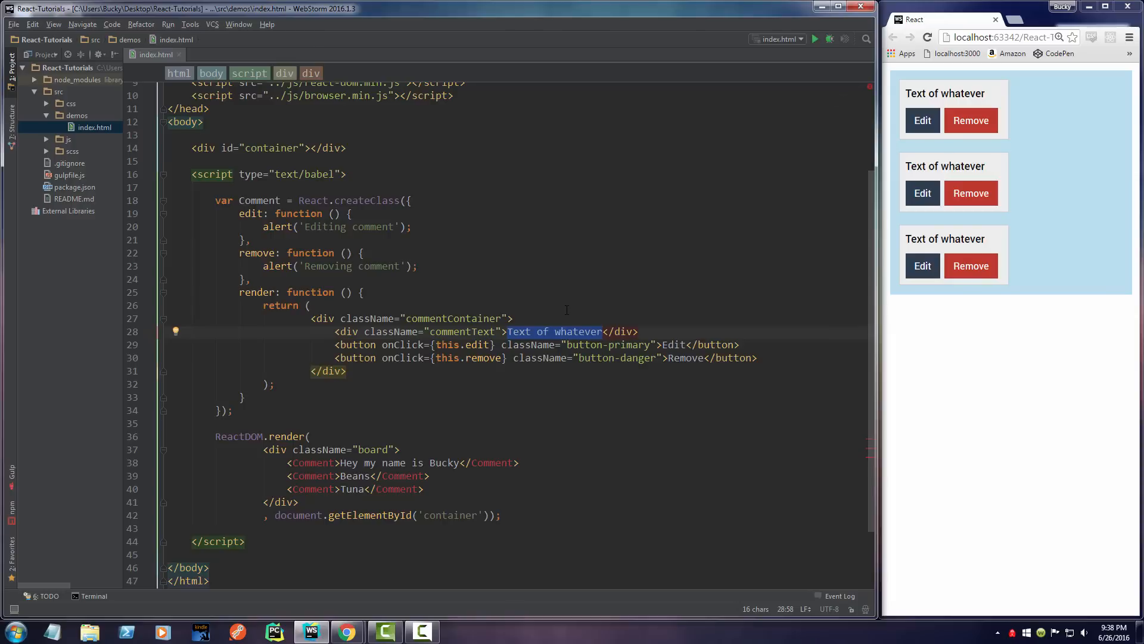
# Step: Replace the fixed 'Text of whatever' in the commentText div with {this.props.children}
pyautogui.click(169, 423)
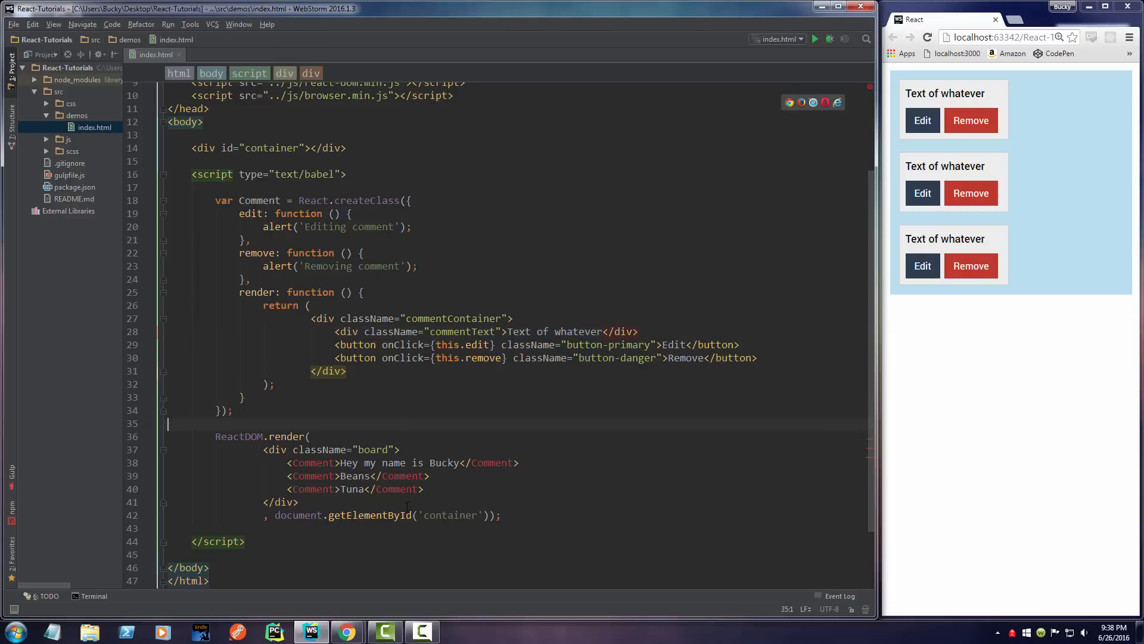
pyautogui.doubleClick(402, 463)
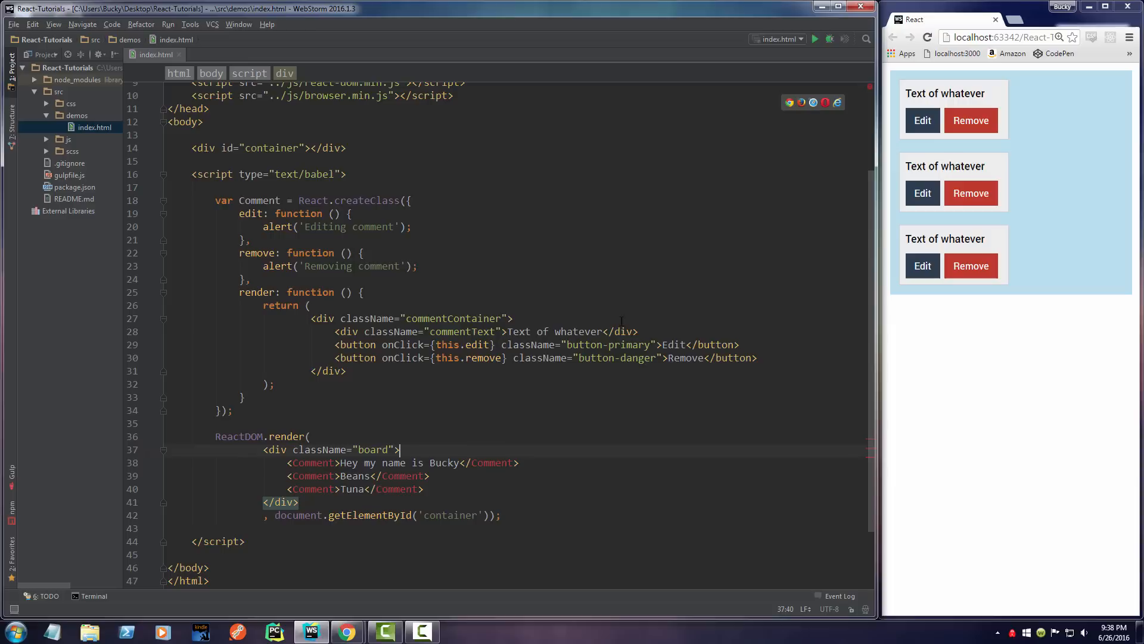
pyautogui.doubleClick(554, 331)
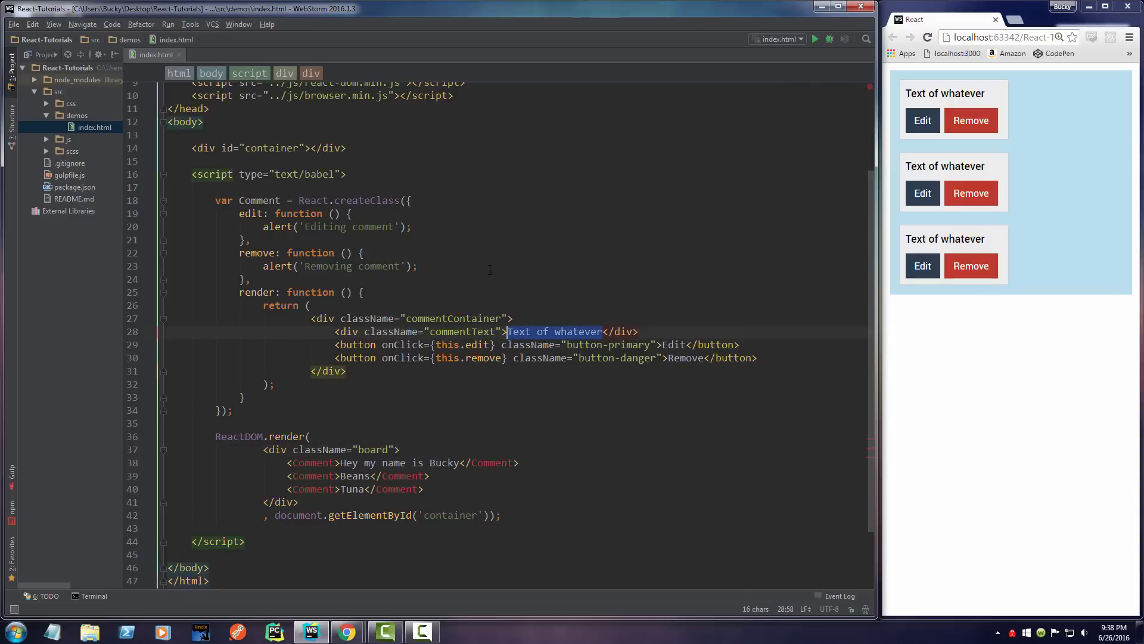
pyautogui.write('{this.props')
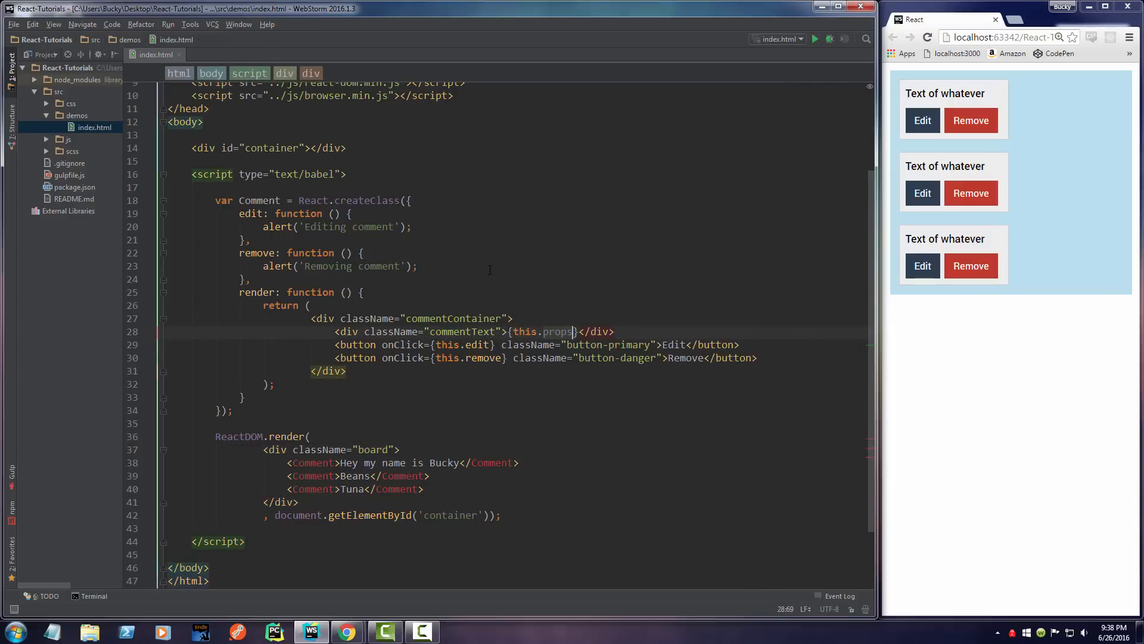
pyautogui.write('.children')
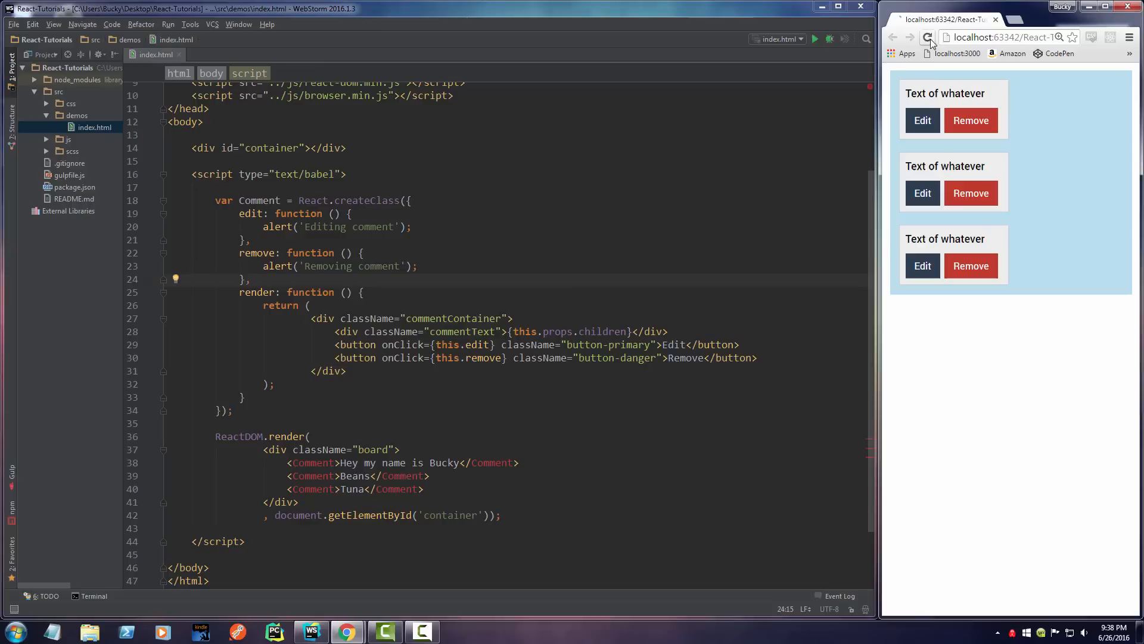
# Step: Reload the Chrome preview so the comments show 'Hey my name is Bucky', 'Beans' and 'Tuna'
pyautogui.click(927, 37)
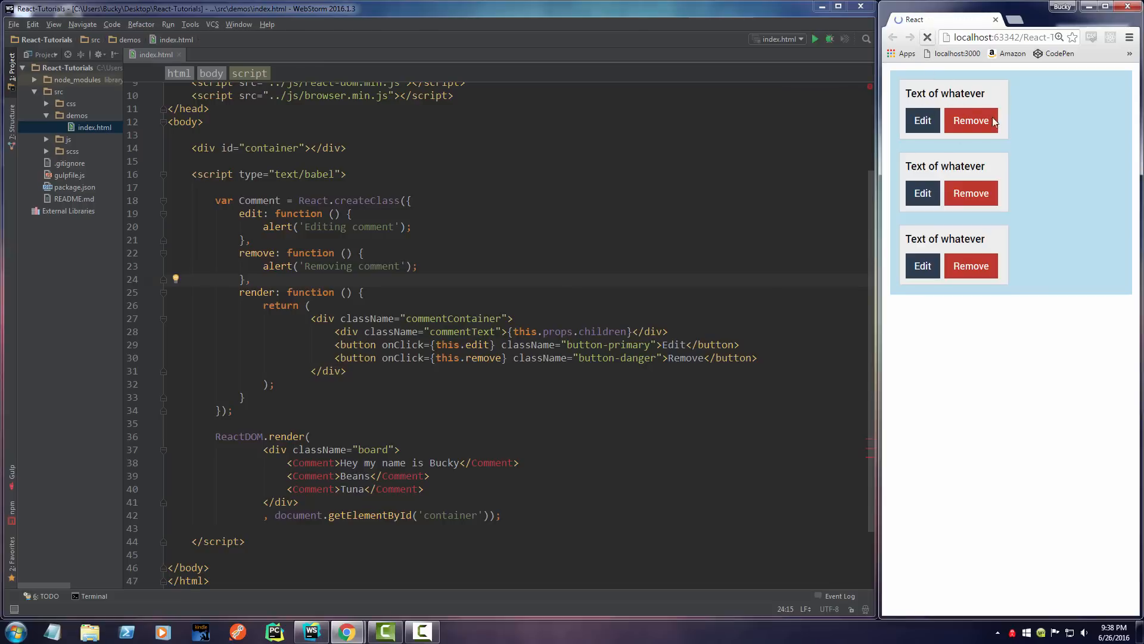
pyautogui.click(927, 37)
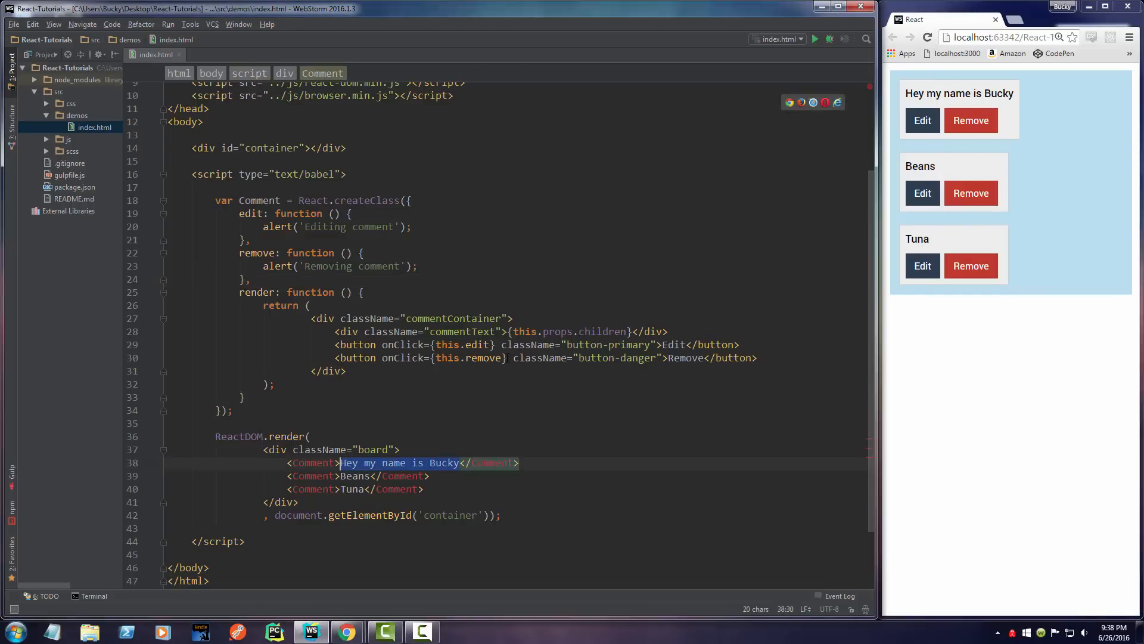
pyautogui.doubleClick(351, 488)
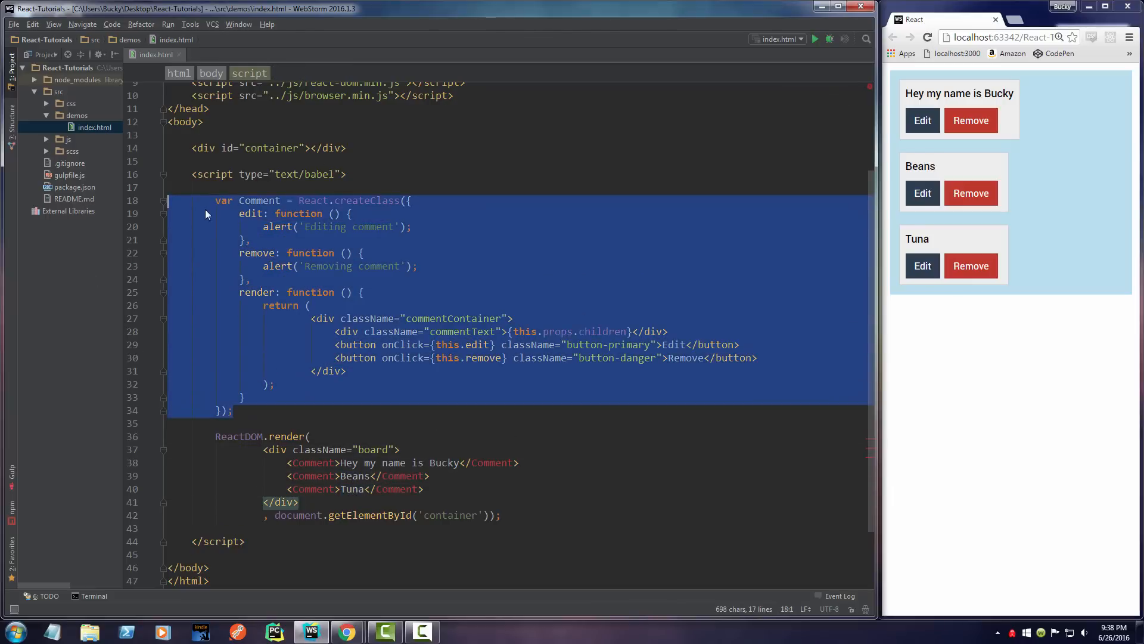
pyautogui.doubleClick(607, 332)
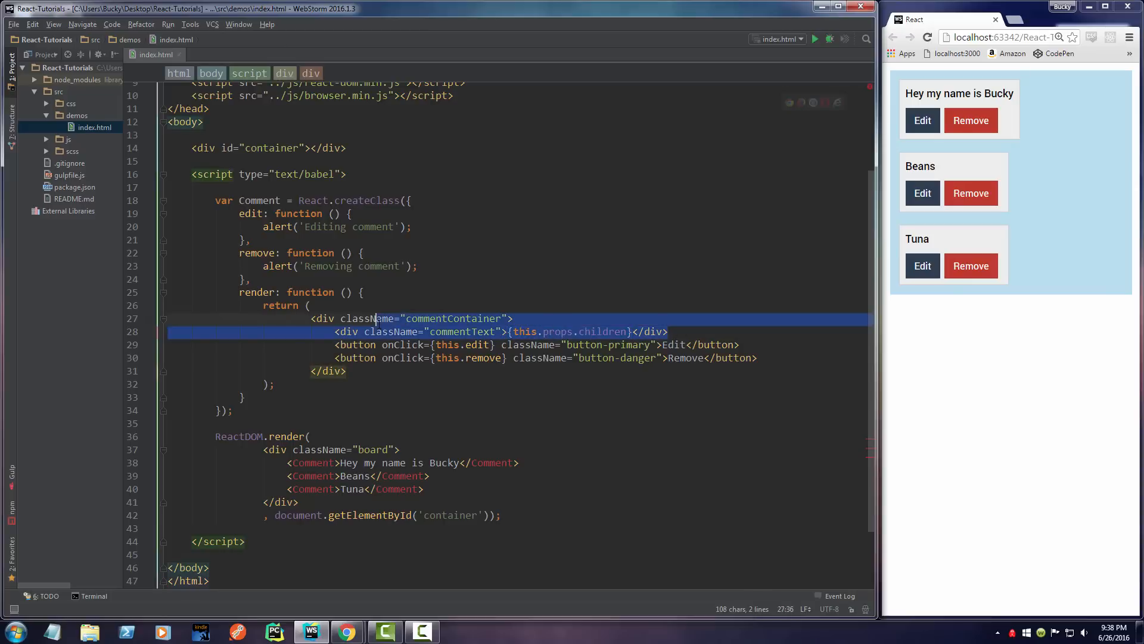
pyautogui.click(362, 293)
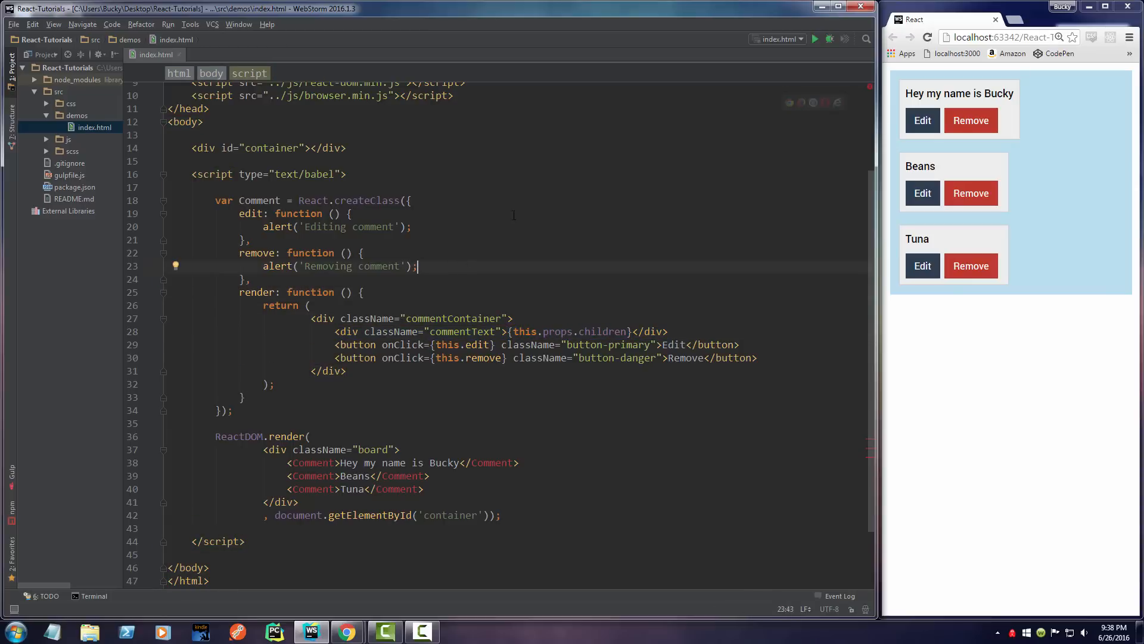
pyautogui.click(252, 240)
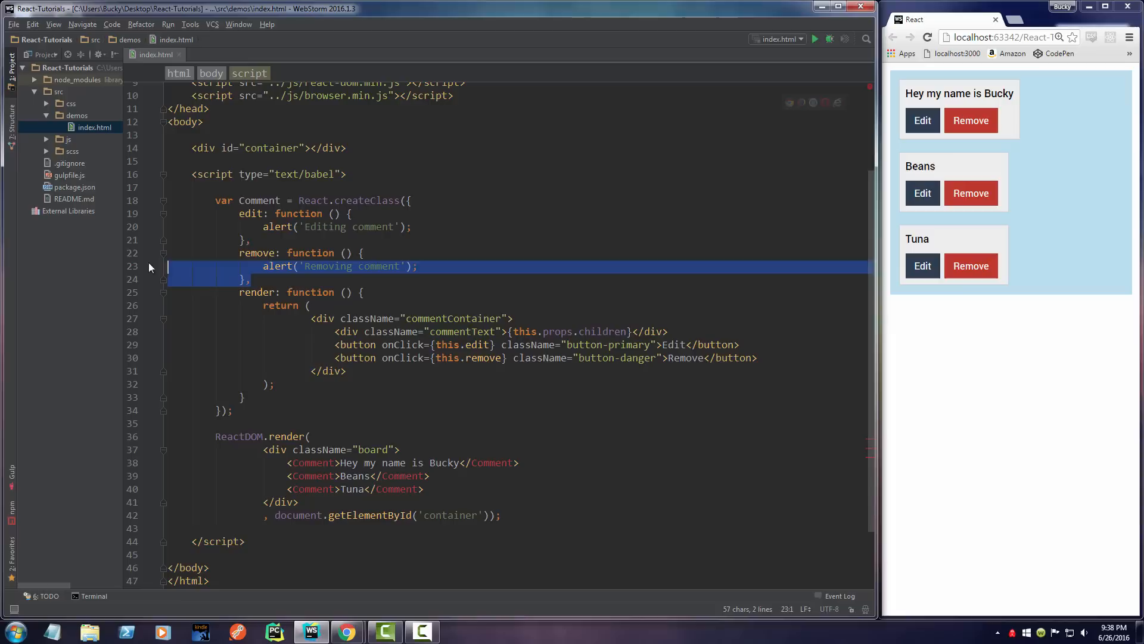
pyautogui.click(279, 174)
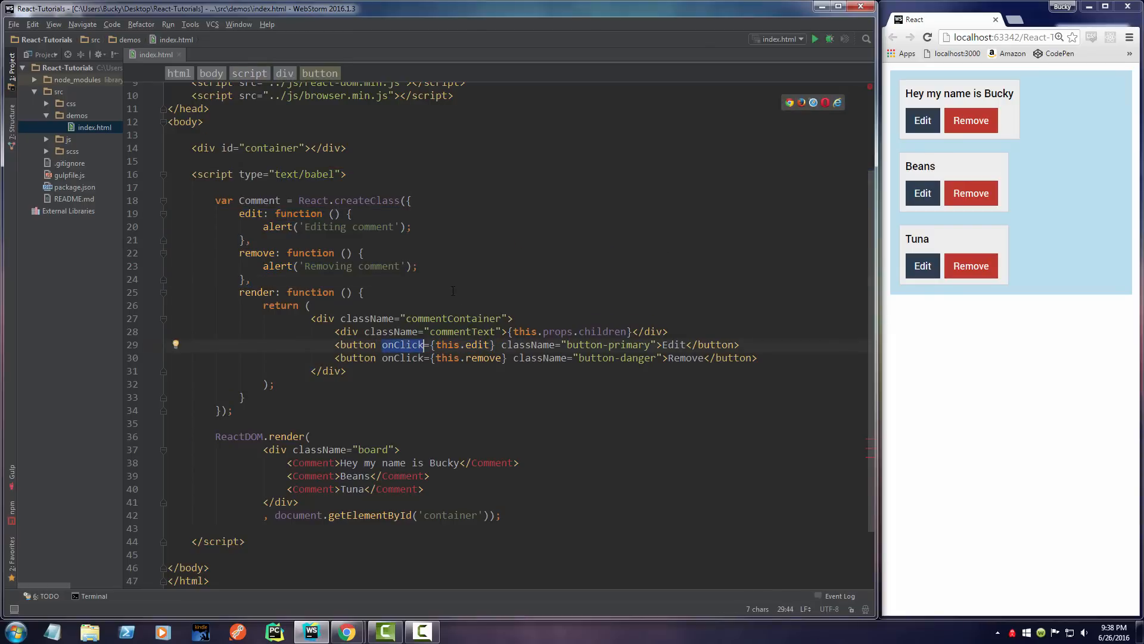
pyautogui.click(363, 292)
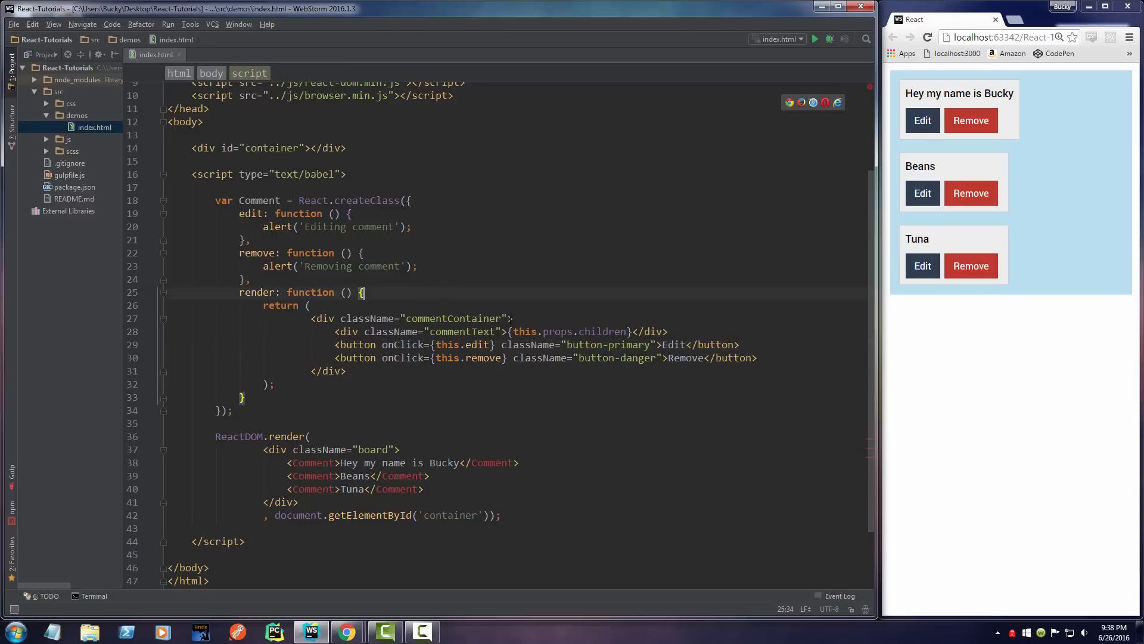